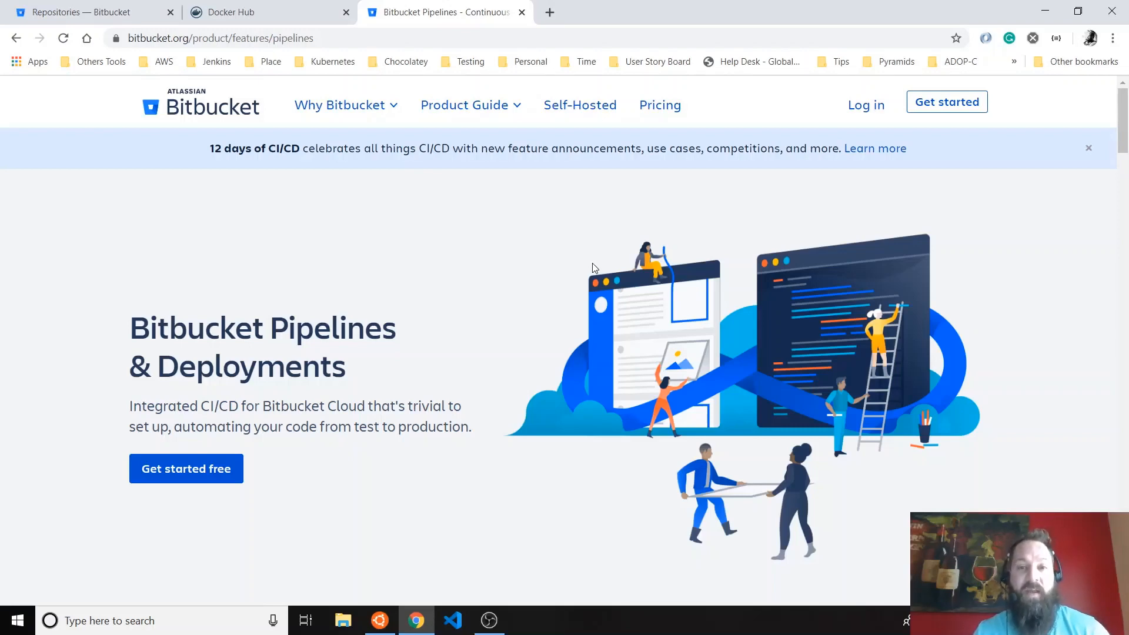
mouse_move(486, 354)
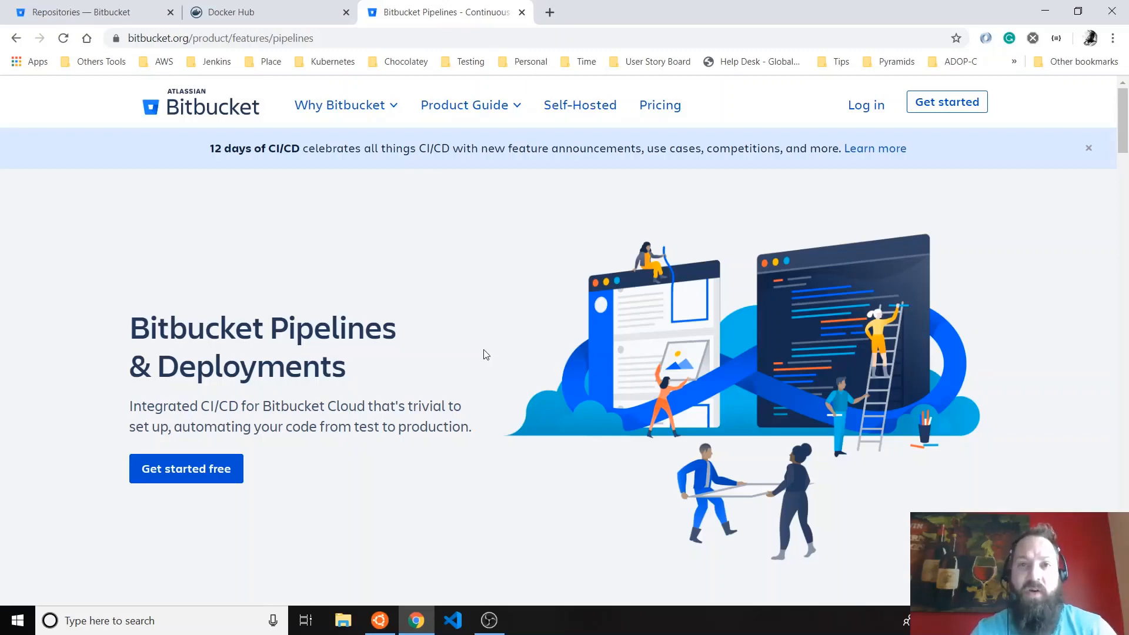
mouse_move(363, 290)
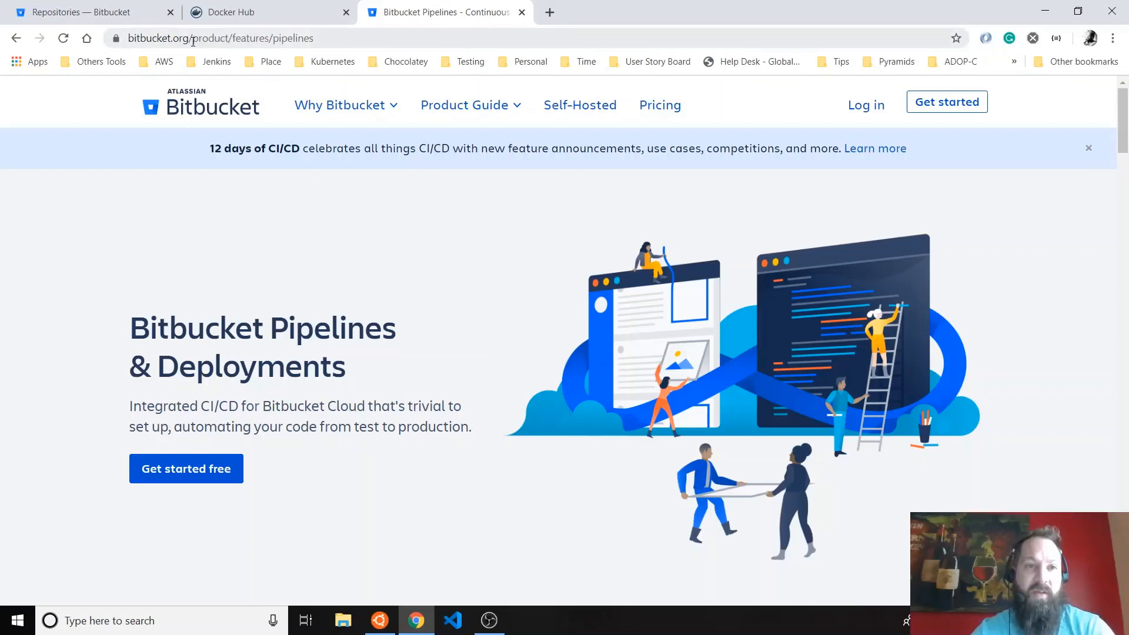
mouse_move(448, 307)
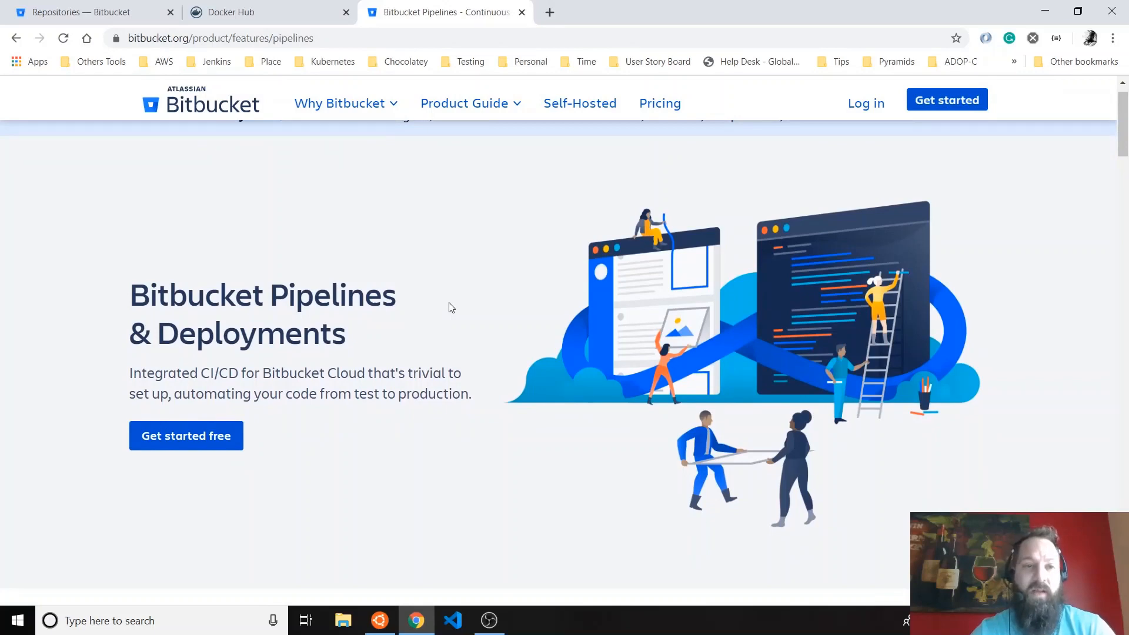
- Create the new-pipelines-demo repository with 'Yes, with a template' chosen for the README
scroll(down, 3)
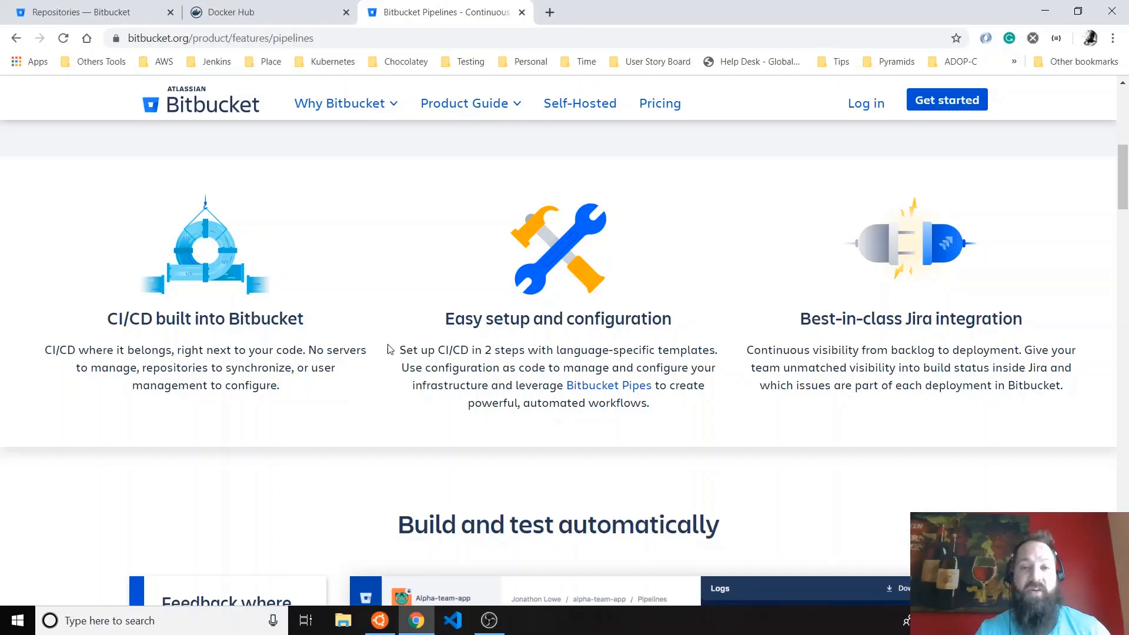
scroll(down, 3)
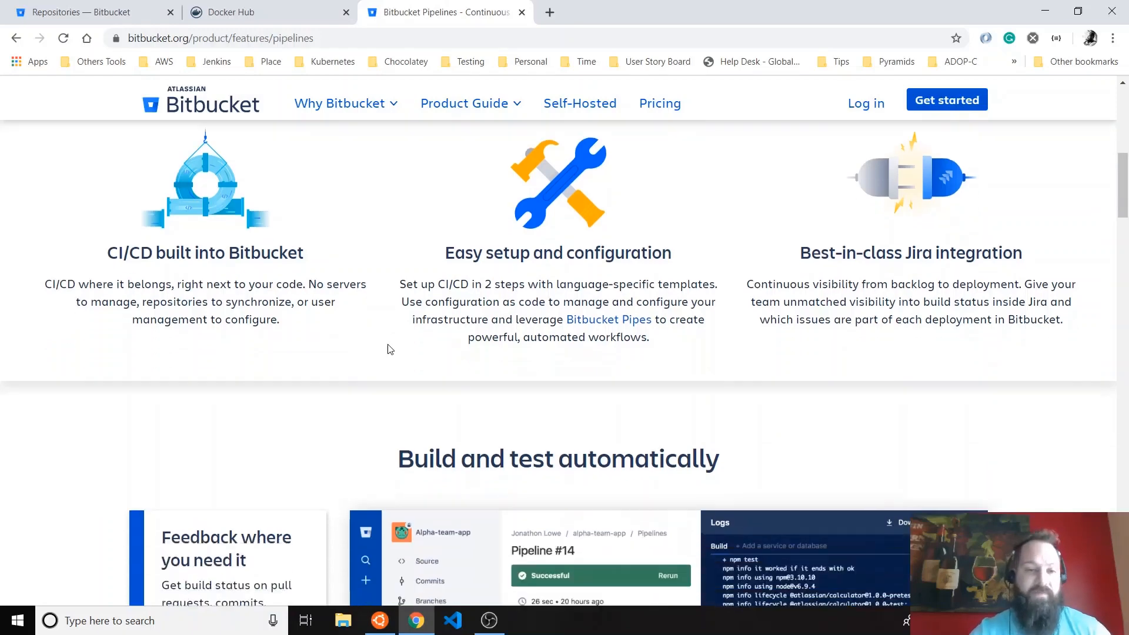
scroll(down, 3)
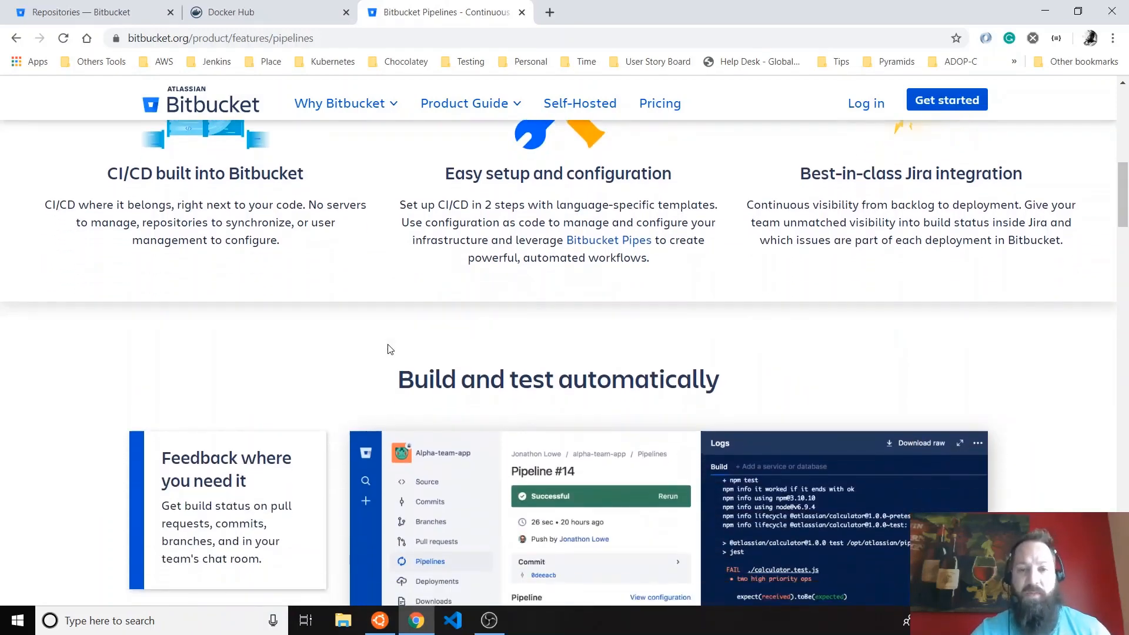
scroll(down, 3)
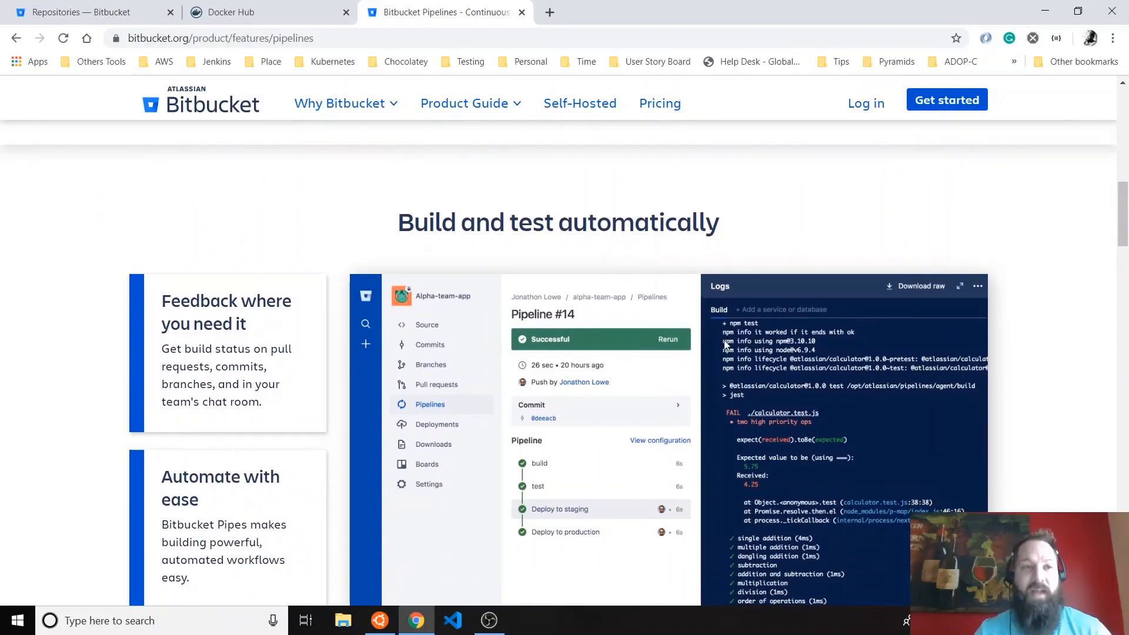
click(82, 13)
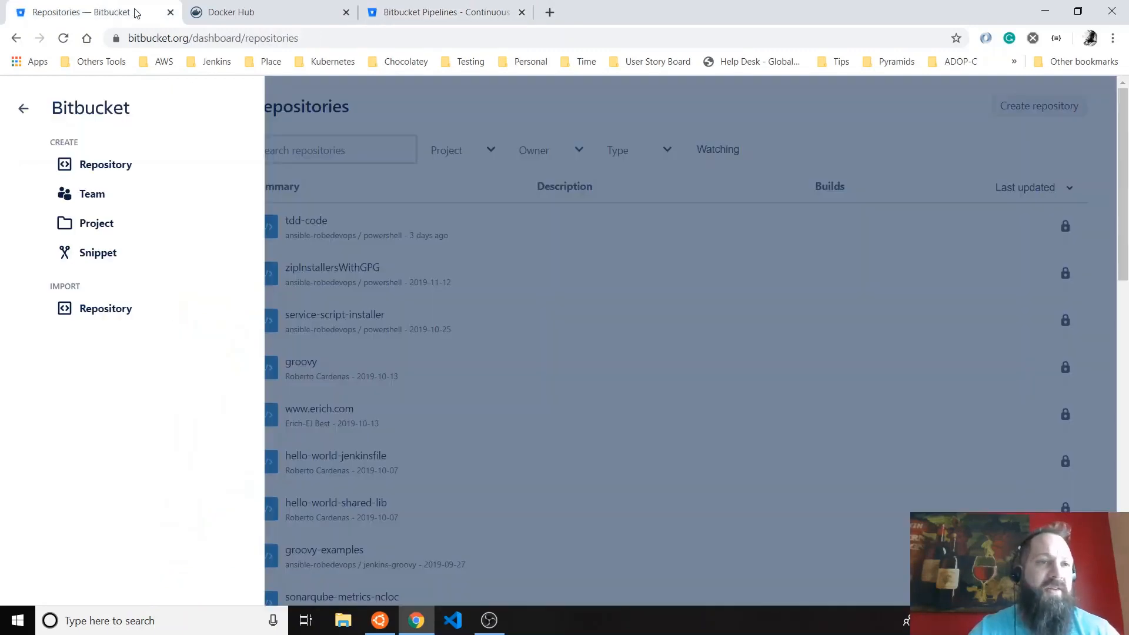
click(105, 165)
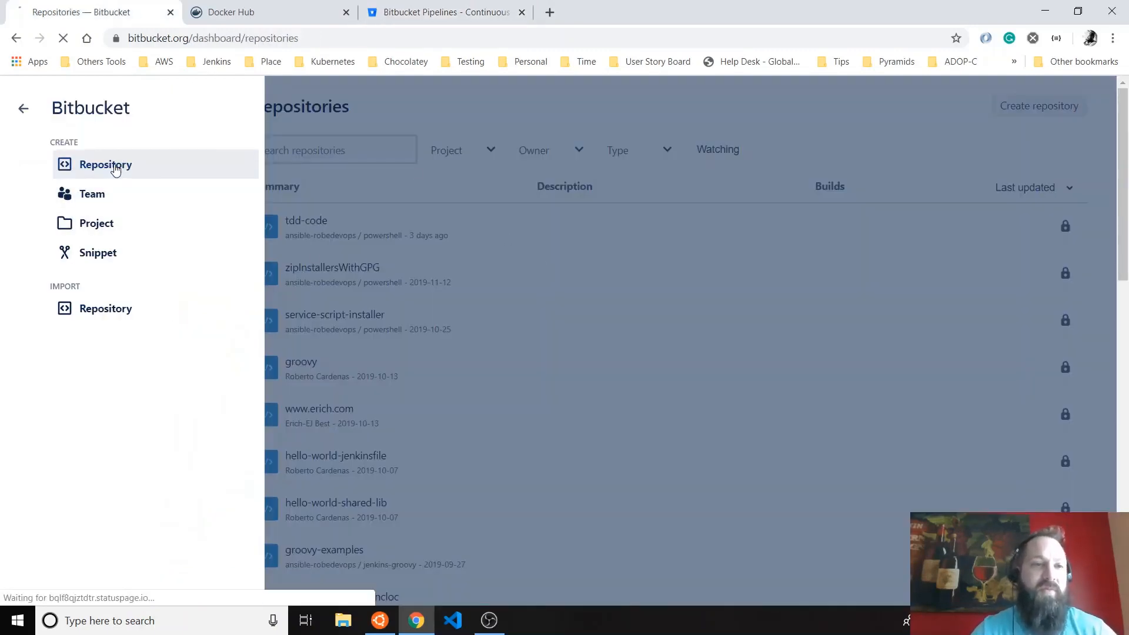
click(105, 165)
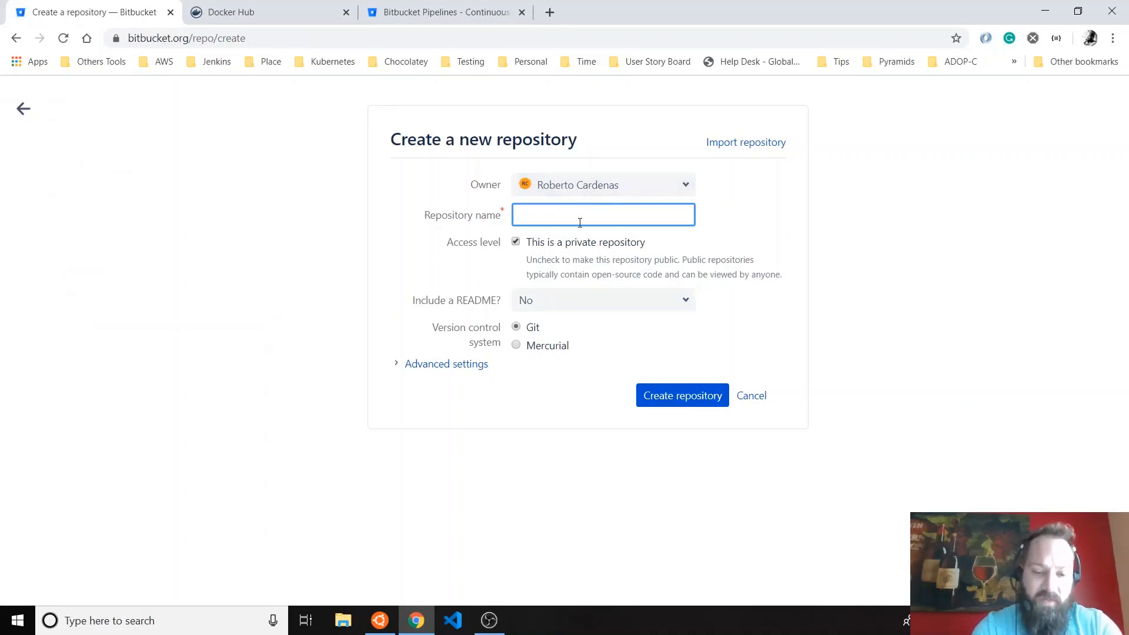
text(new-pipelines-demo)
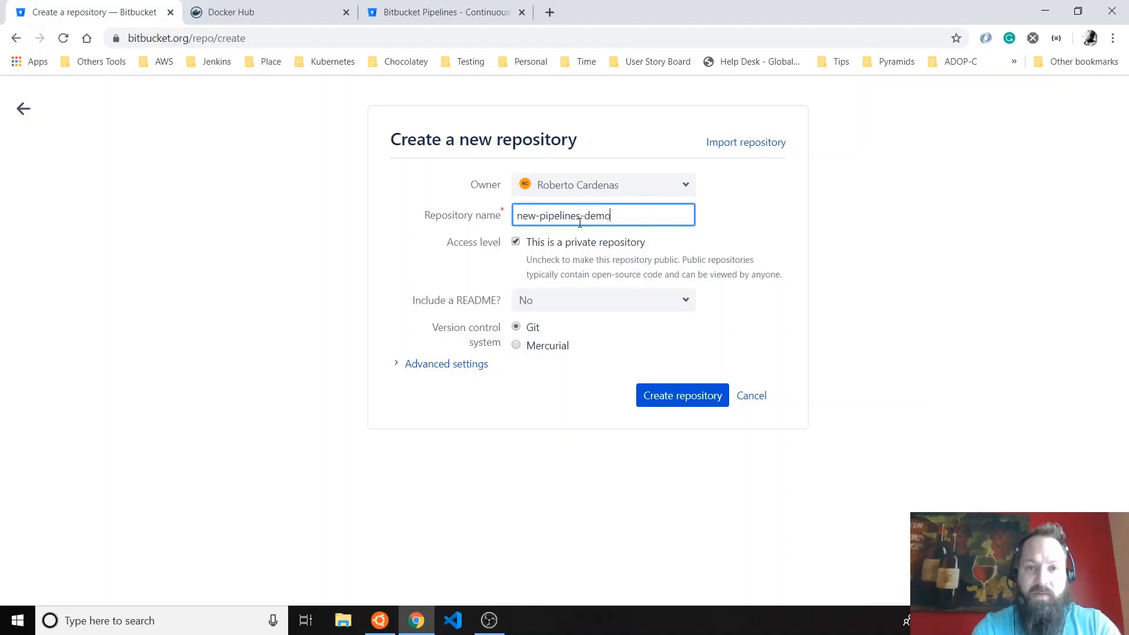
click(603, 300)
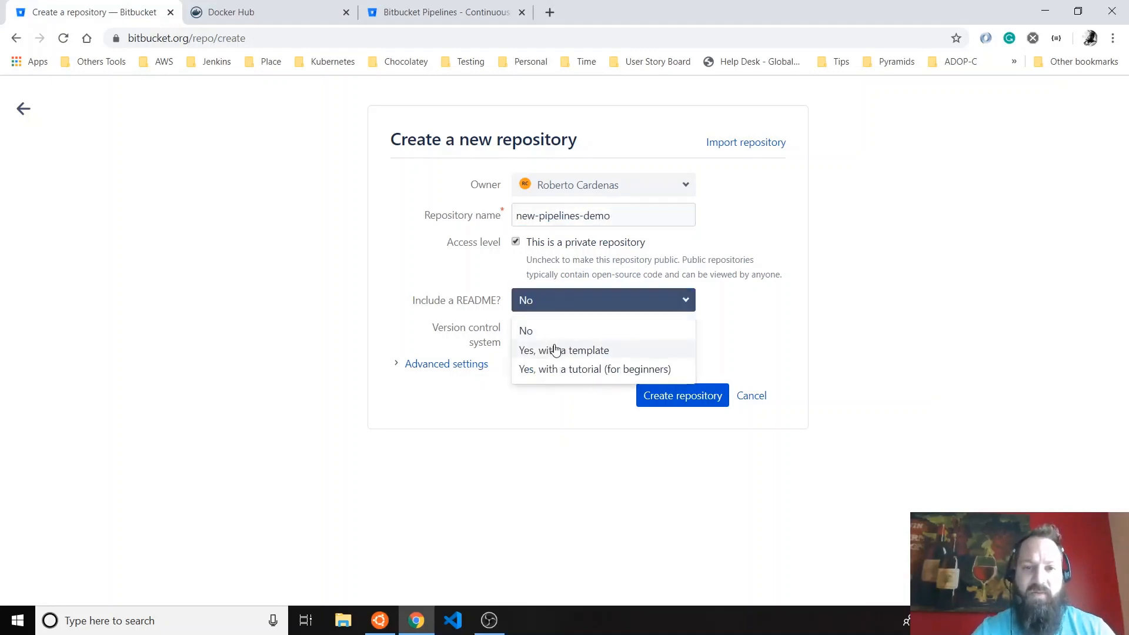
click(561, 350)
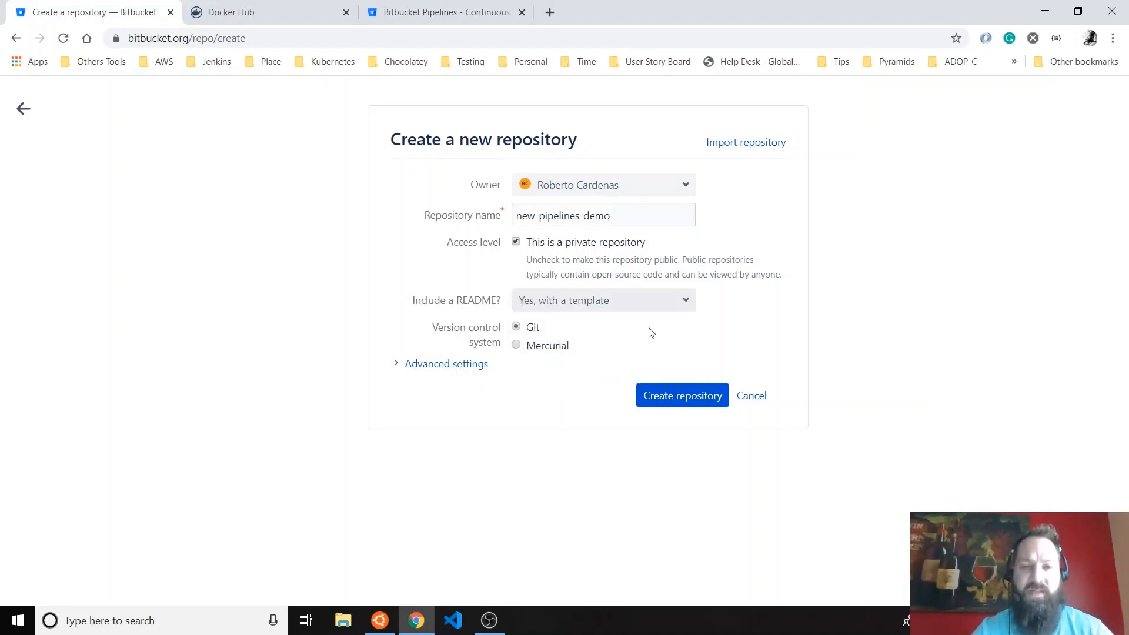
mouse_move(678, 386)
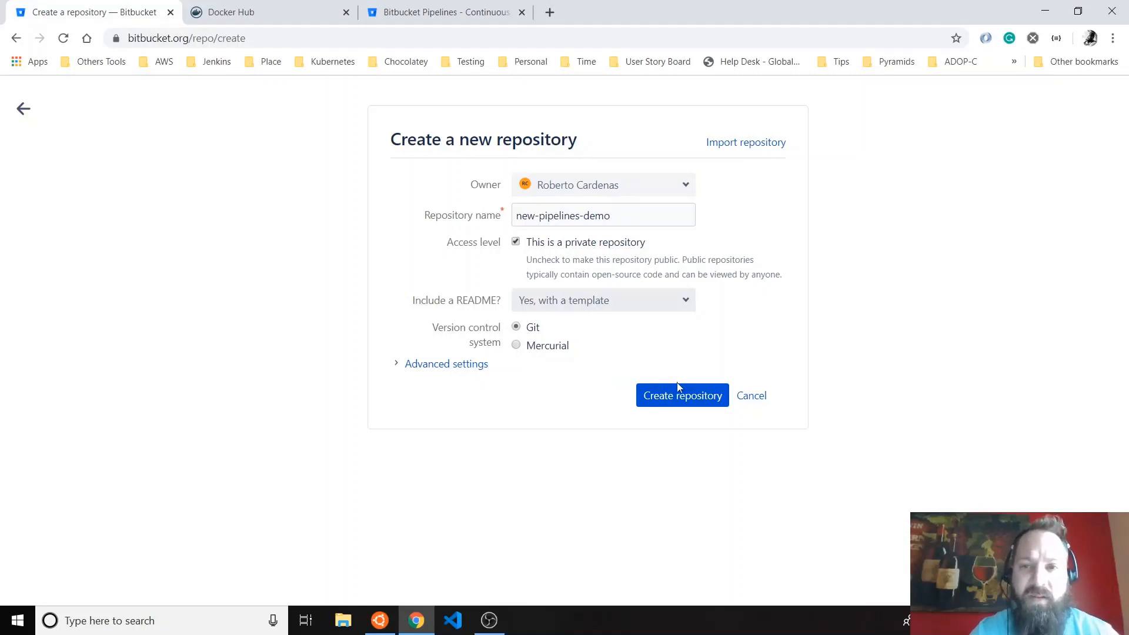
click(682, 395)
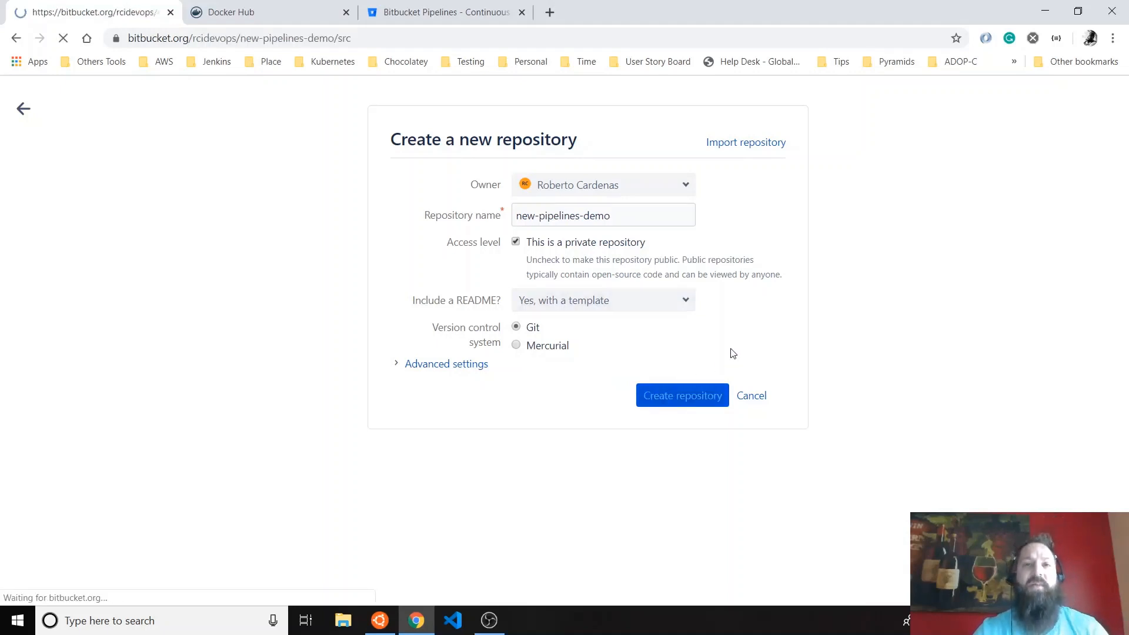
click(682, 395)
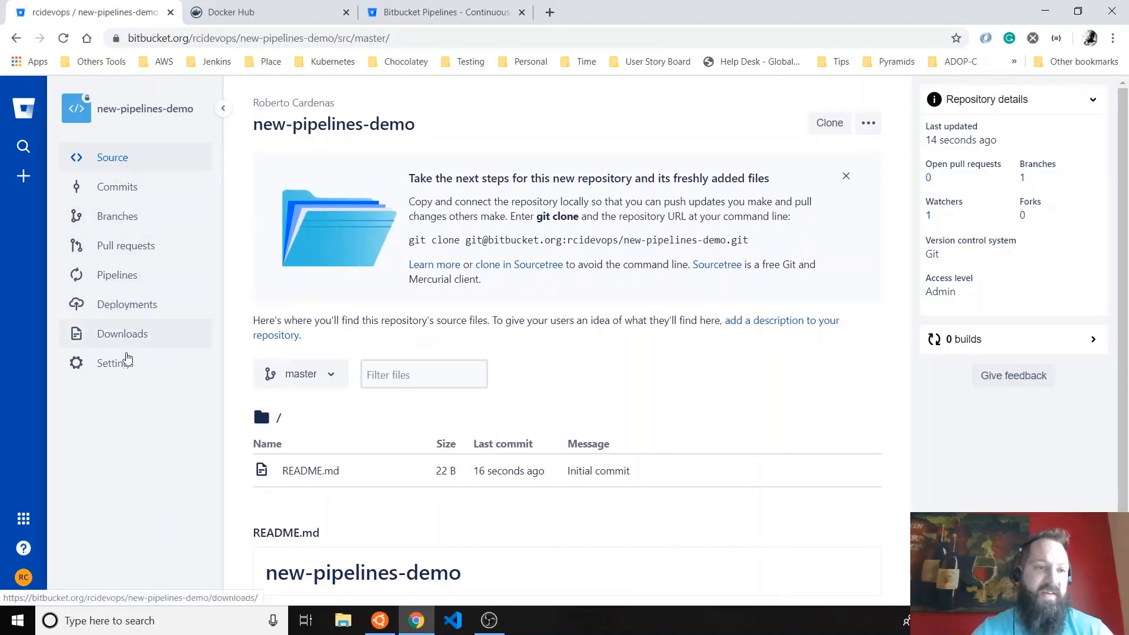
- Open Pipelines for new-pipelines-demo and expand the More list of language templates
click(117, 275)
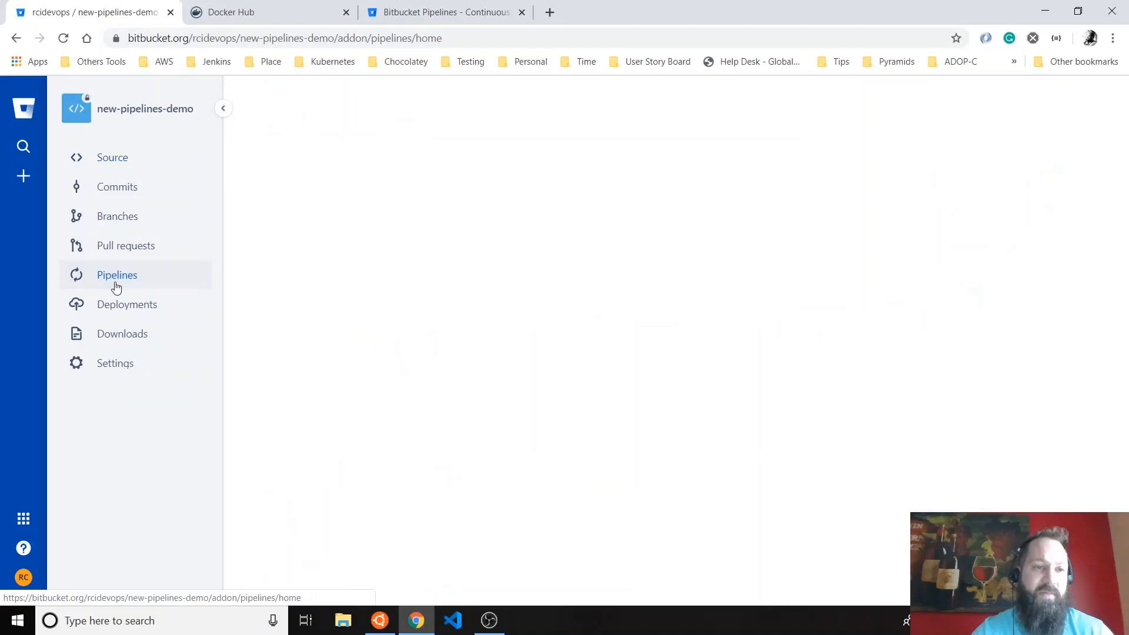
click(117, 275)
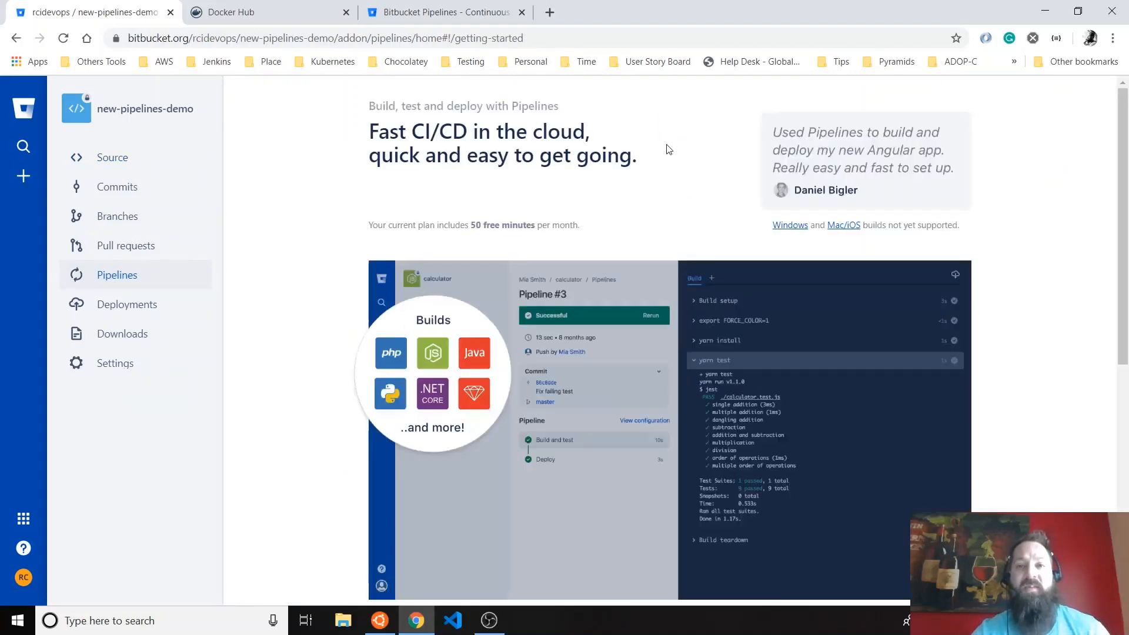
mouse_move(611, 344)
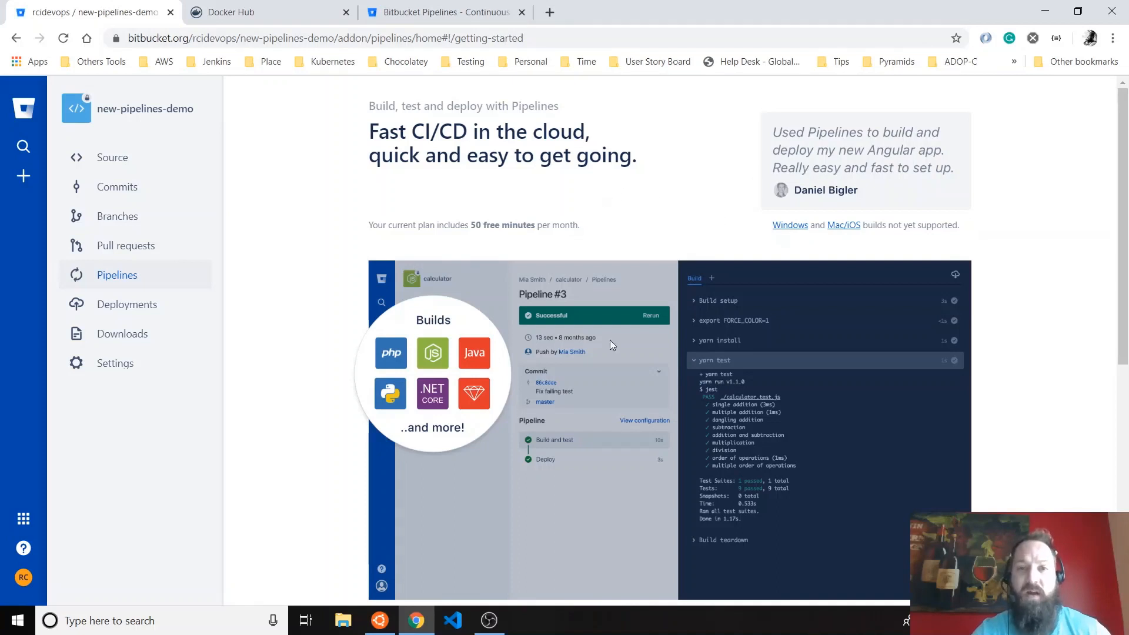
scroll(down, 3)
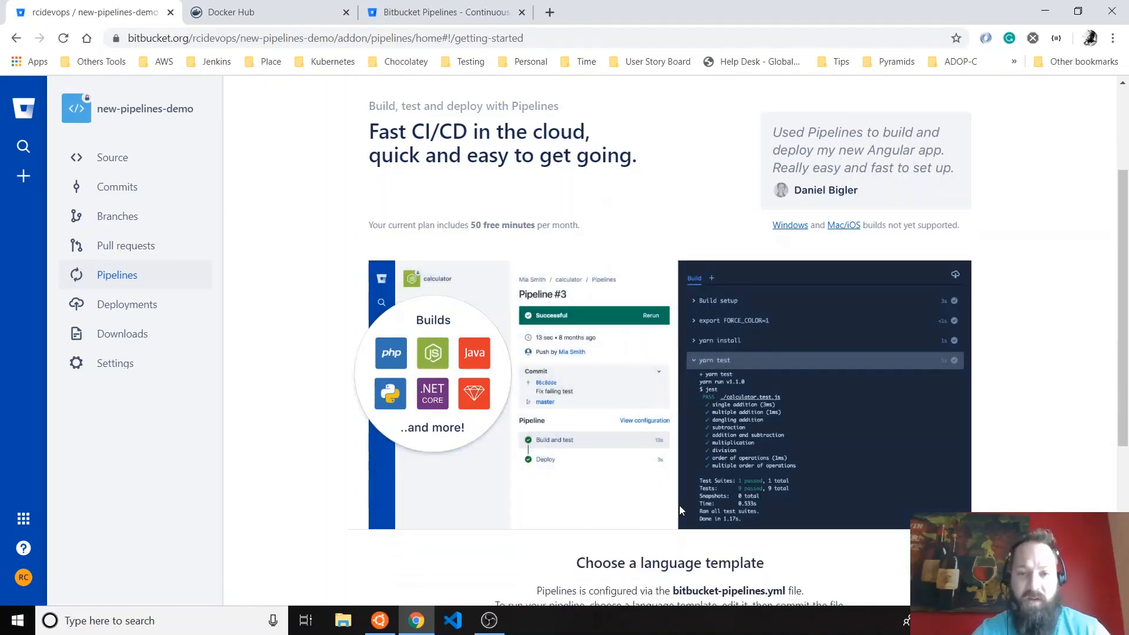
scroll(down, 3)
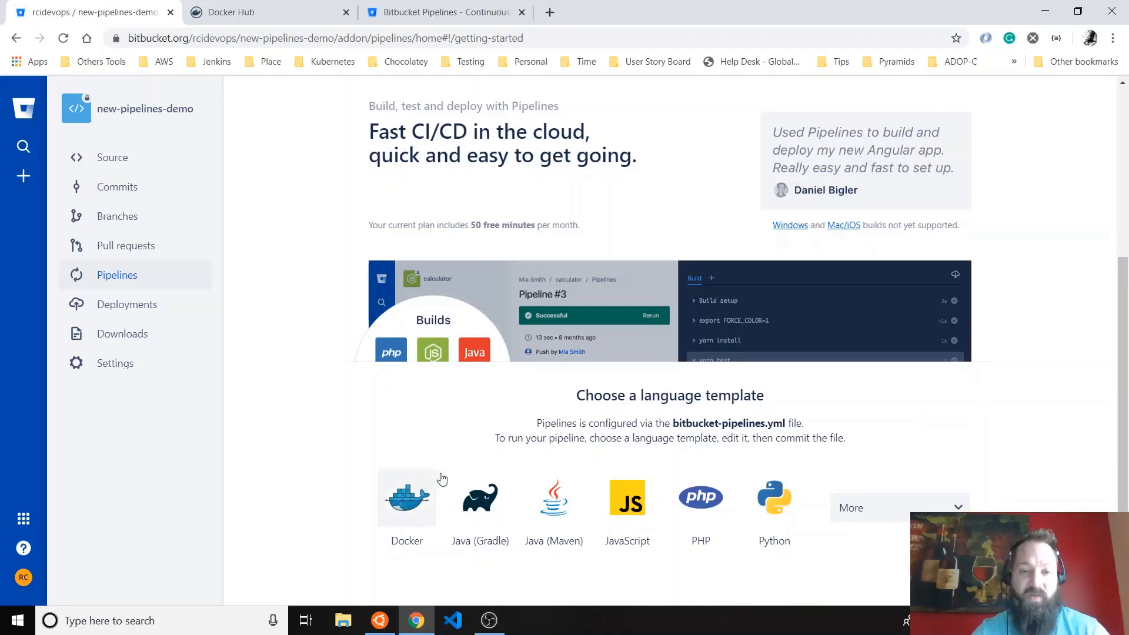
mouse_move(496, 486)
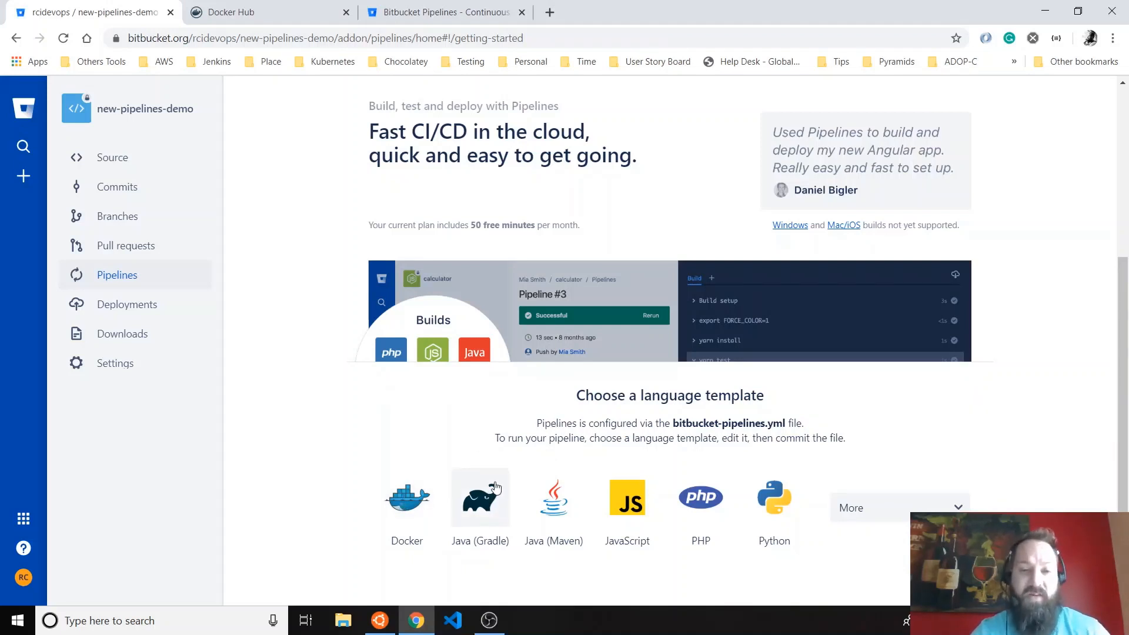
mouse_move(568, 480)
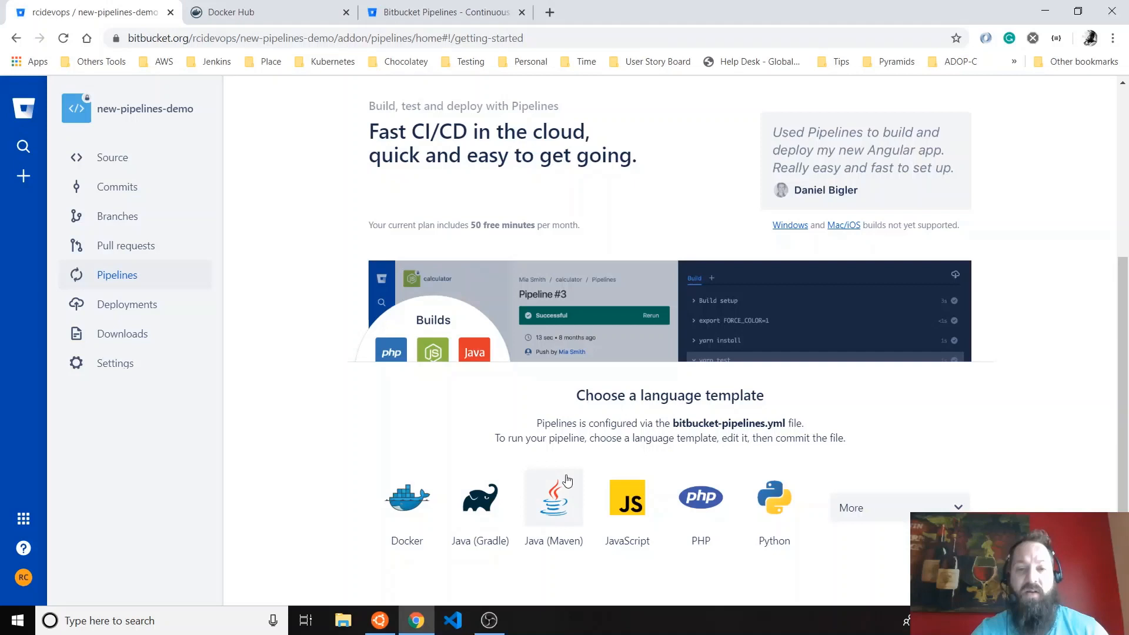
mouse_move(647, 471)
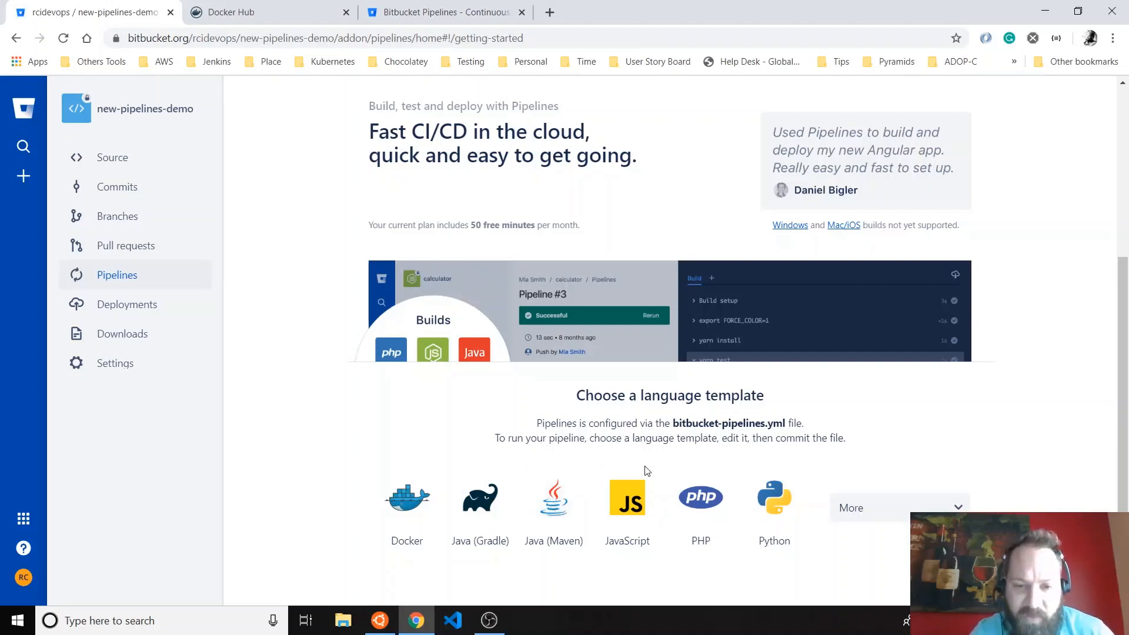
mouse_move(886, 507)
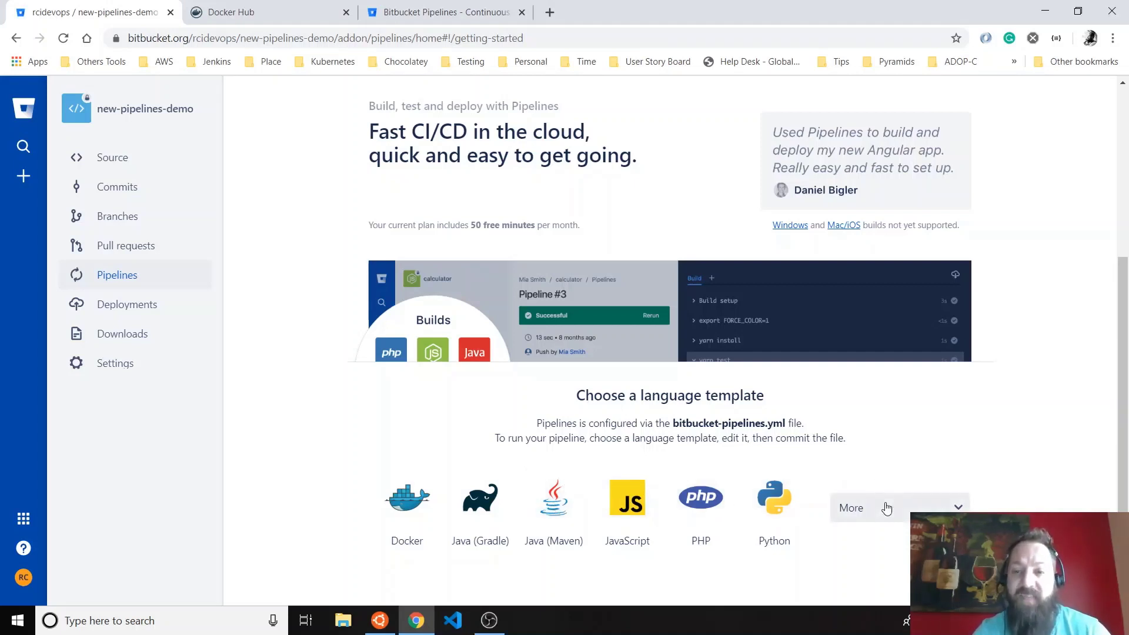
click(885, 507)
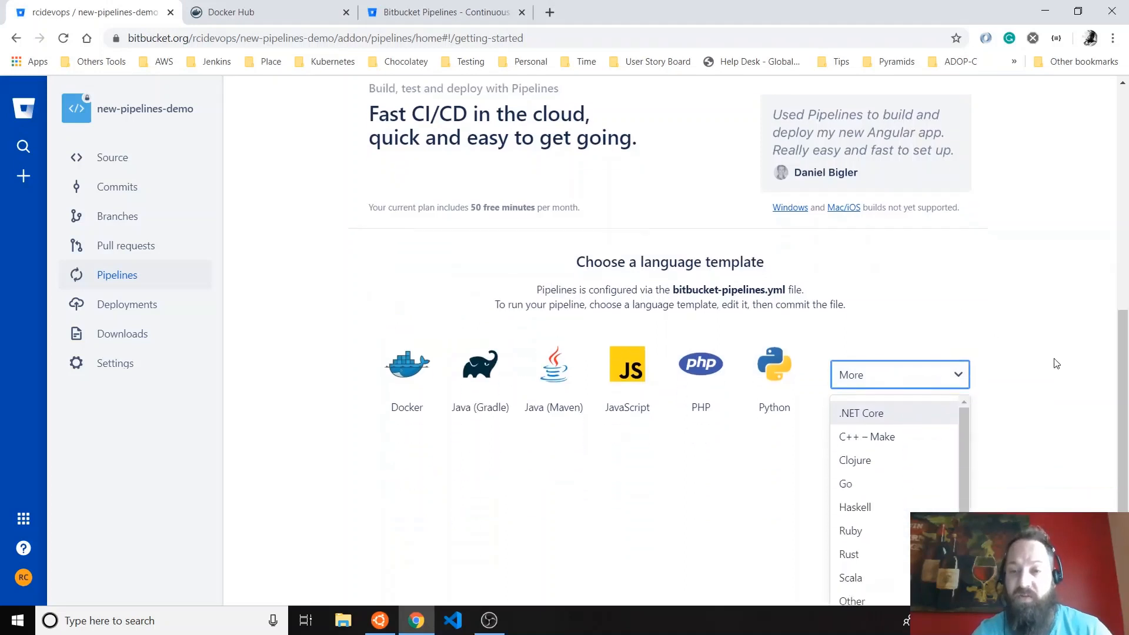
scroll(down, 3)
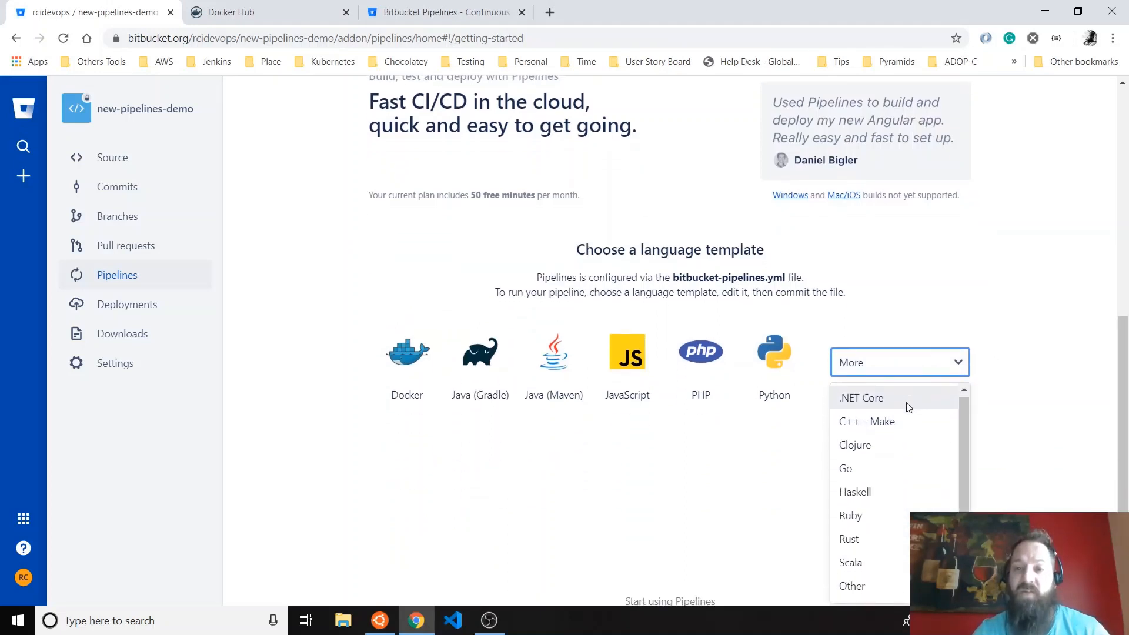
mouse_move(949, 316)
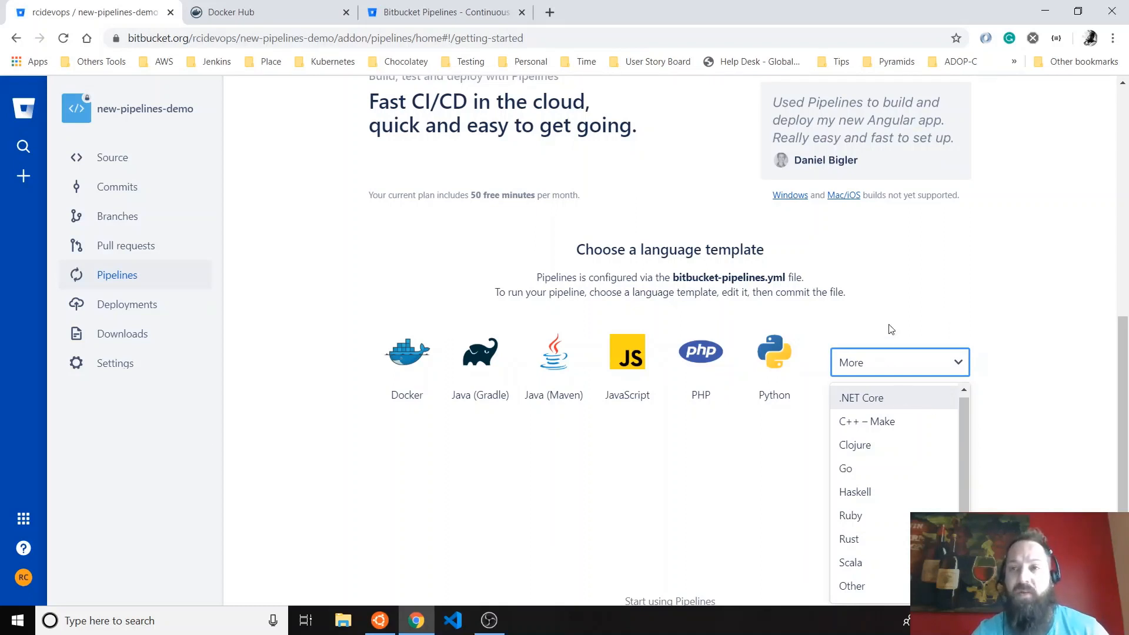
mouse_move(790, 200)
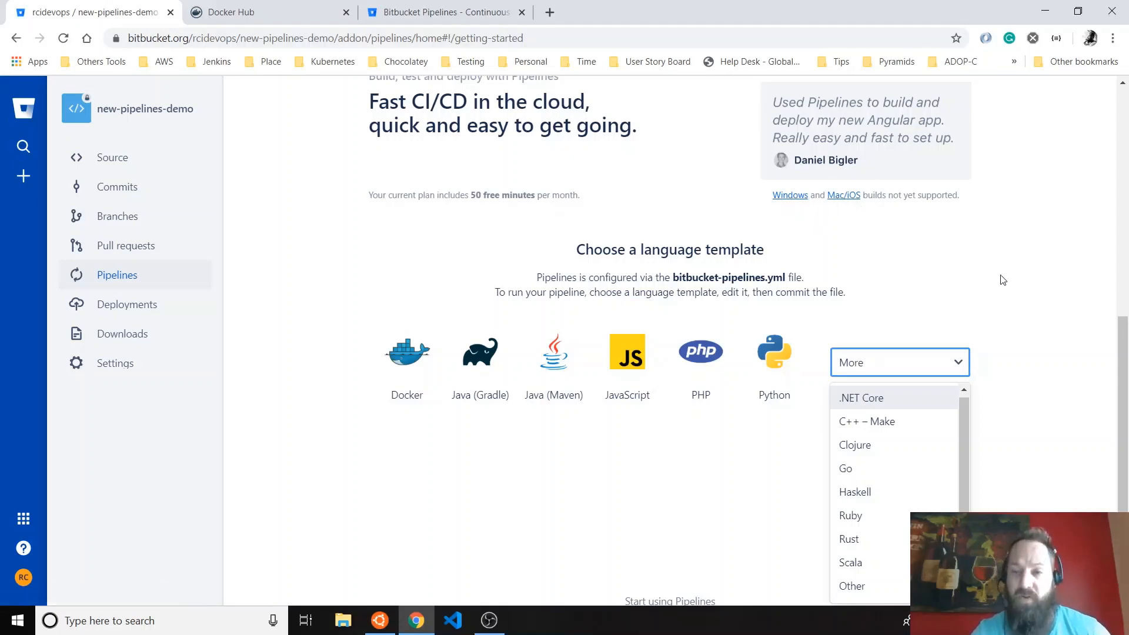
scroll(down, 3)
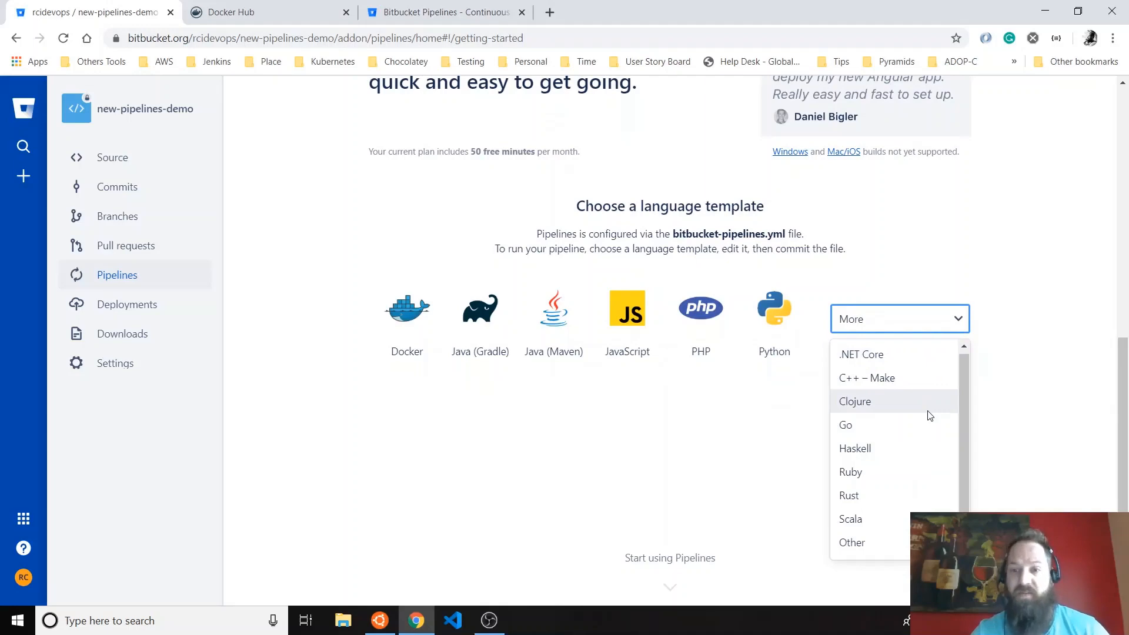
mouse_move(858, 542)
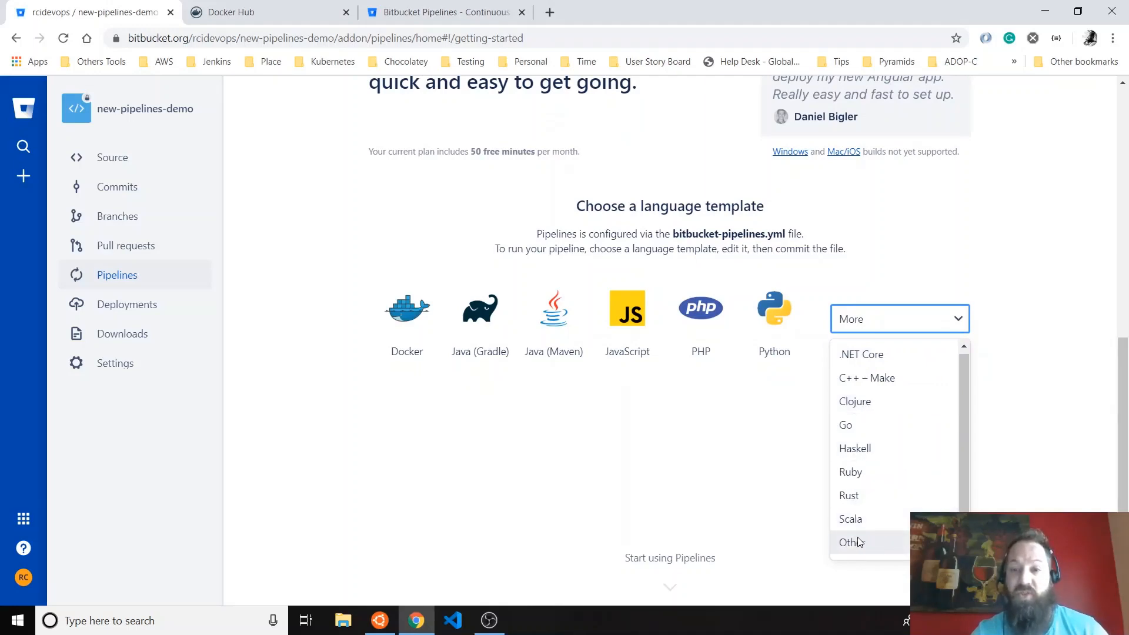
click(848, 543)
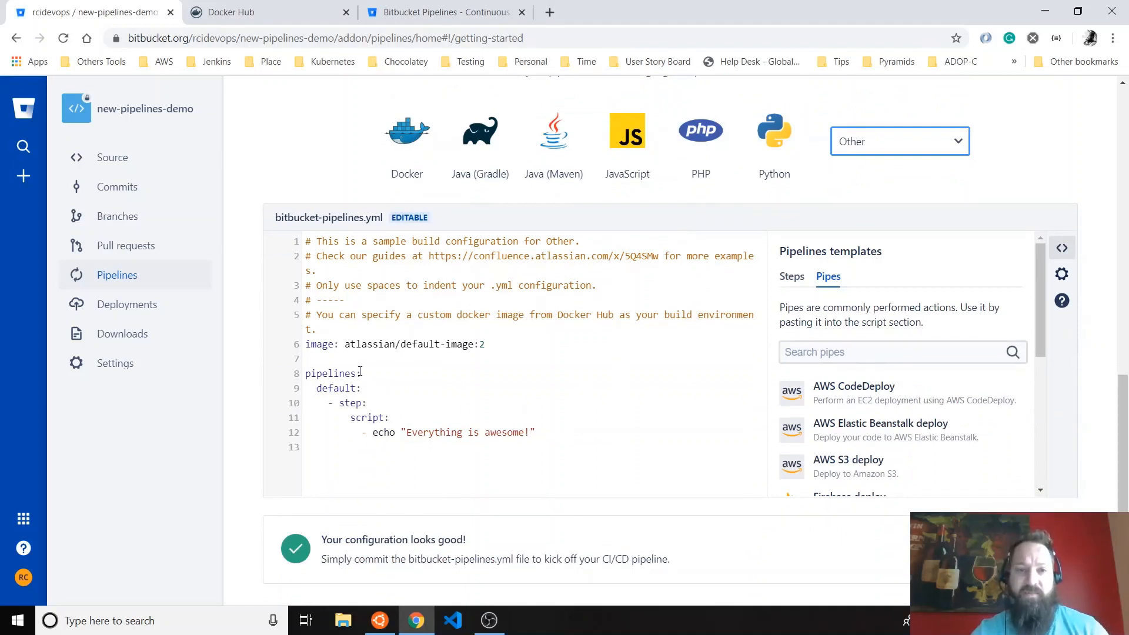
mouse_move(512, 387)
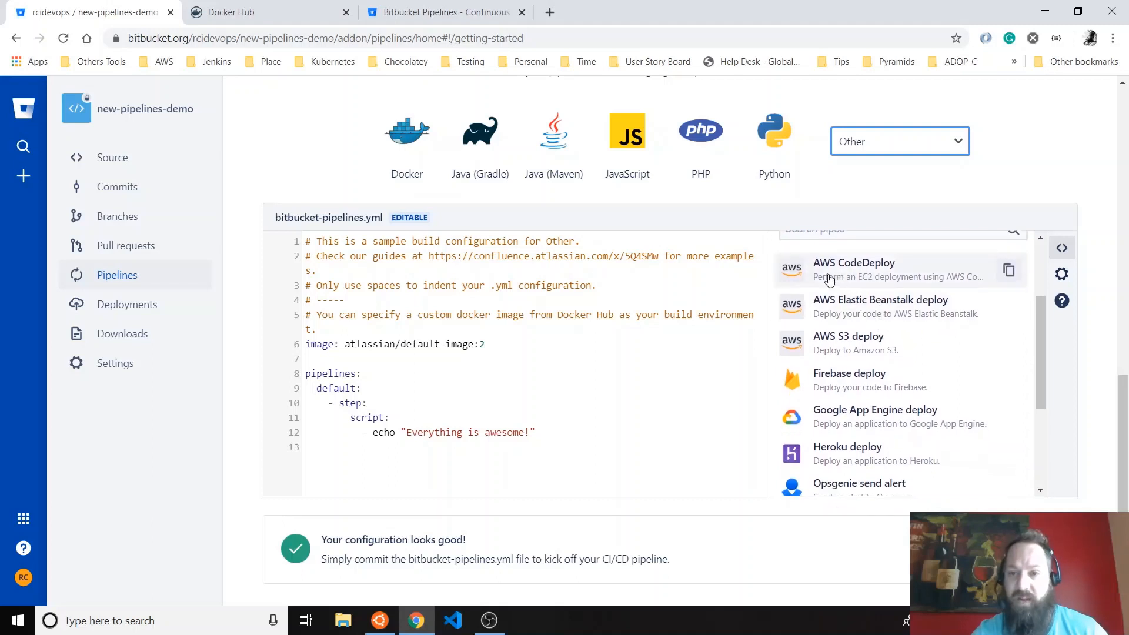
mouse_move(913, 360)
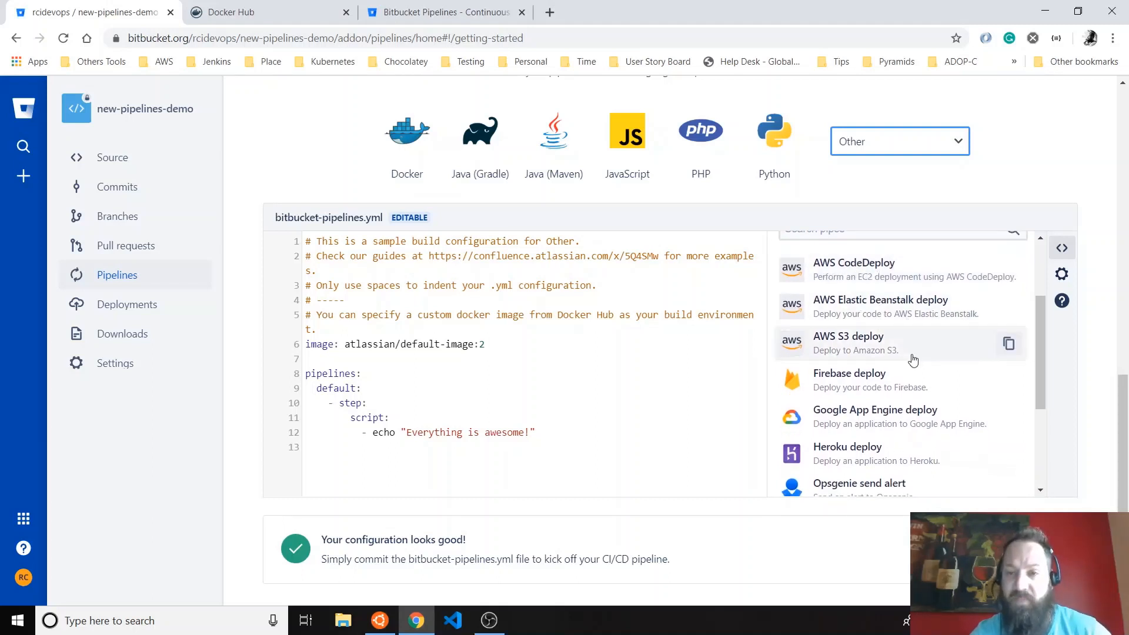
scroll(down, 3)
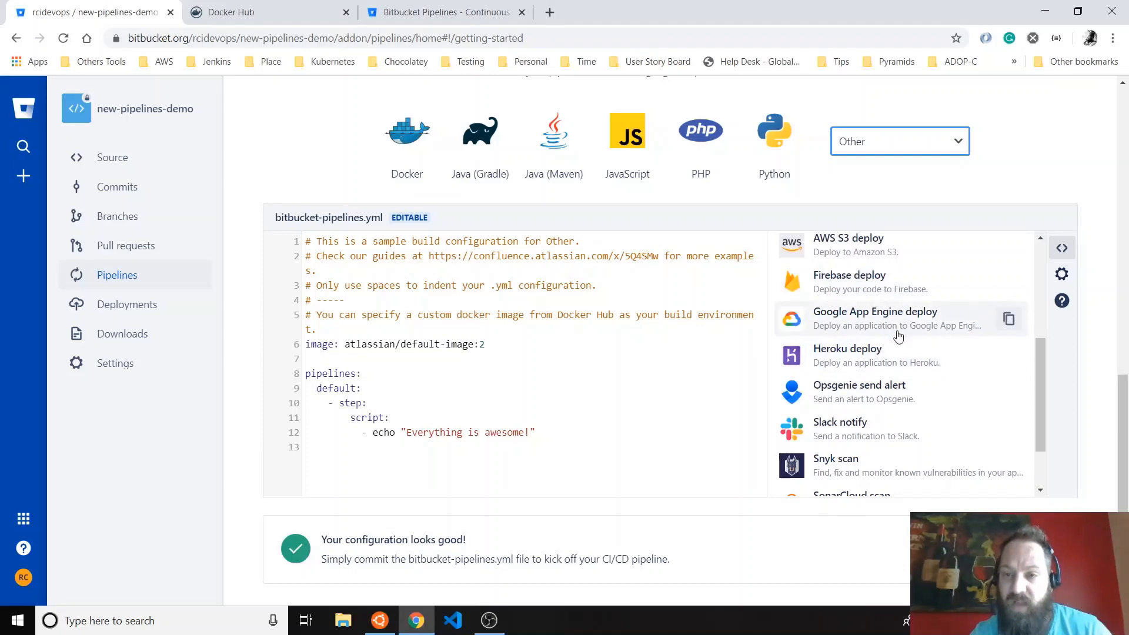
scroll(down, 3)
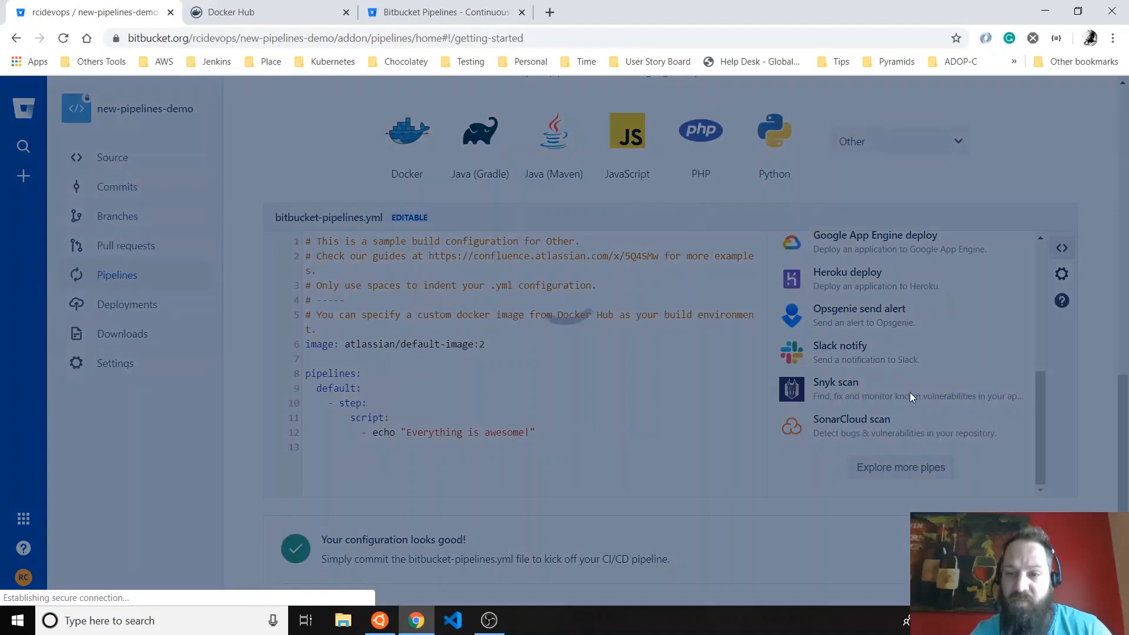
click(900, 468)
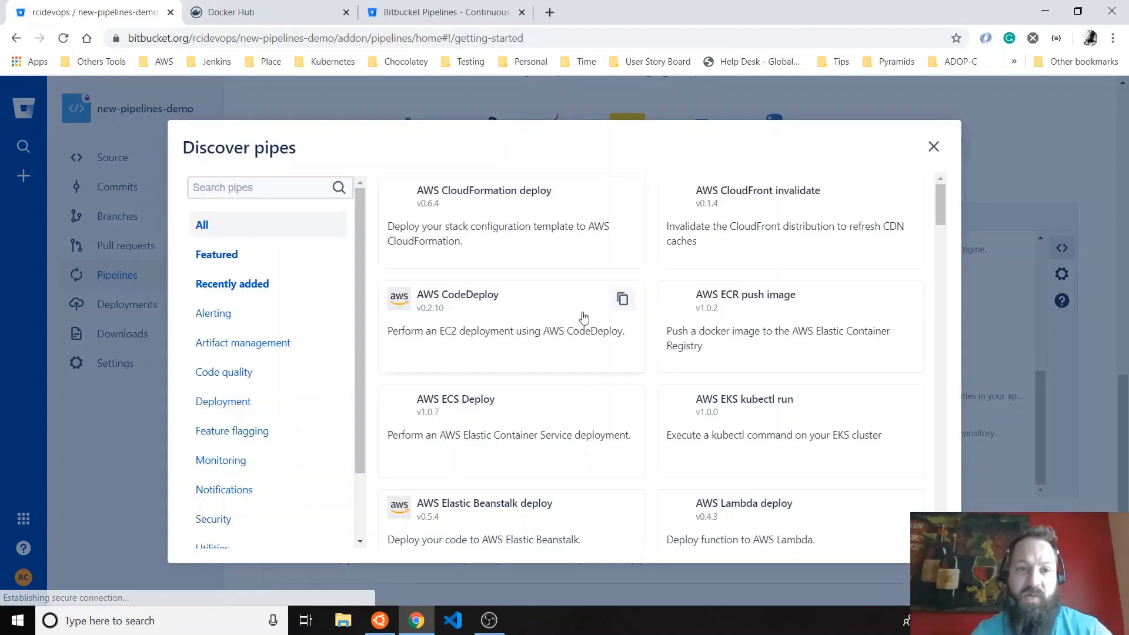
scroll(down, 3)
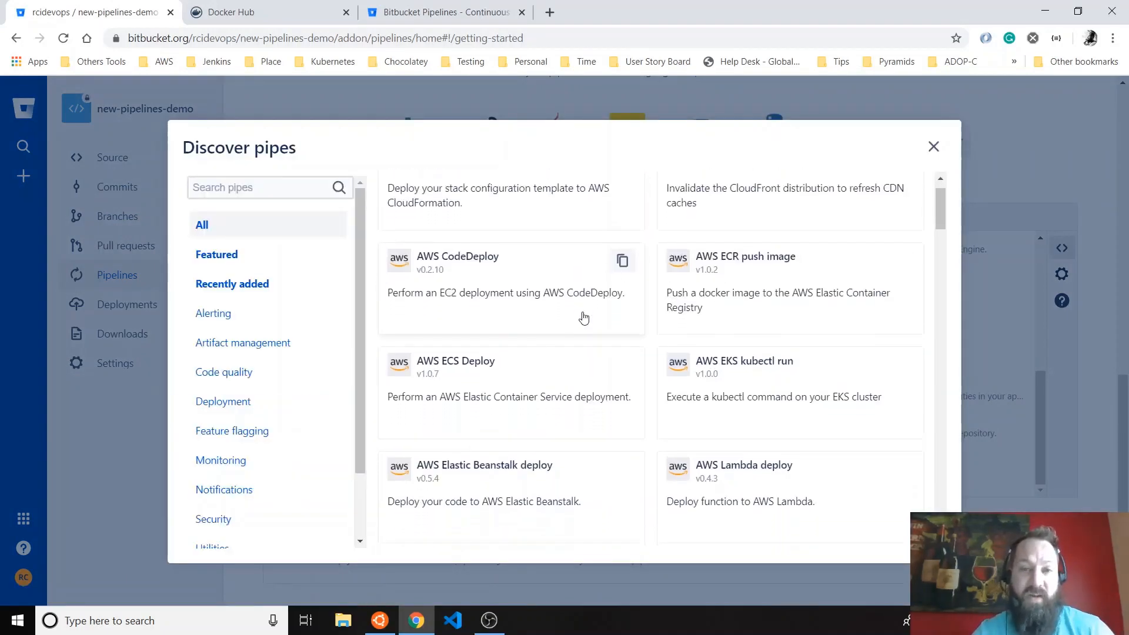
scroll(down, 3)
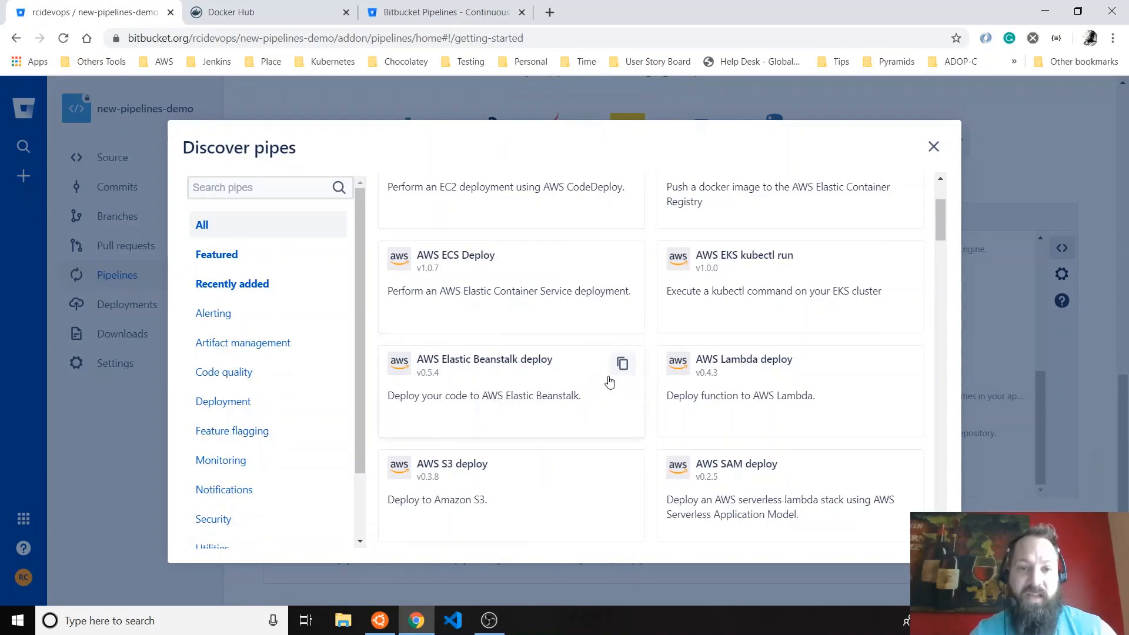
scroll(down, 3)
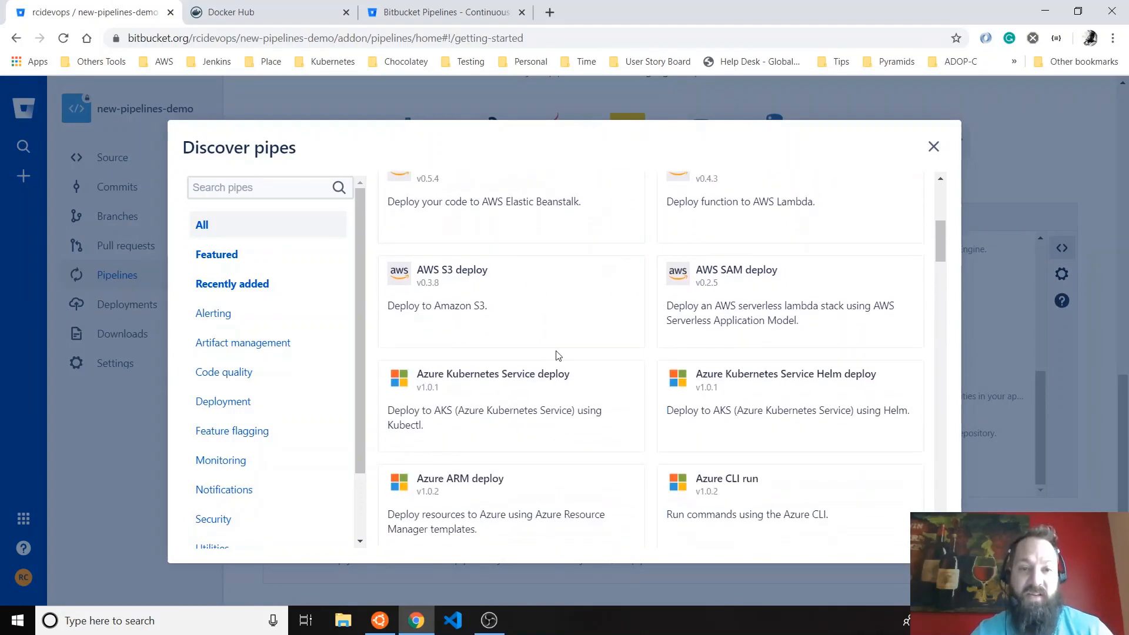
scroll(down, 3)
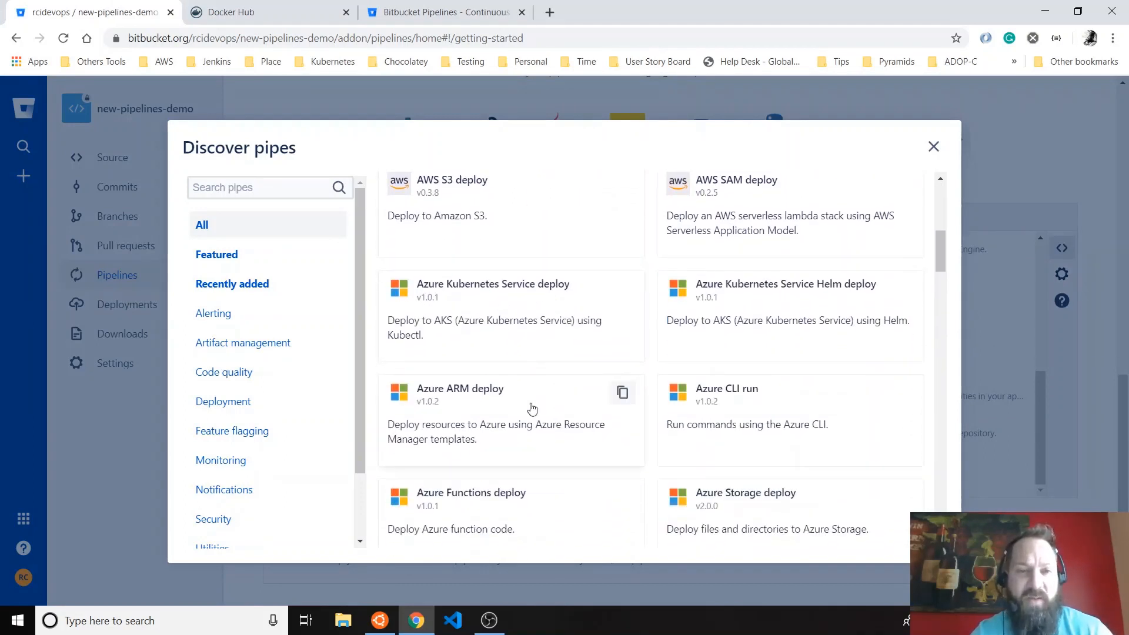
scroll(down, 3)
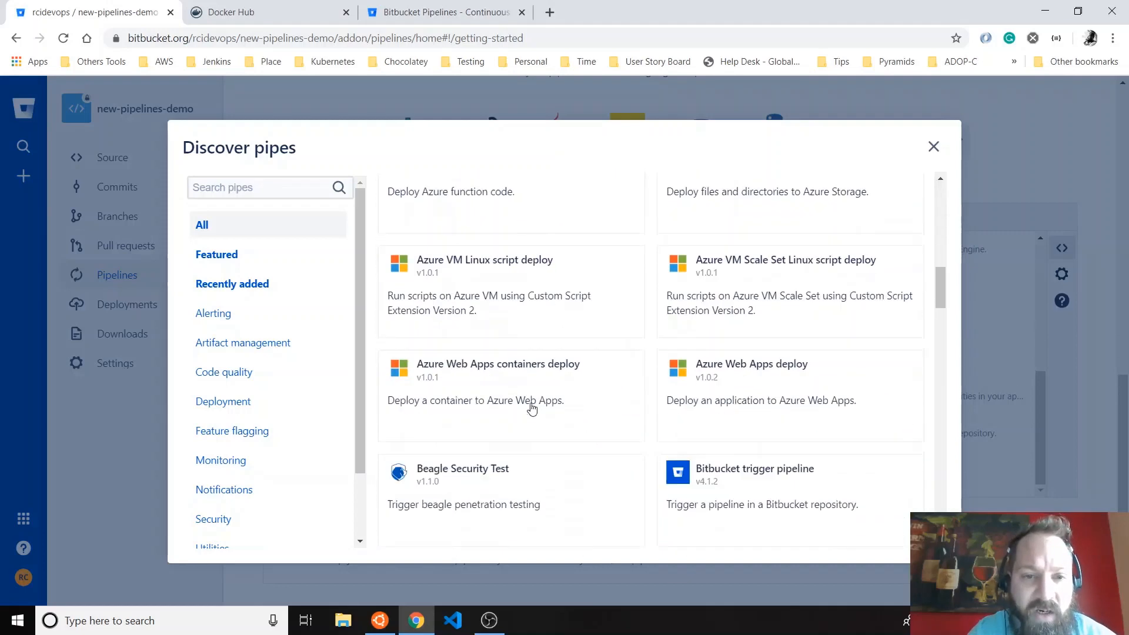
scroll(down, 3)
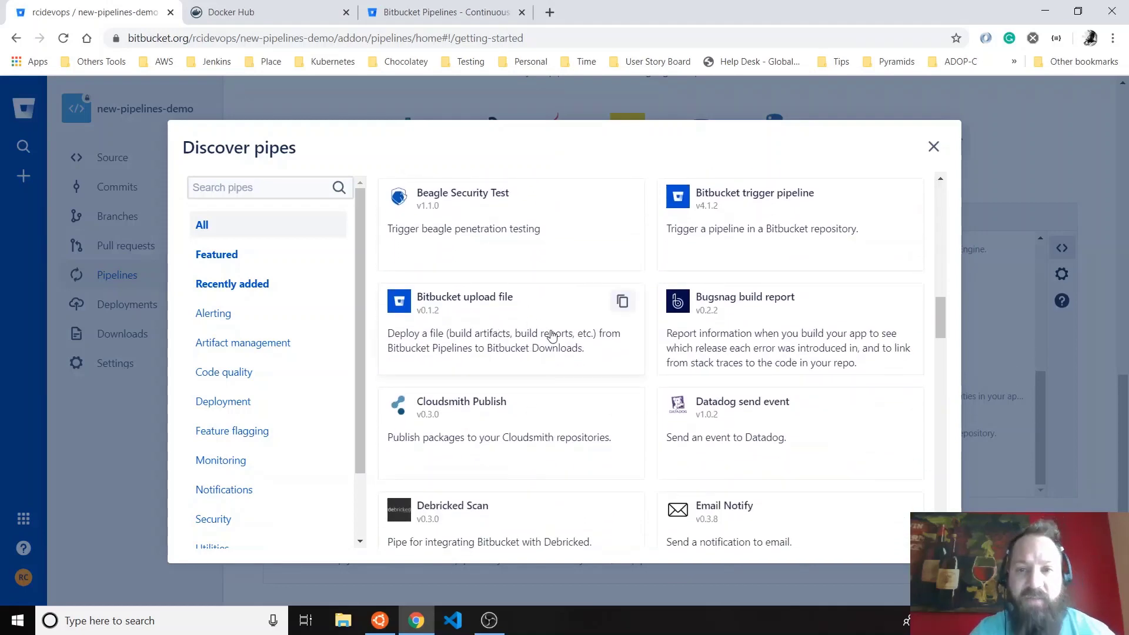
scroll(down, 3)
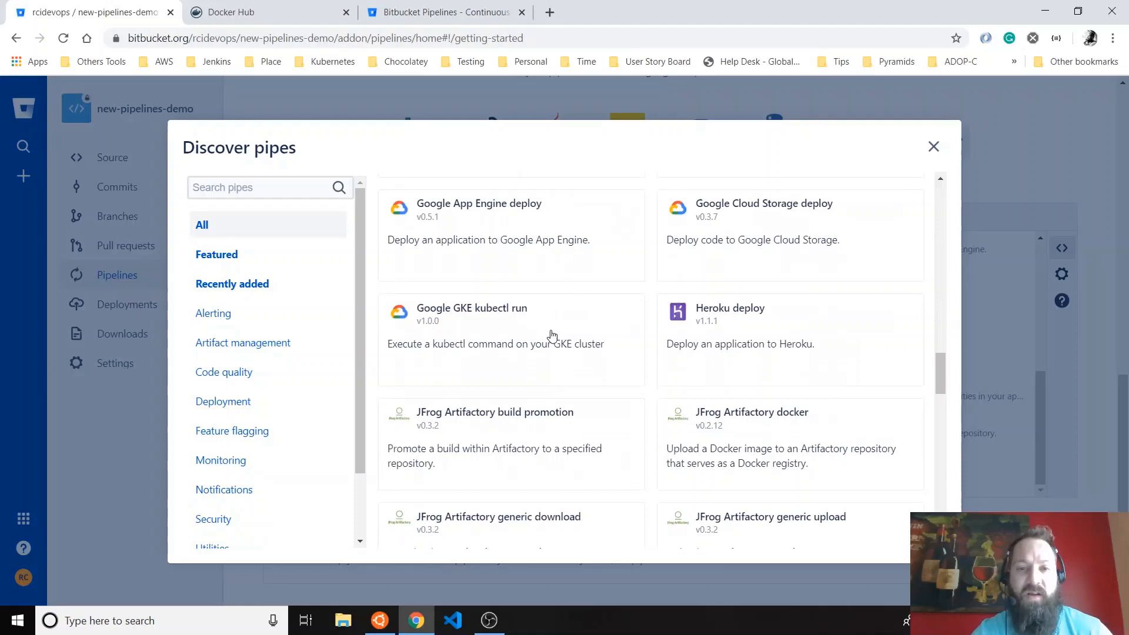
scroll(down, 3)
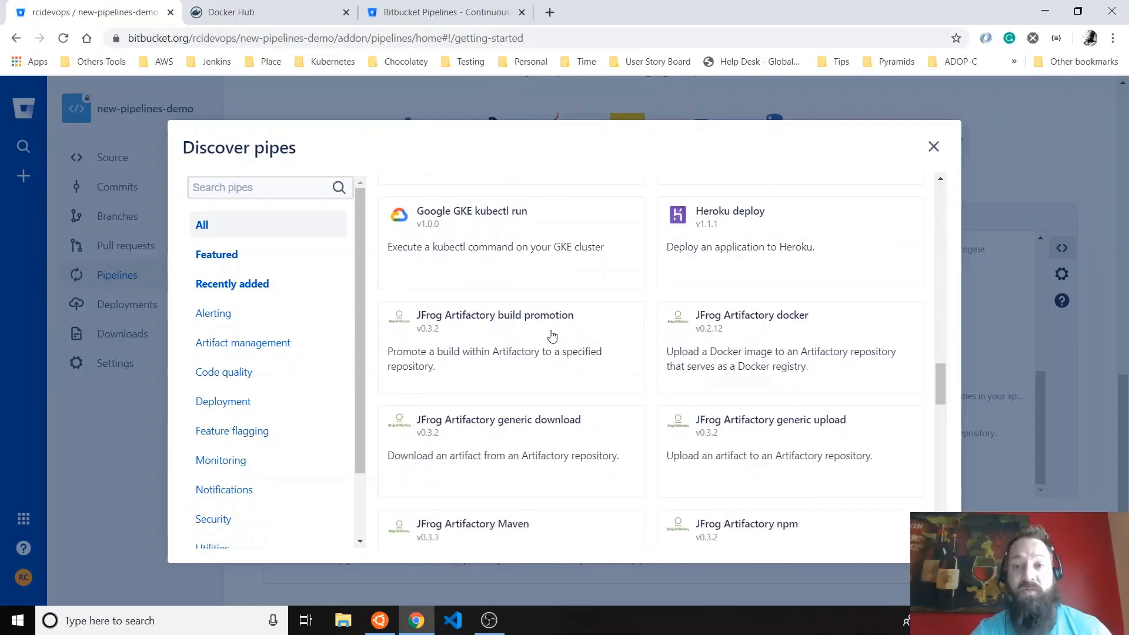
scroll(down, 3)
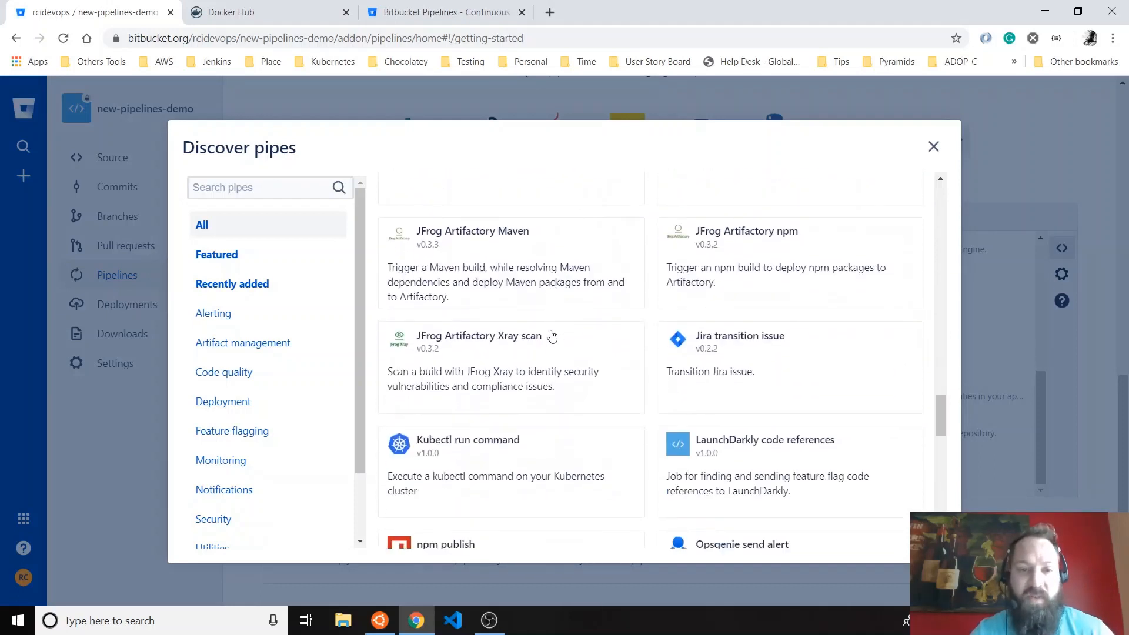
scroll(down, 3)
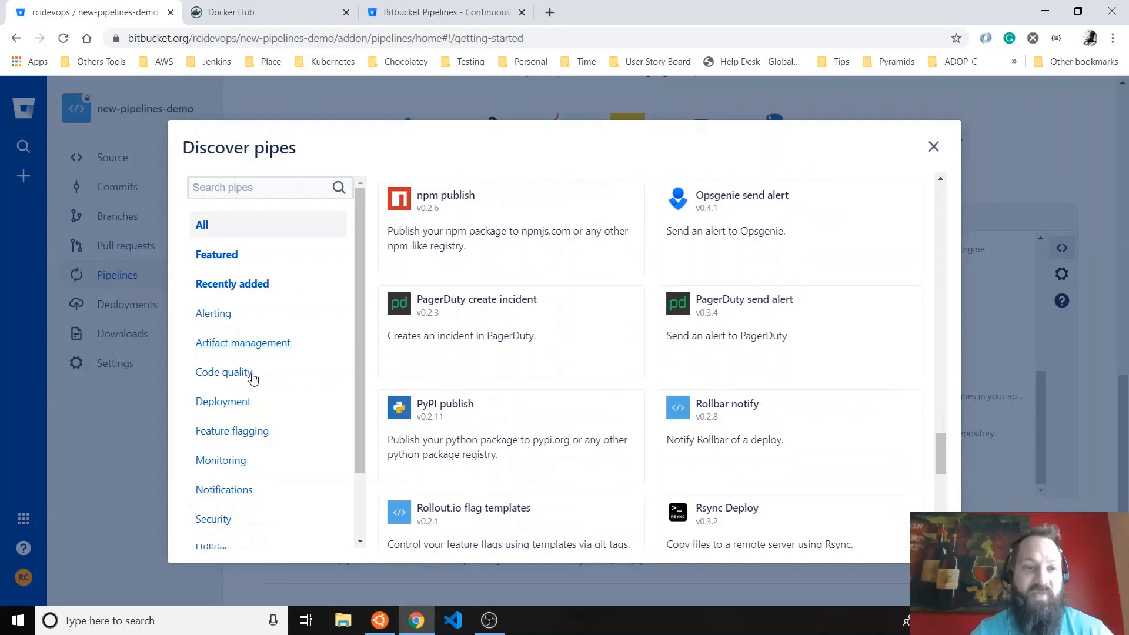
scroll(down, 3)
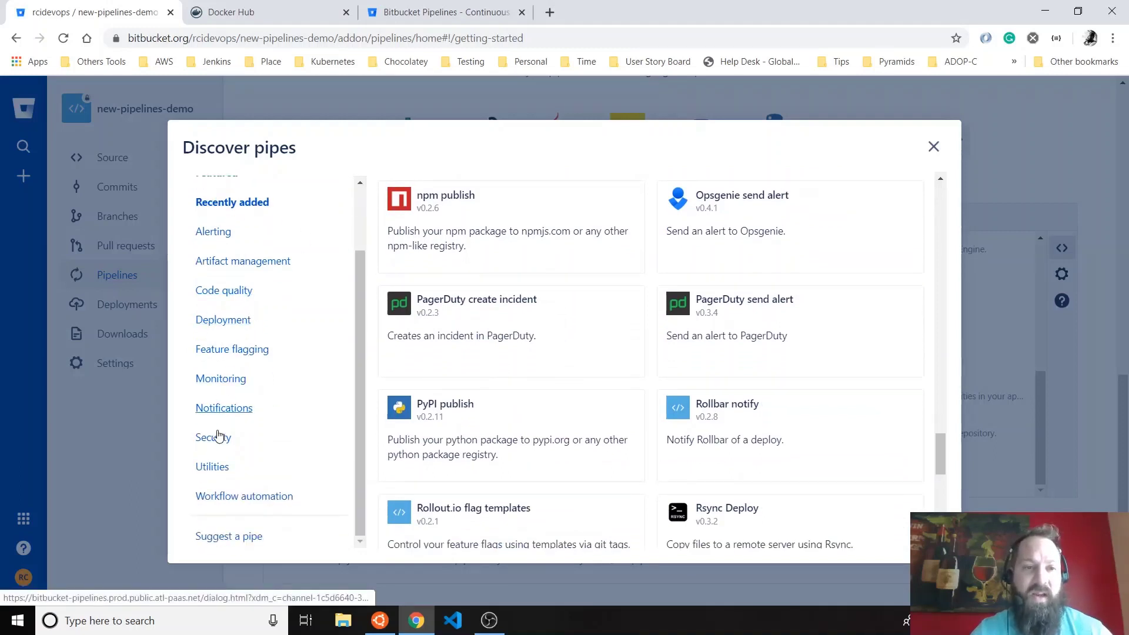
click(221, 378)
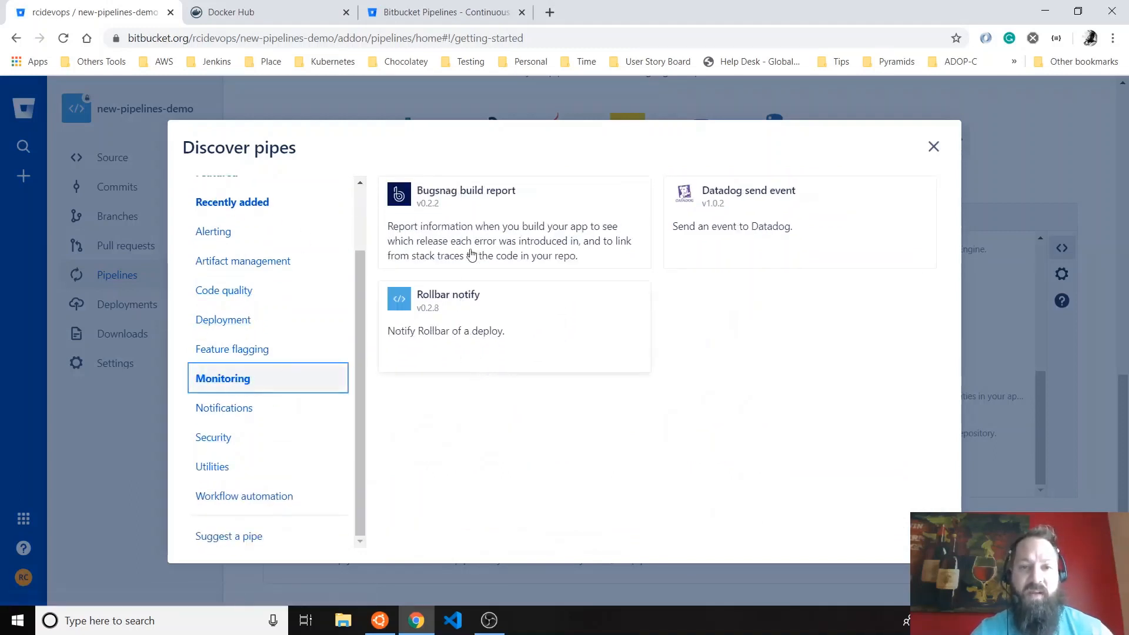
mouse_move(881, 175)
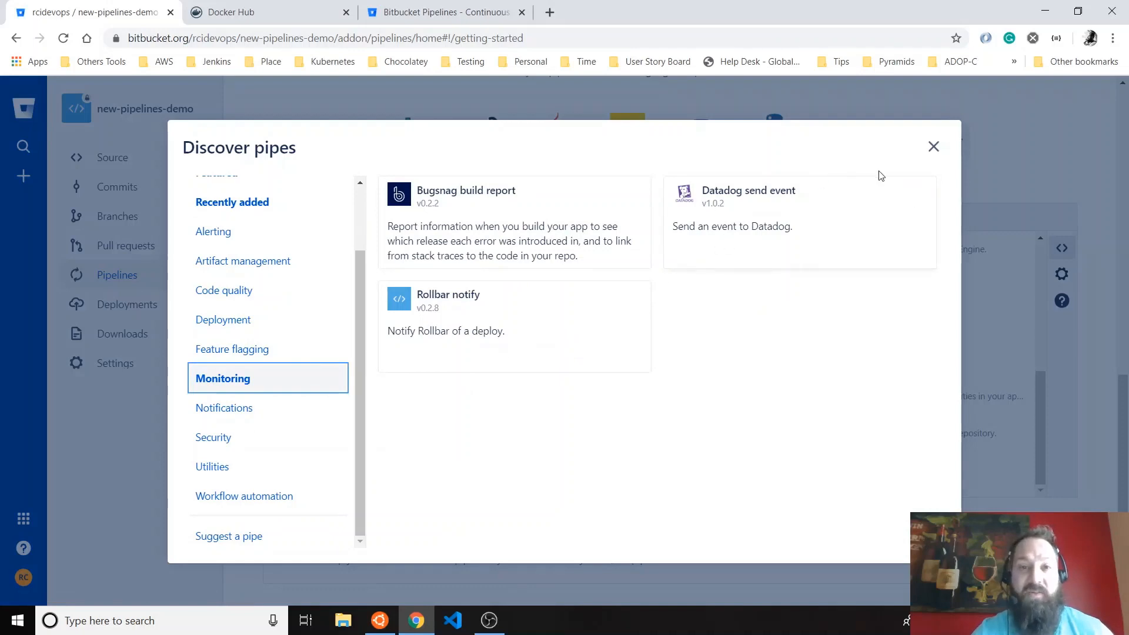
click(933, 146)
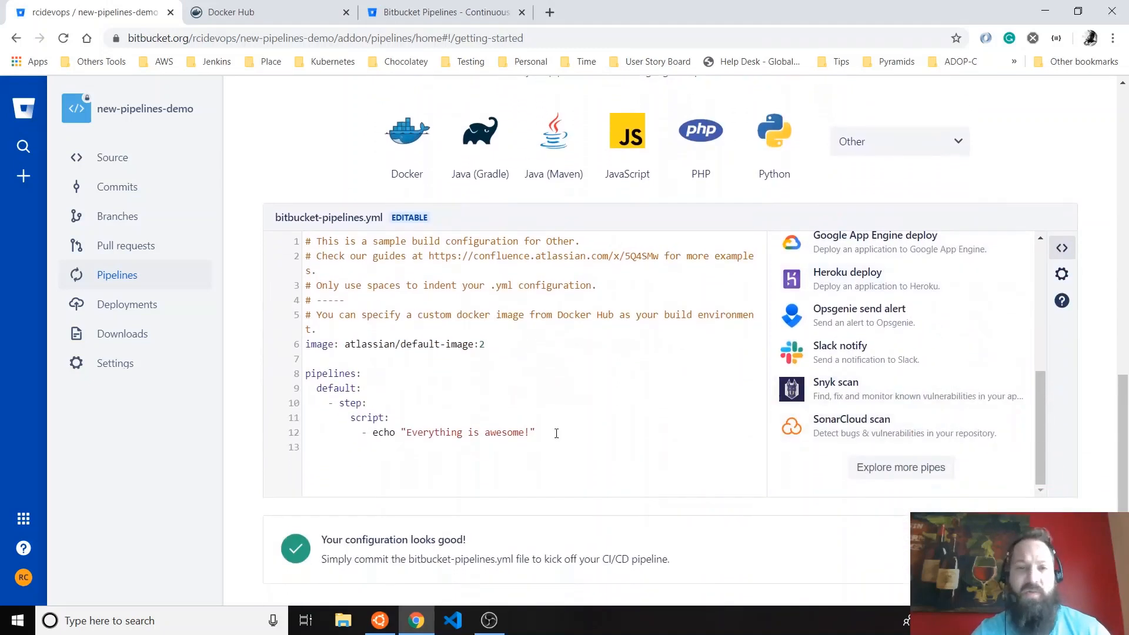
- Load the Docker template and review its docker build, login and push script
click(406, 130)
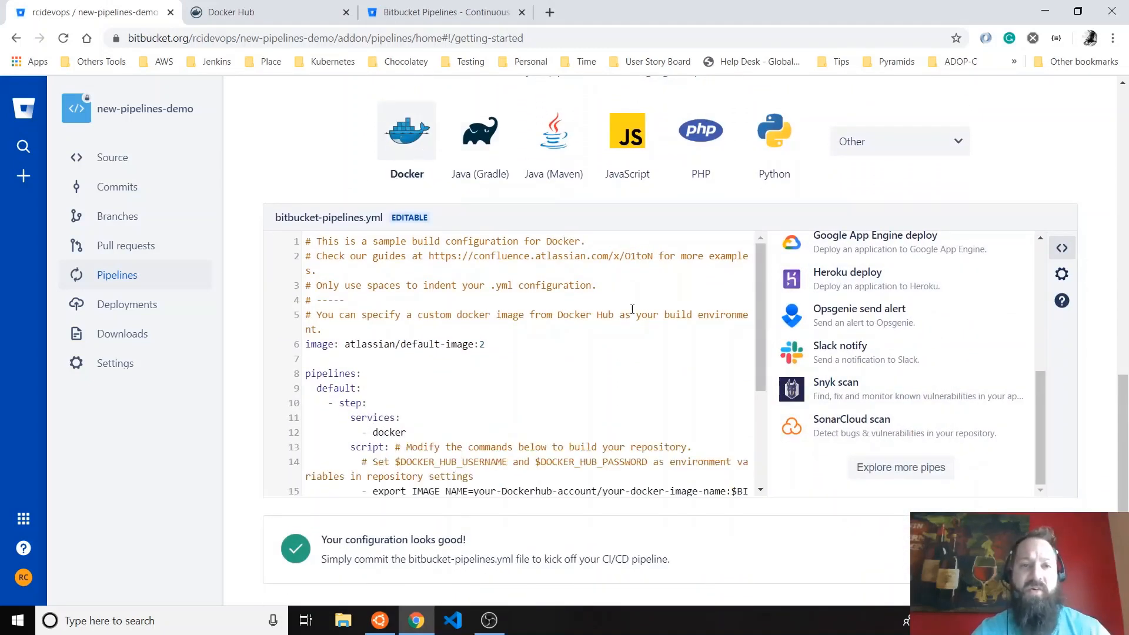
scroll(down, 3)
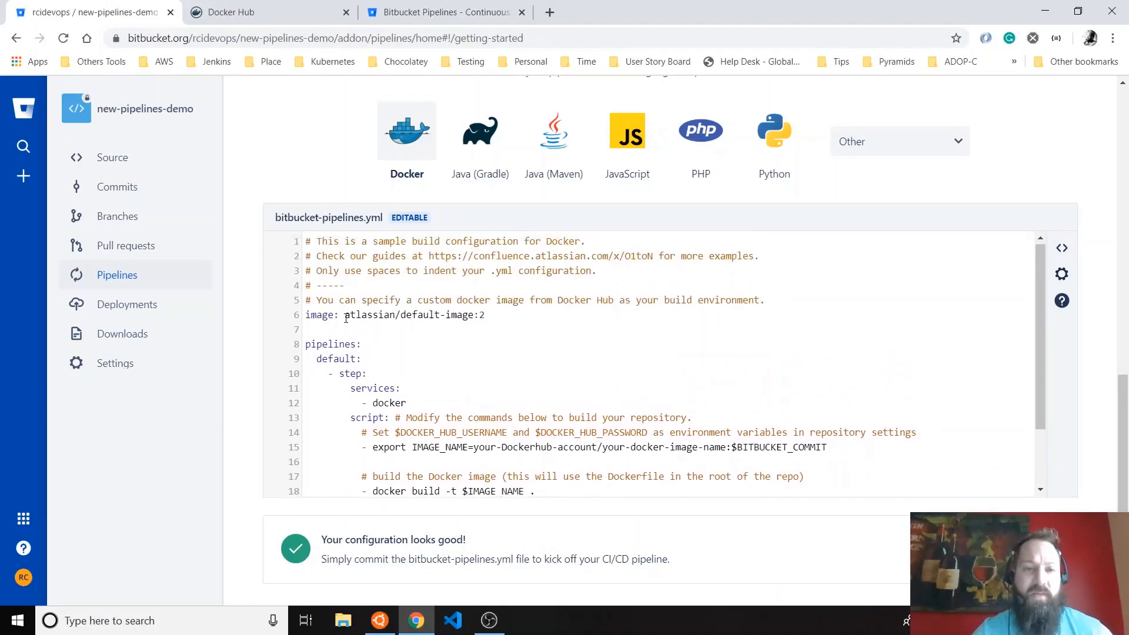
scroll(down, 3)
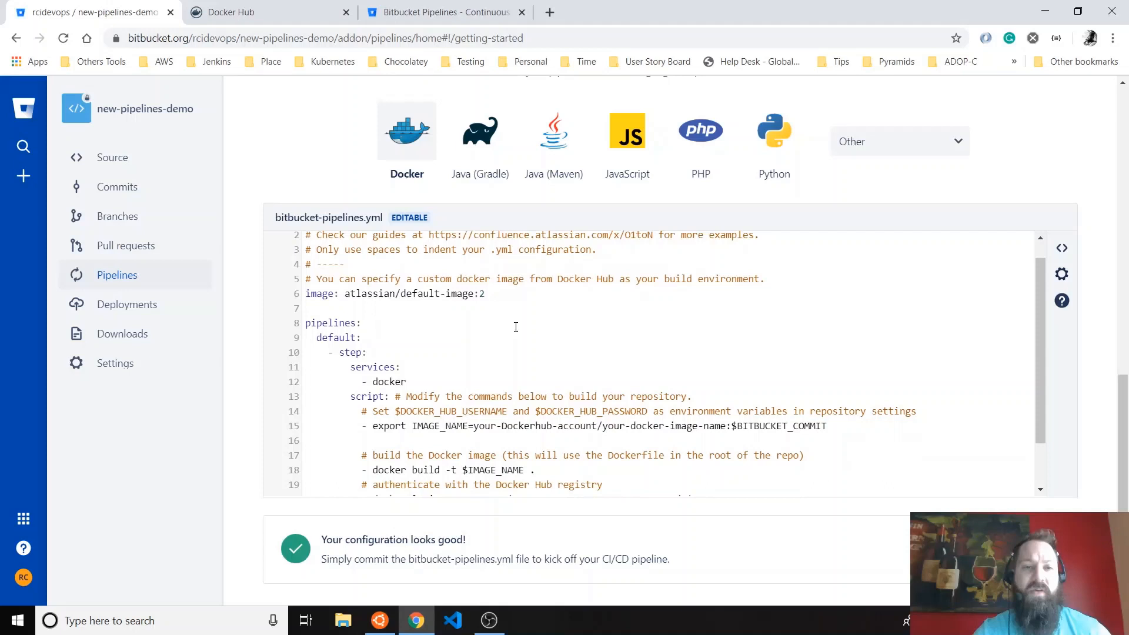
scroll(down, 3)
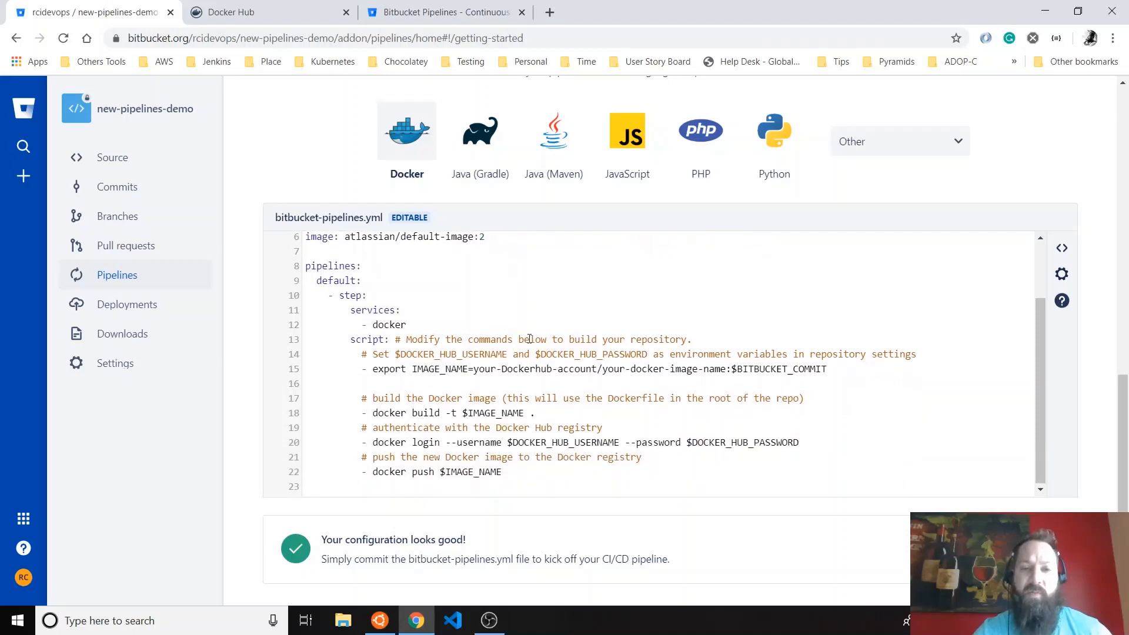
mouse_move(570, 369)
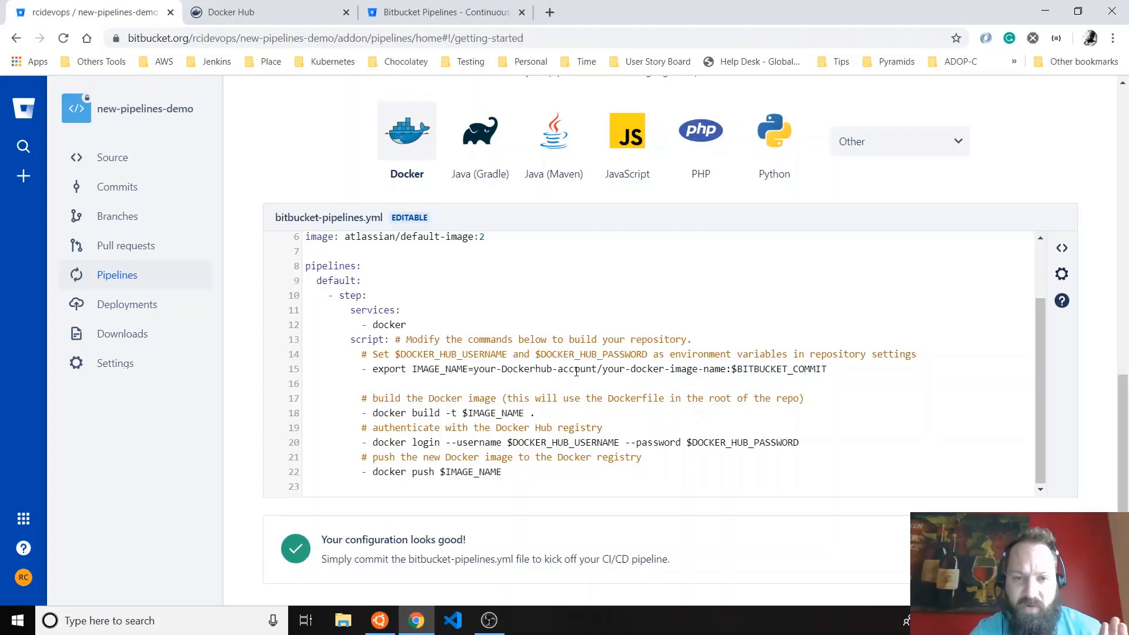
- Change the image name to robedevops/new-pipeline-demo and highlight the Docker Hub login variables
drag(475, 369, 666, 369)
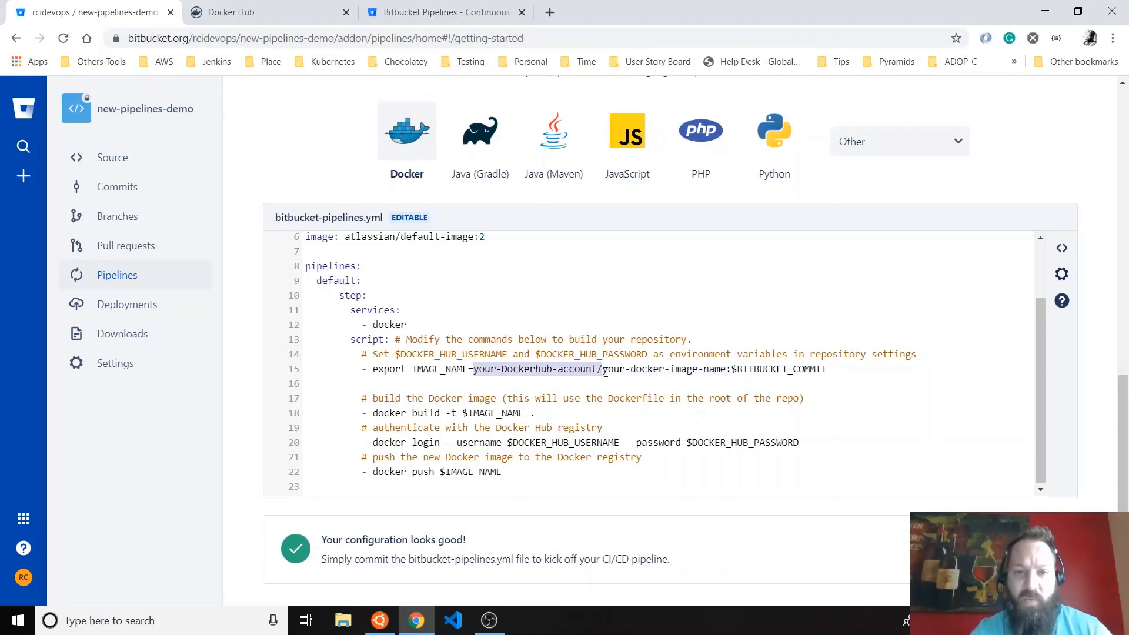
text(robedevops)
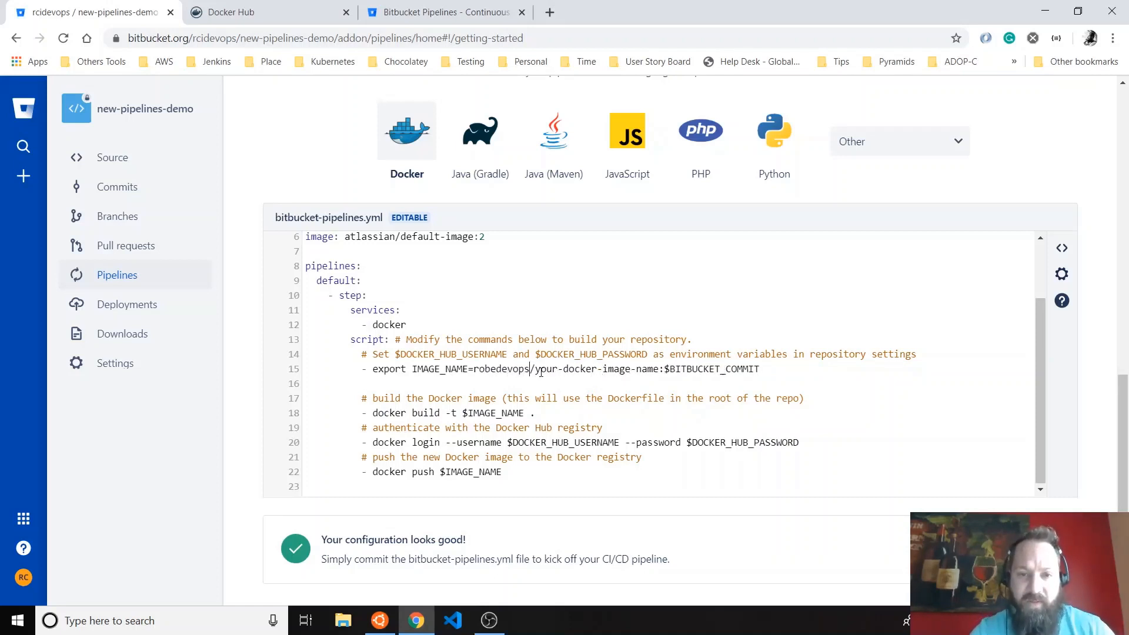
drag(535, 369, 658, 368)
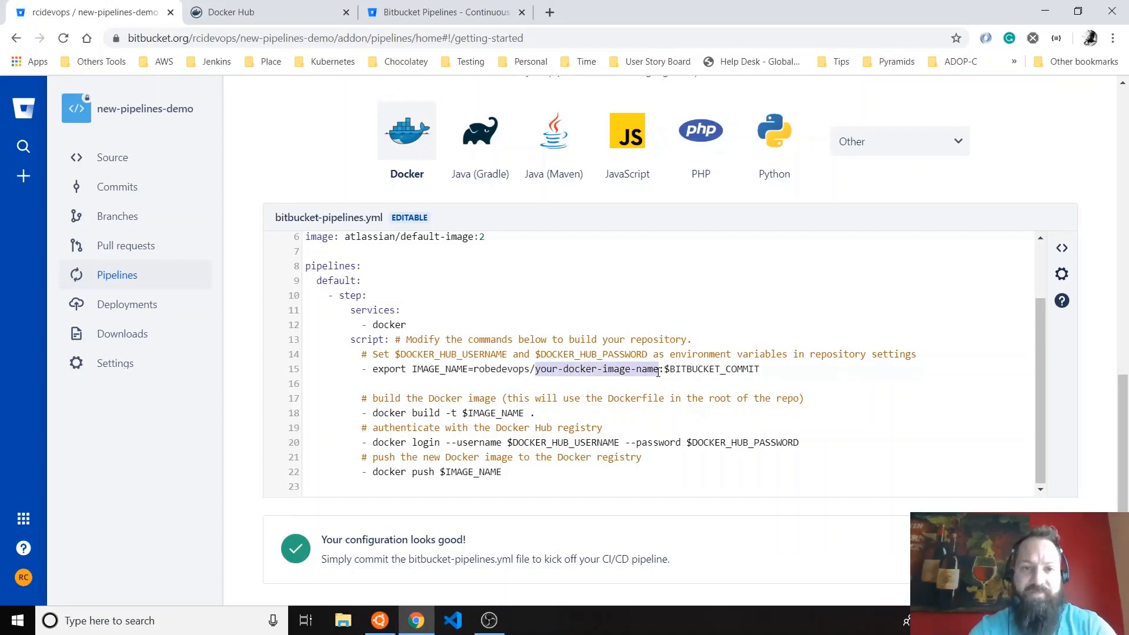
text(new-pipeline)
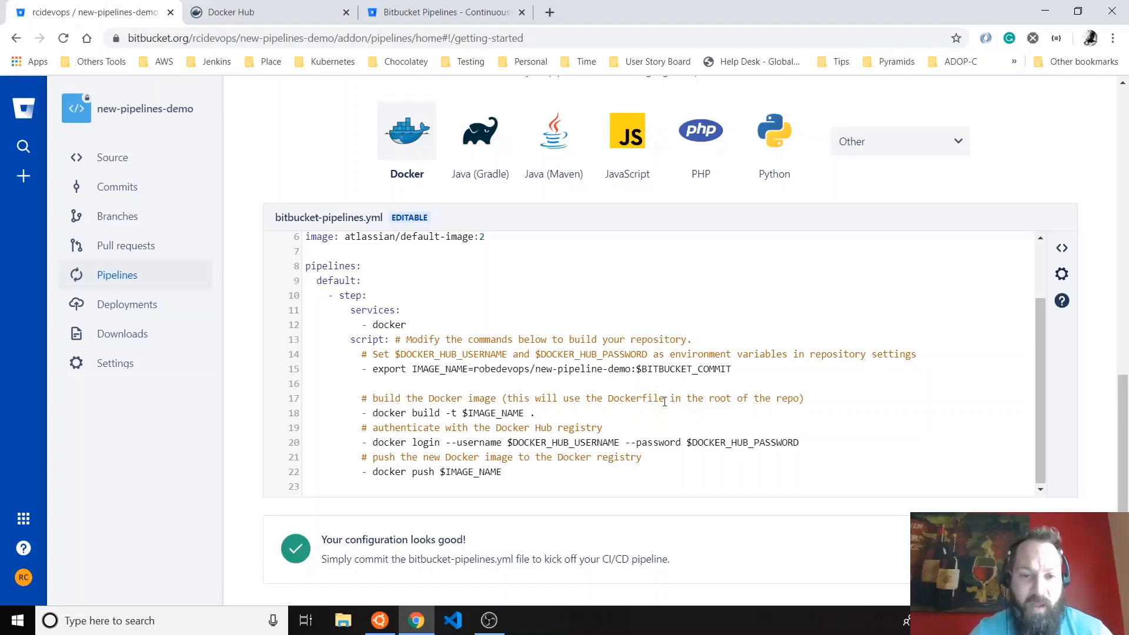
double_click(495, 413)
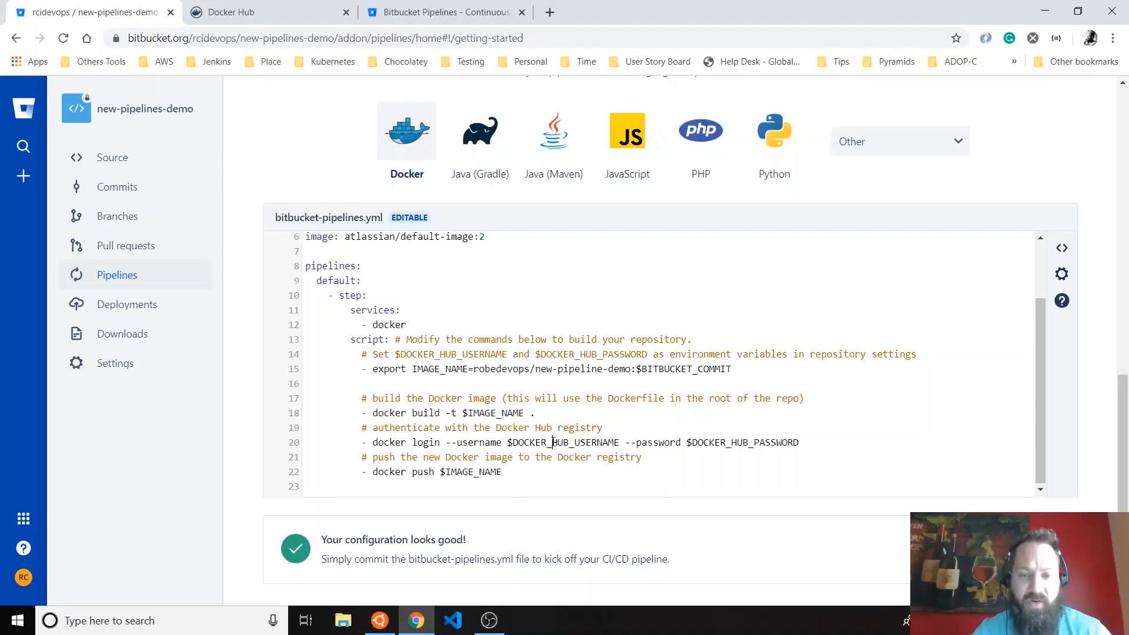
double_click(742, 442)
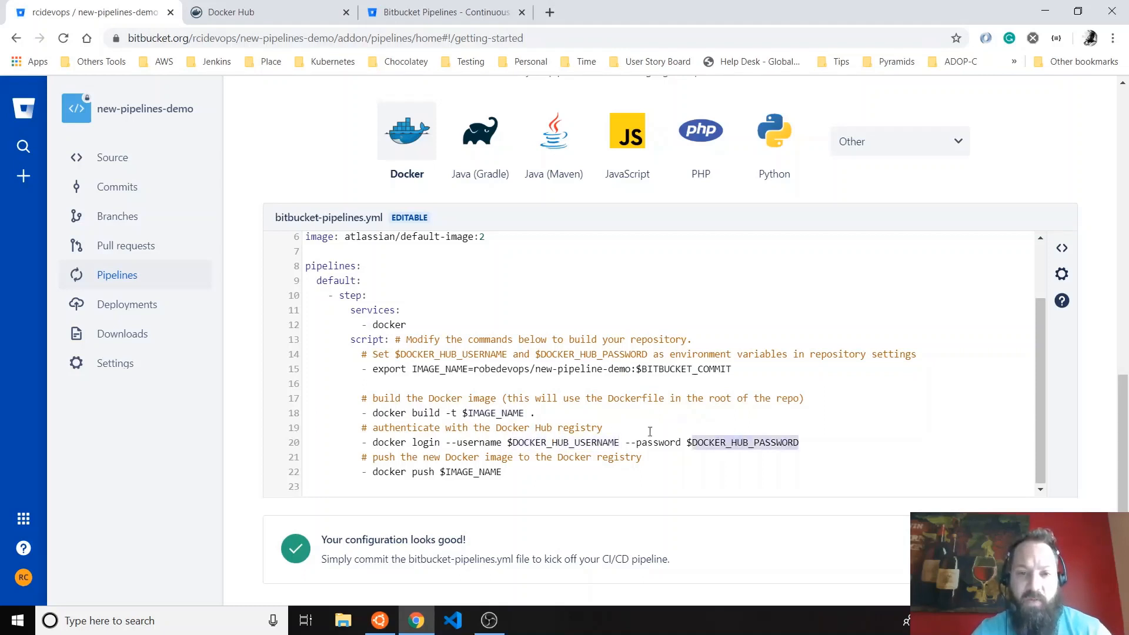
mouse_move(582, 418)
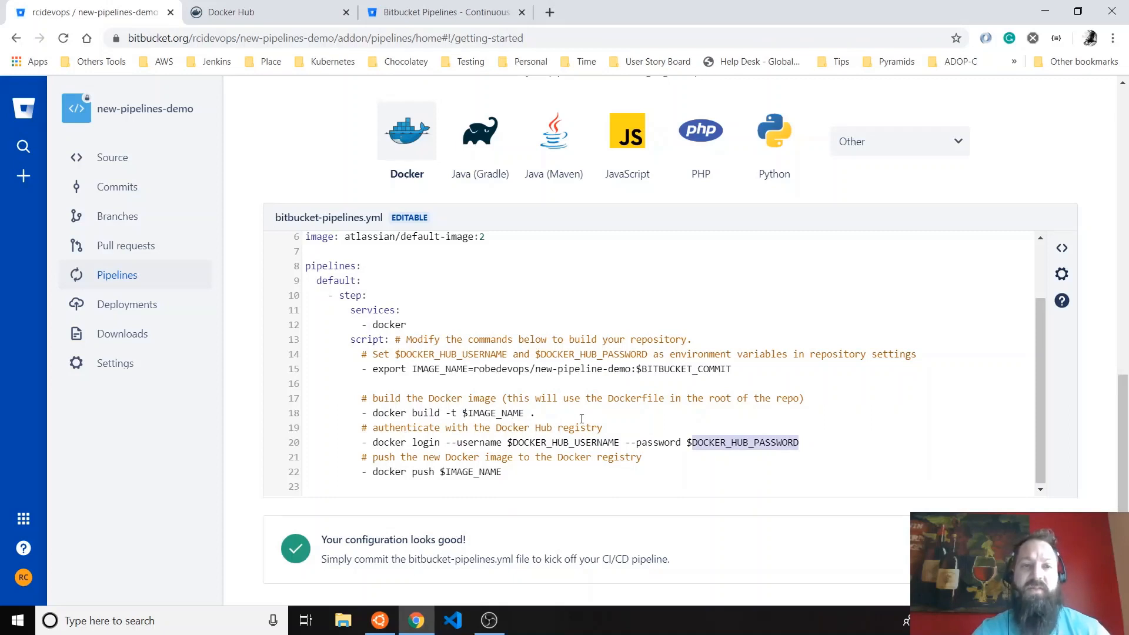
mouse_move(1061, 280)
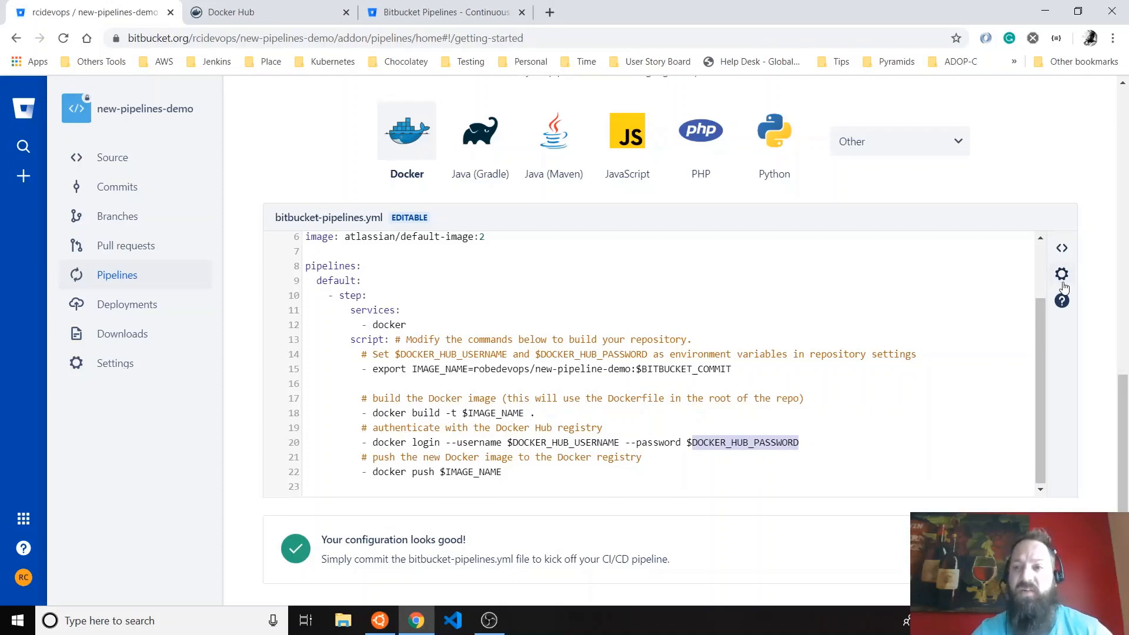
- Add the DOCKER_HUB_USERNAME repository variable with value robedevops
click(1061, 274)
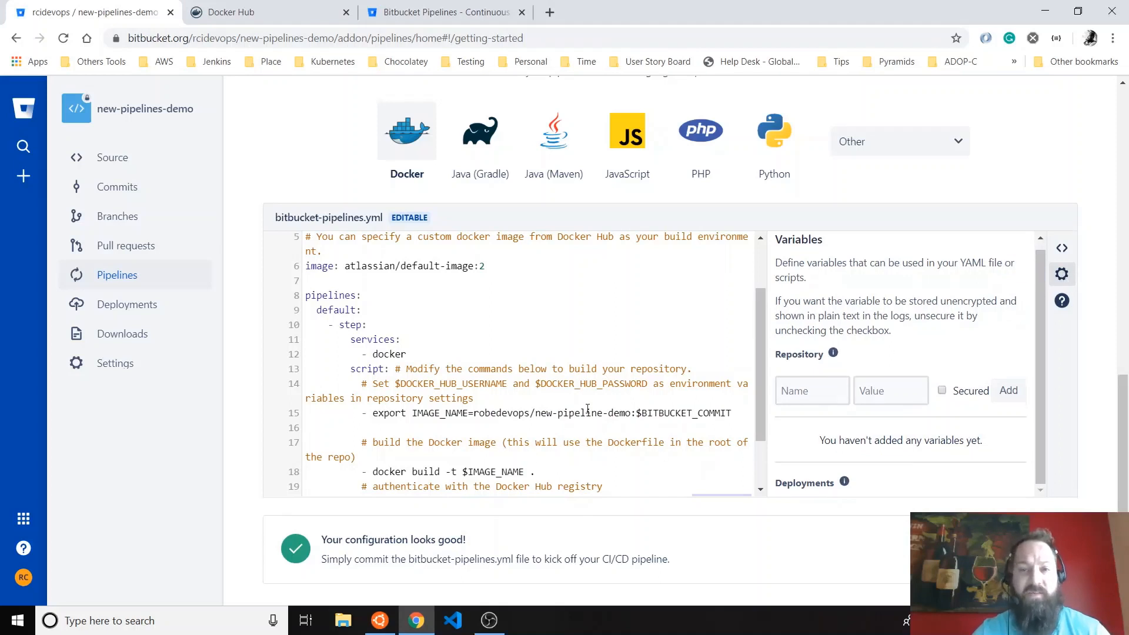
scroll(down, 3)
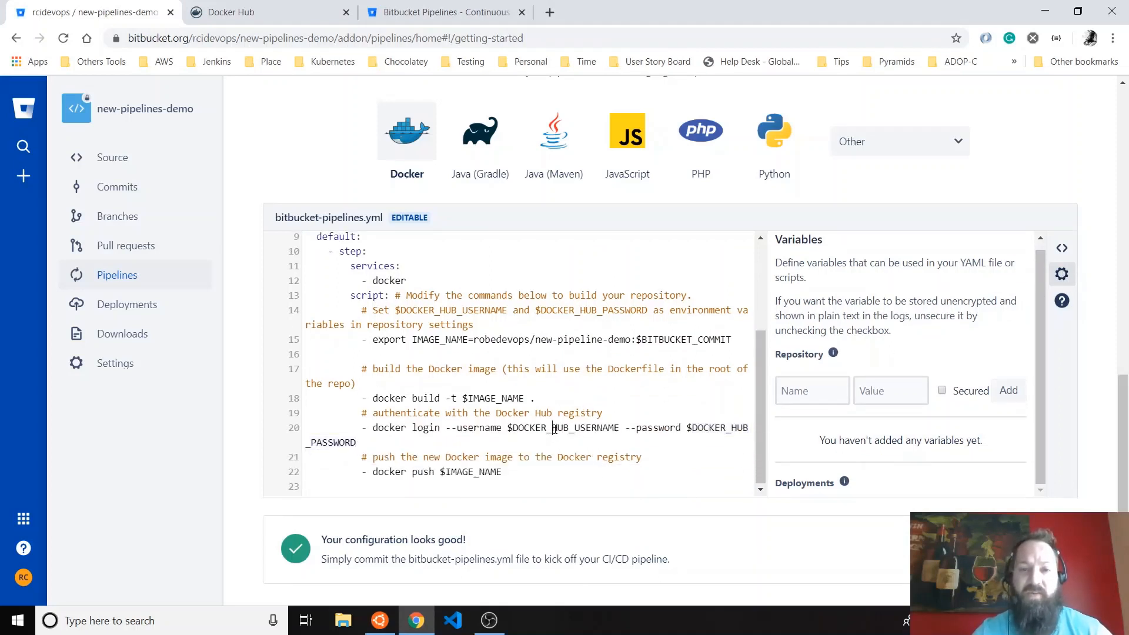
double_click(563, 427)
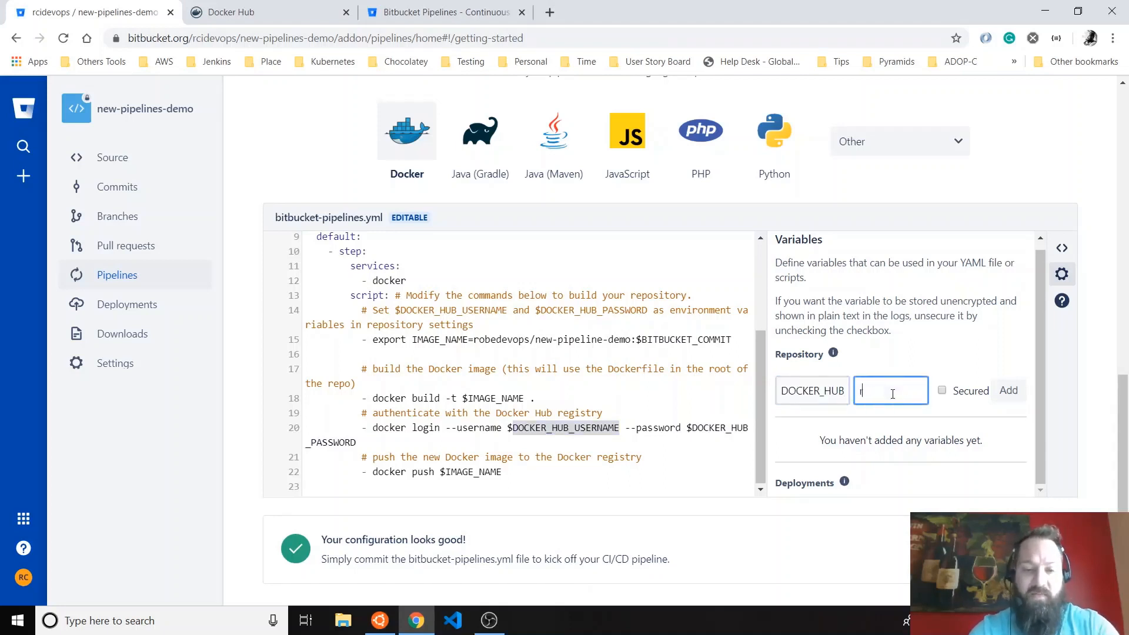
text(robedevops)
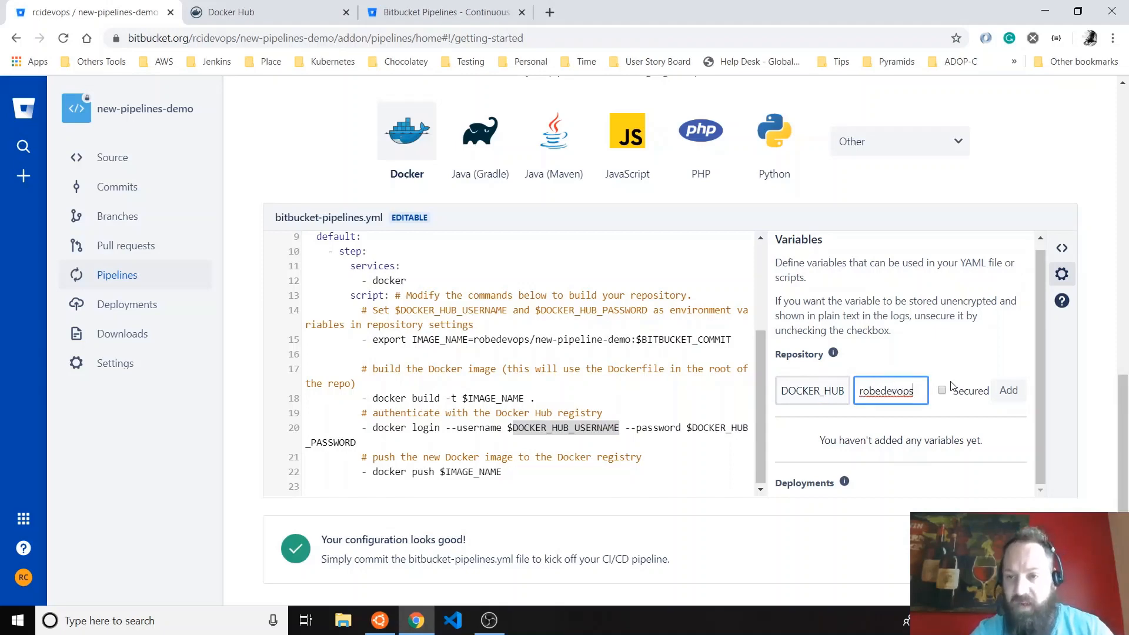
mouse_move(943, 391)
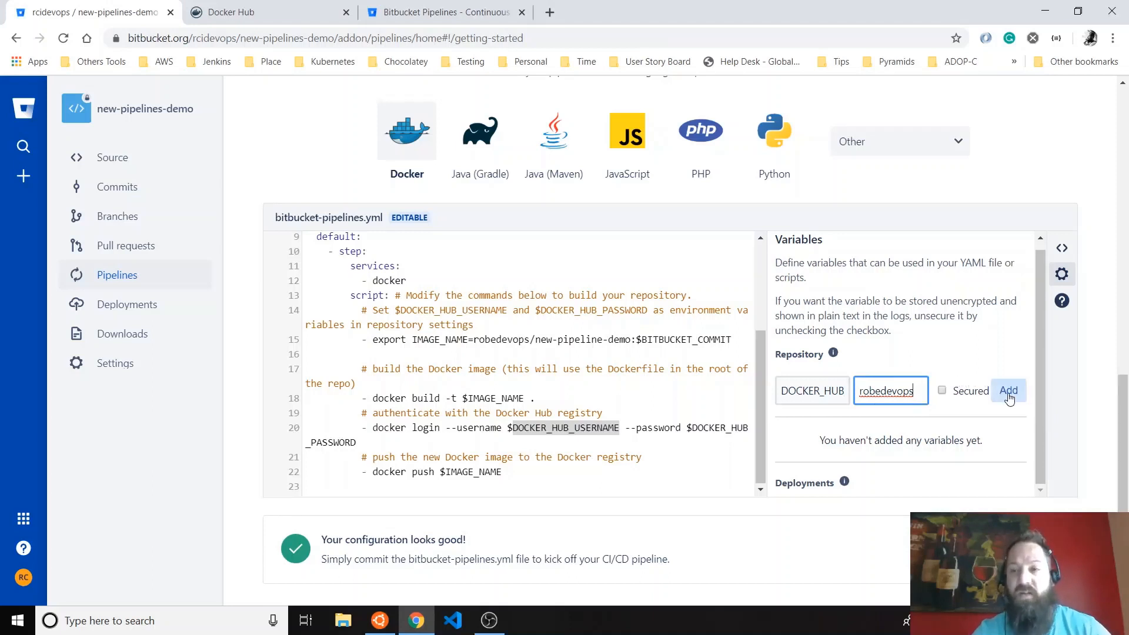
click(1008, 391)
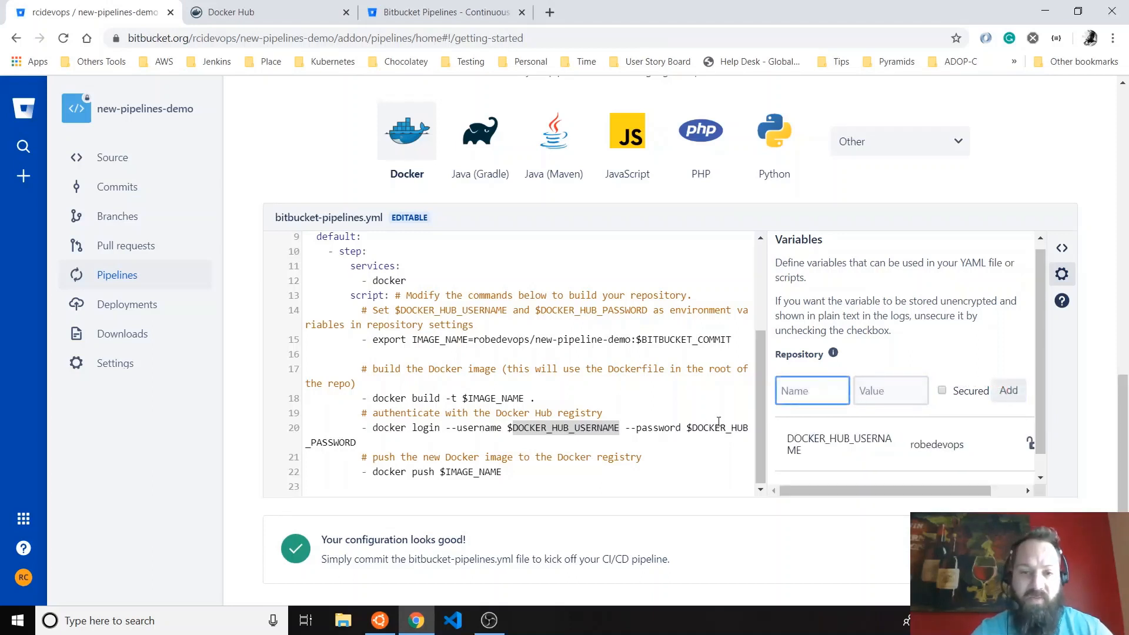
- Add DOCKER_HUB_PASSWORD as a secured repository variable
double_click(719, 428)
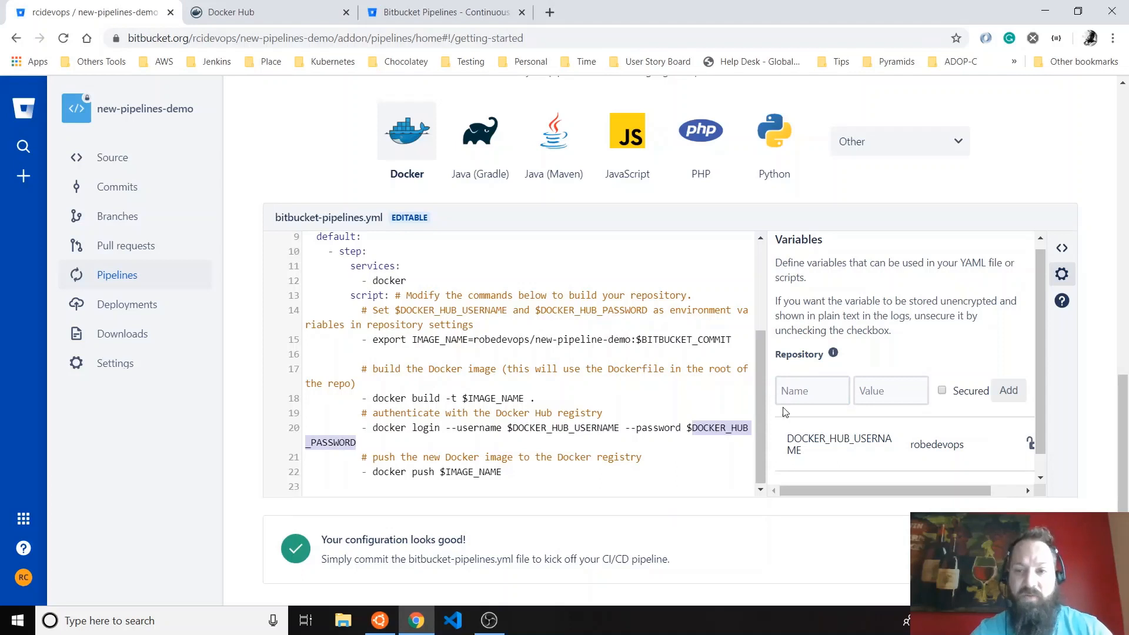
text(B_PASSWORD)
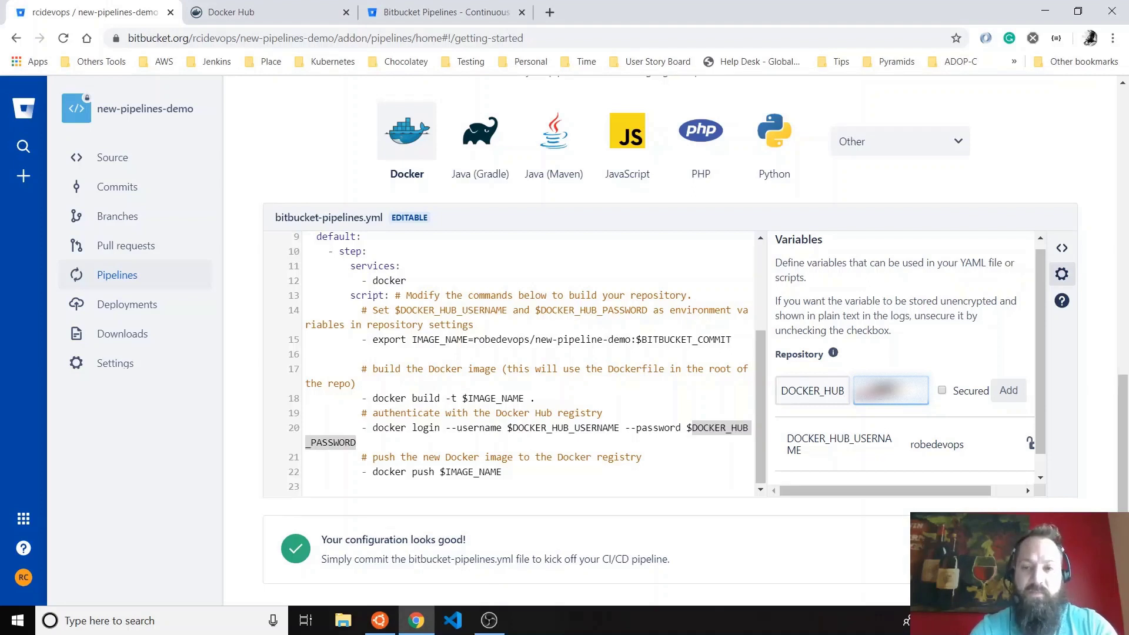
click(942, 390)
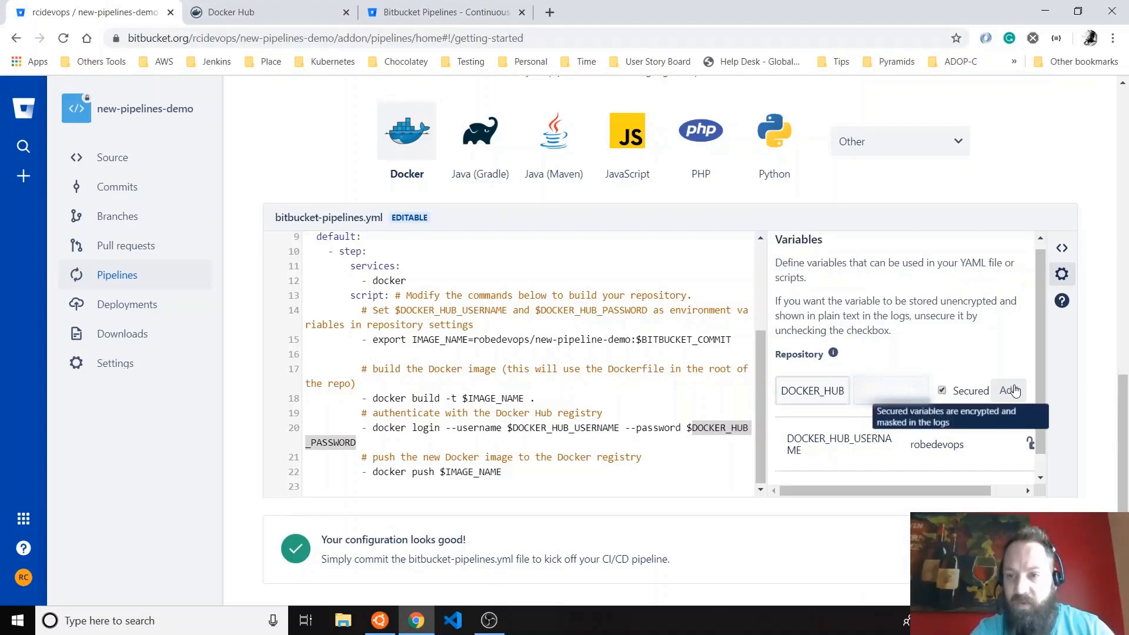
click(1008, 391)
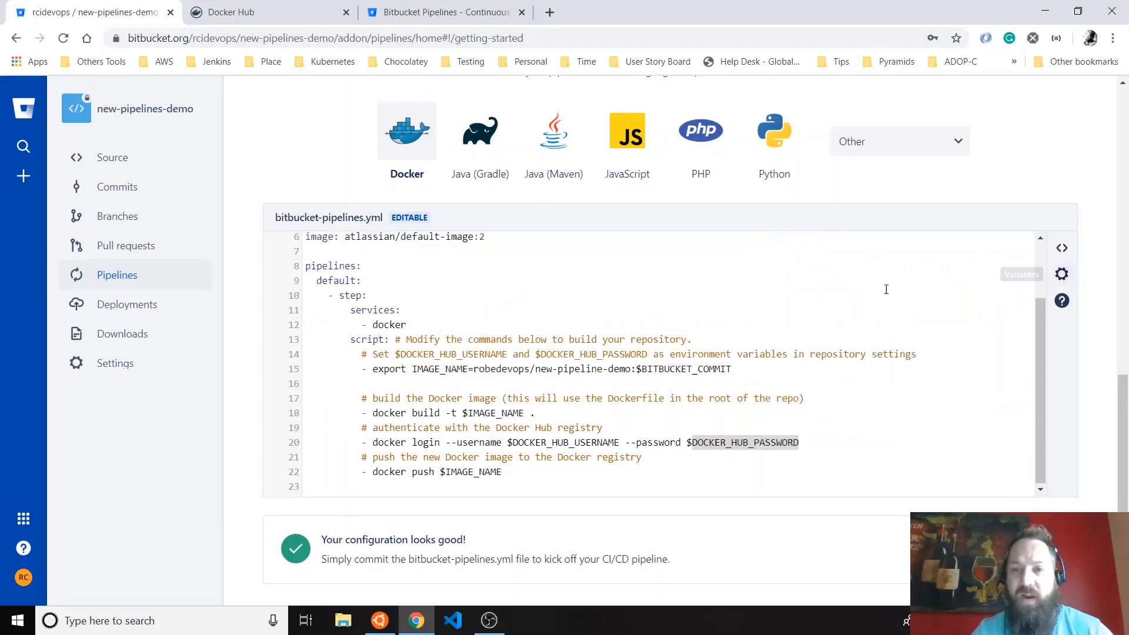
mouse_move(611, 349)
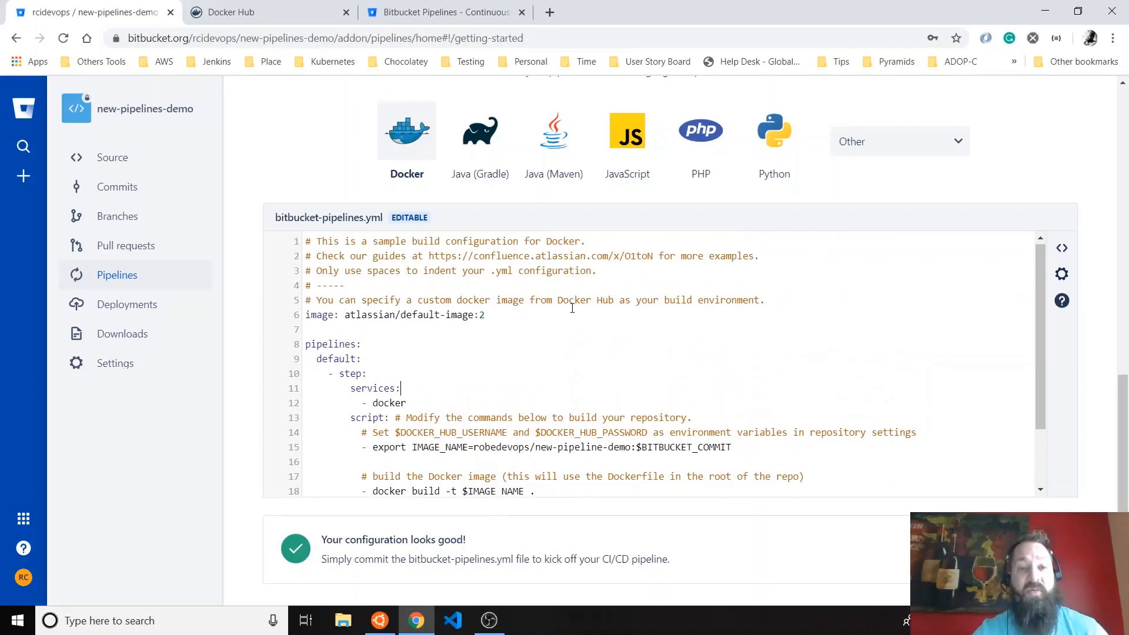
scroll(down, 3)
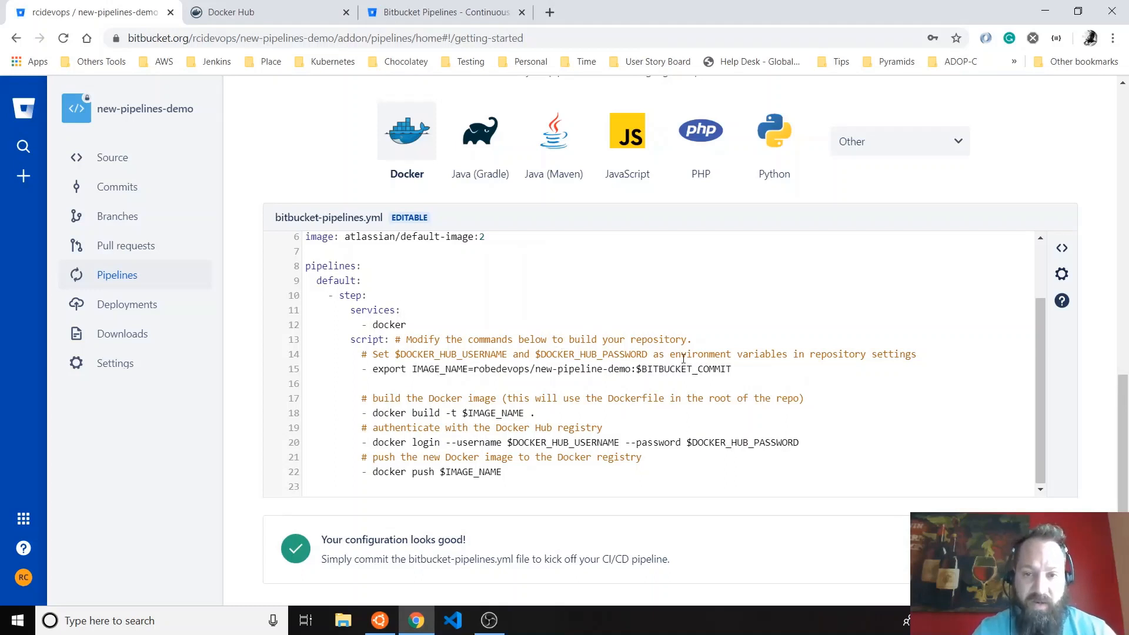
double_click(493, 413)
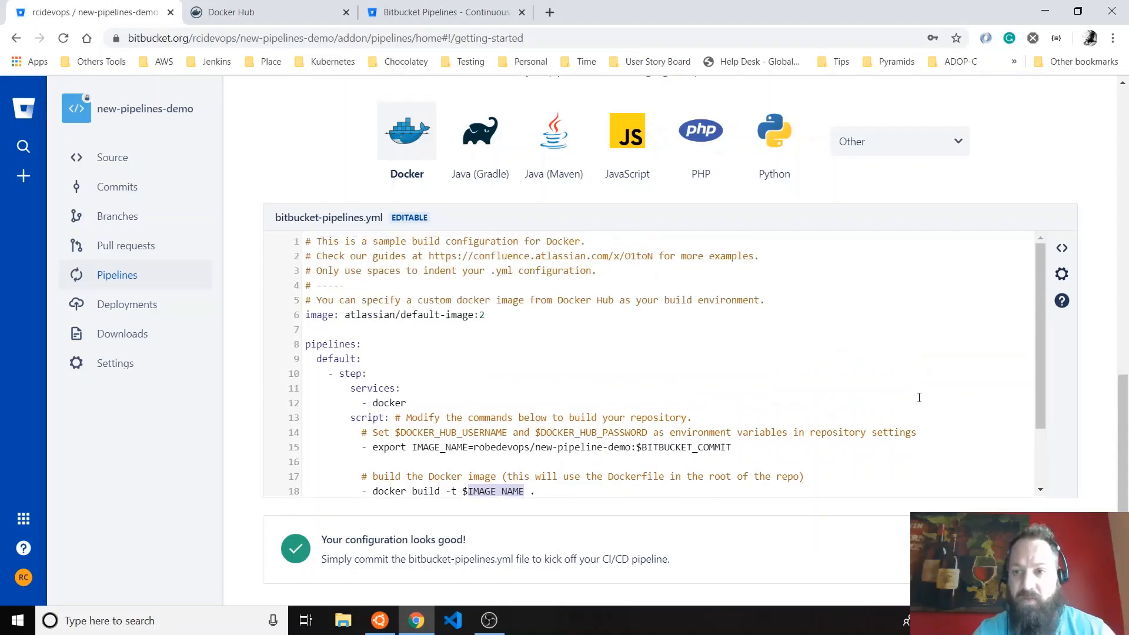
scroll(down, 3)
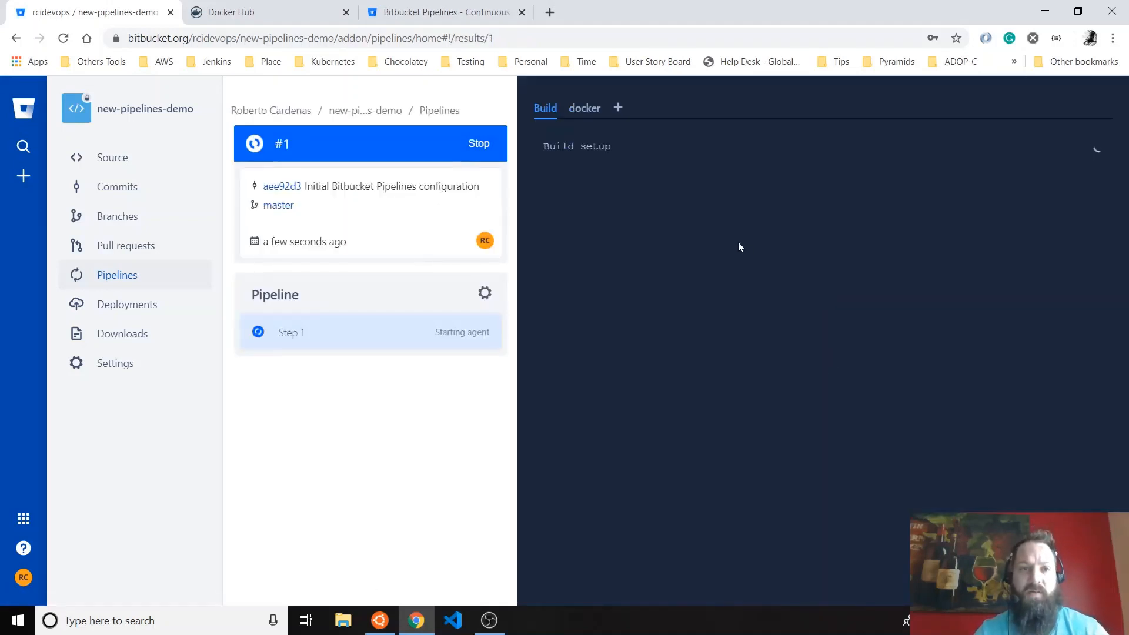
mouse_move(659, 219)
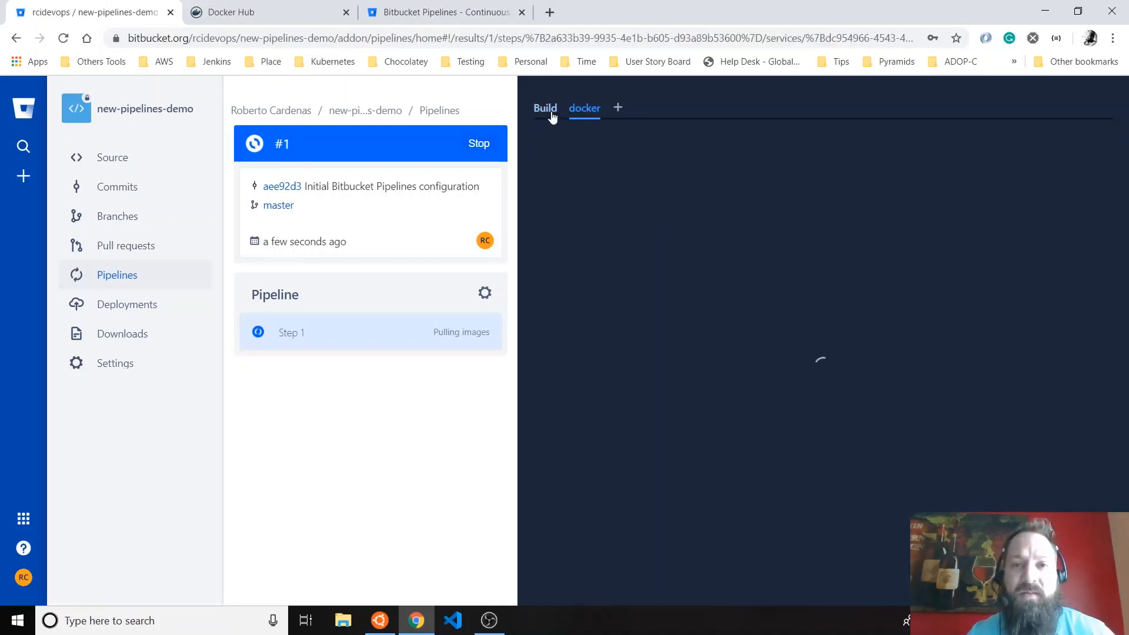
- View pipeline #1's build log showing the docker build step failing
click(545, 108)
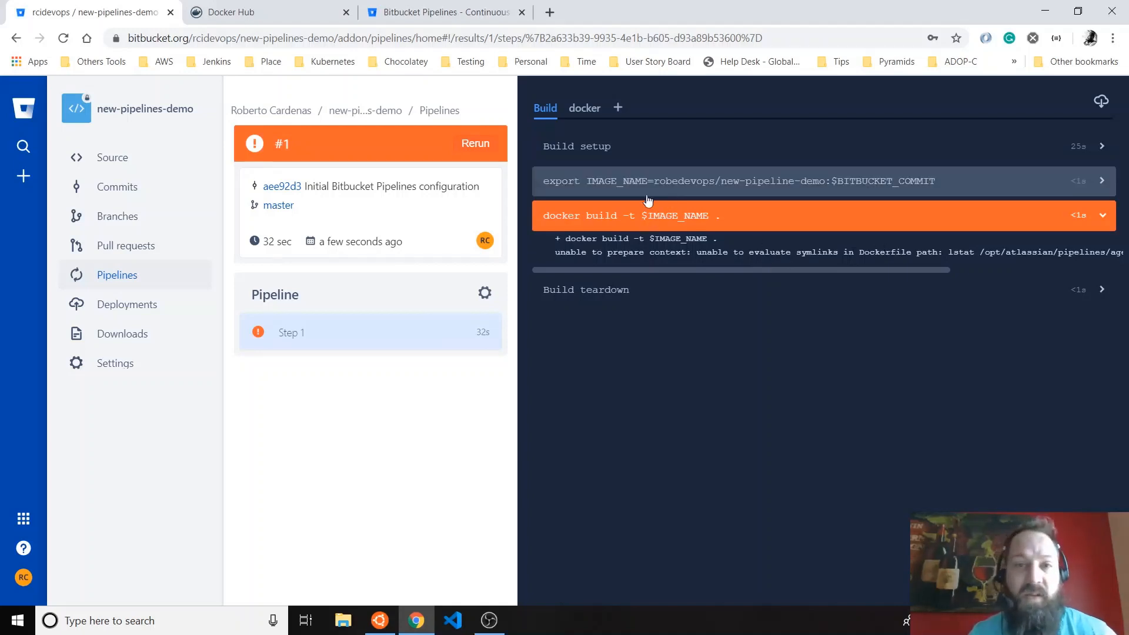
mouse_move(108, 187)
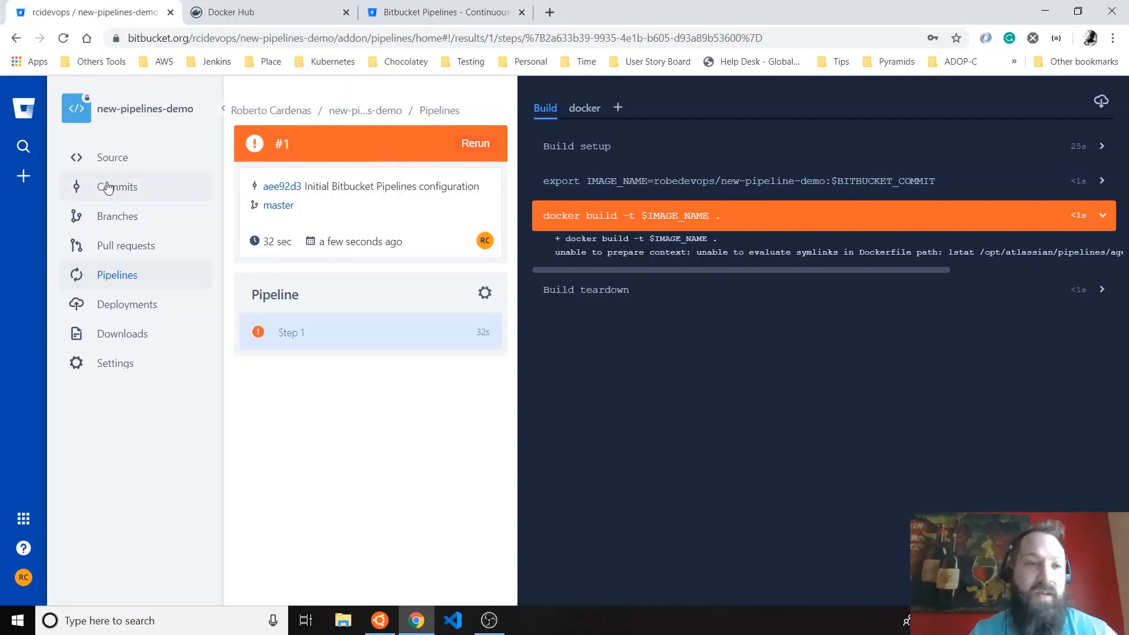
- Add a new file named Dockerfile from the repository's Source view
click(112, 157)
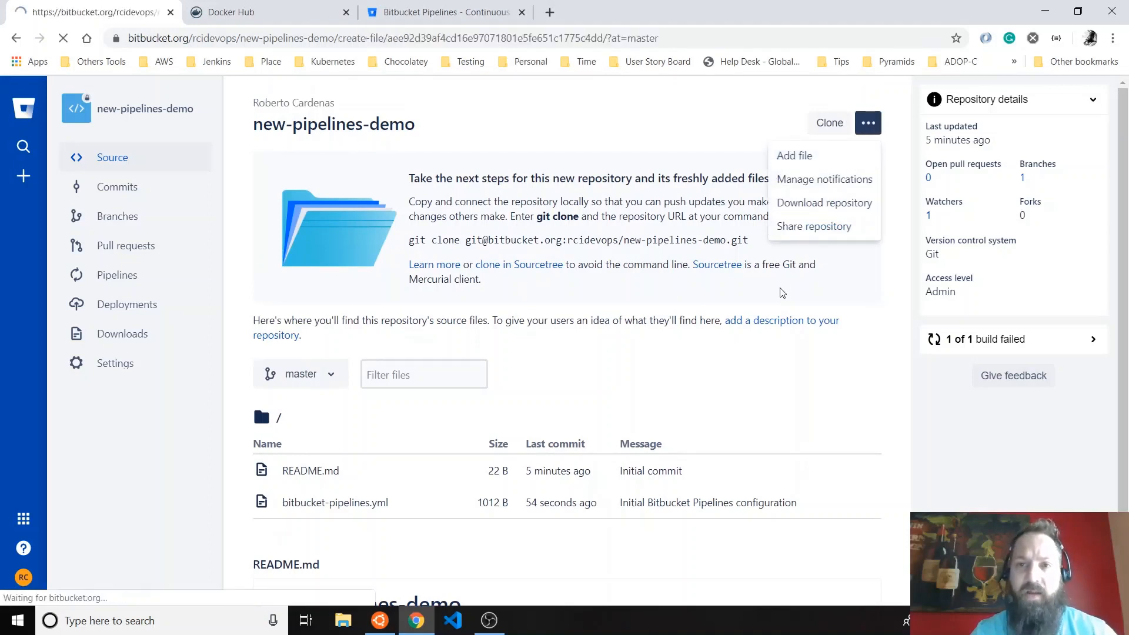
click(793, 155)
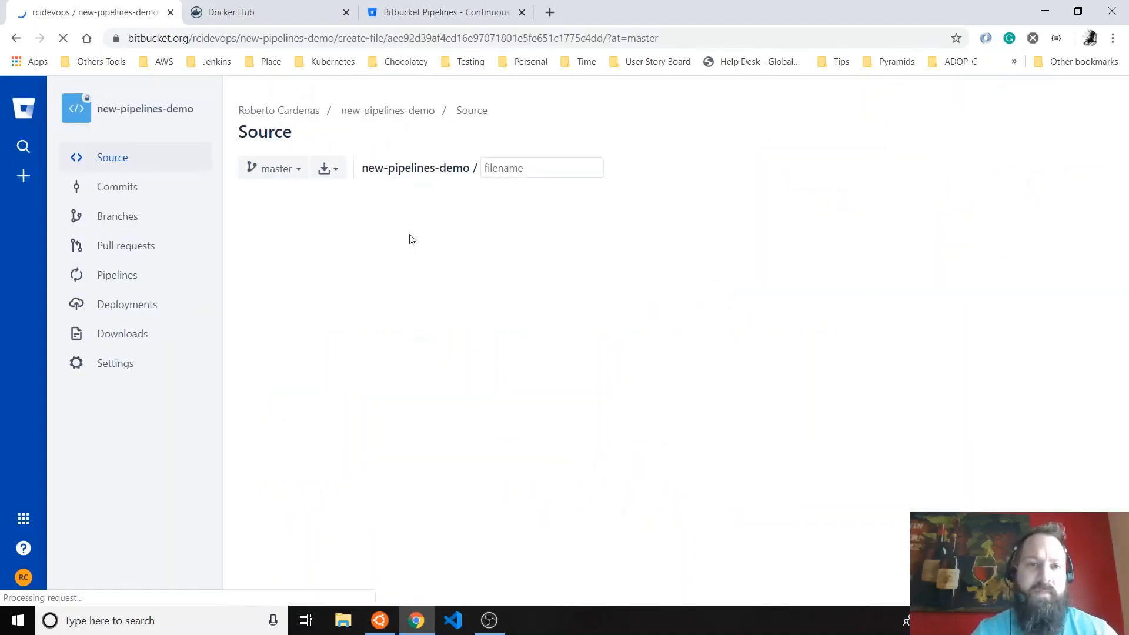
text(Dock)
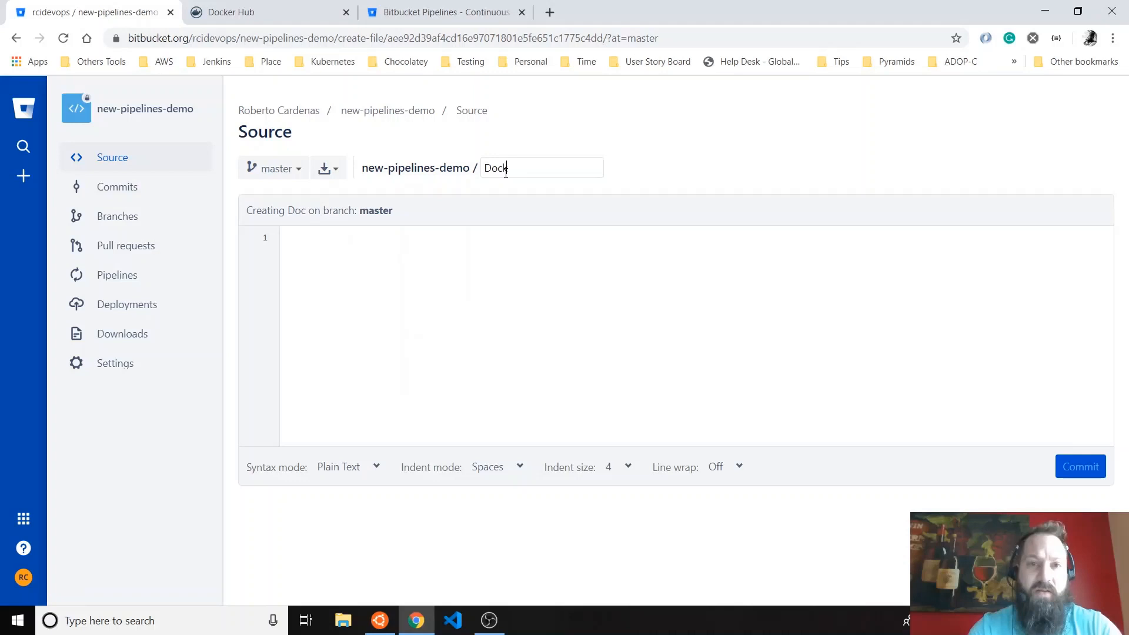
text(Dockerfile)
click(696, 237)
text(FROM ubuntu)
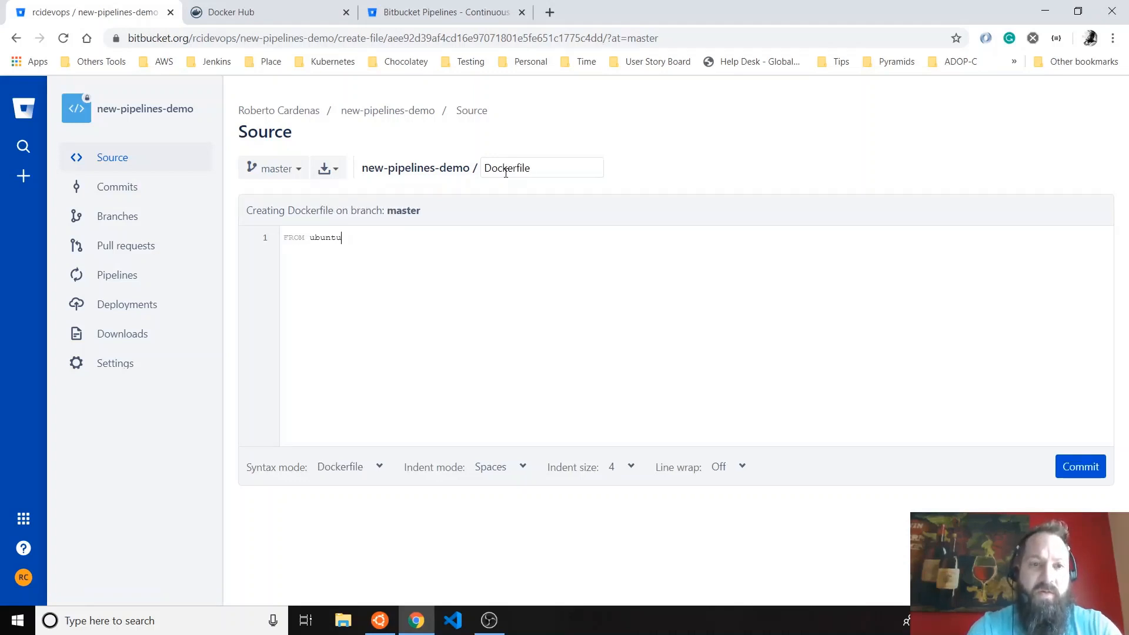
- Enter FROM ubuntu:latest plus LABEL lines for Owner and Version 1.0.0
text(:latest)
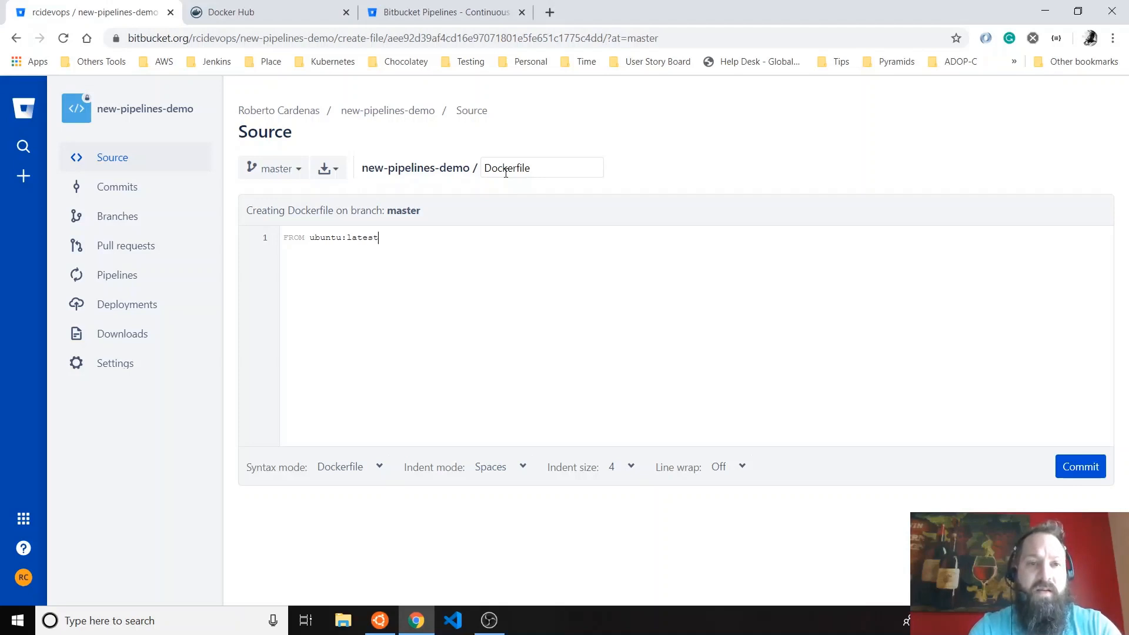
key(Enter)
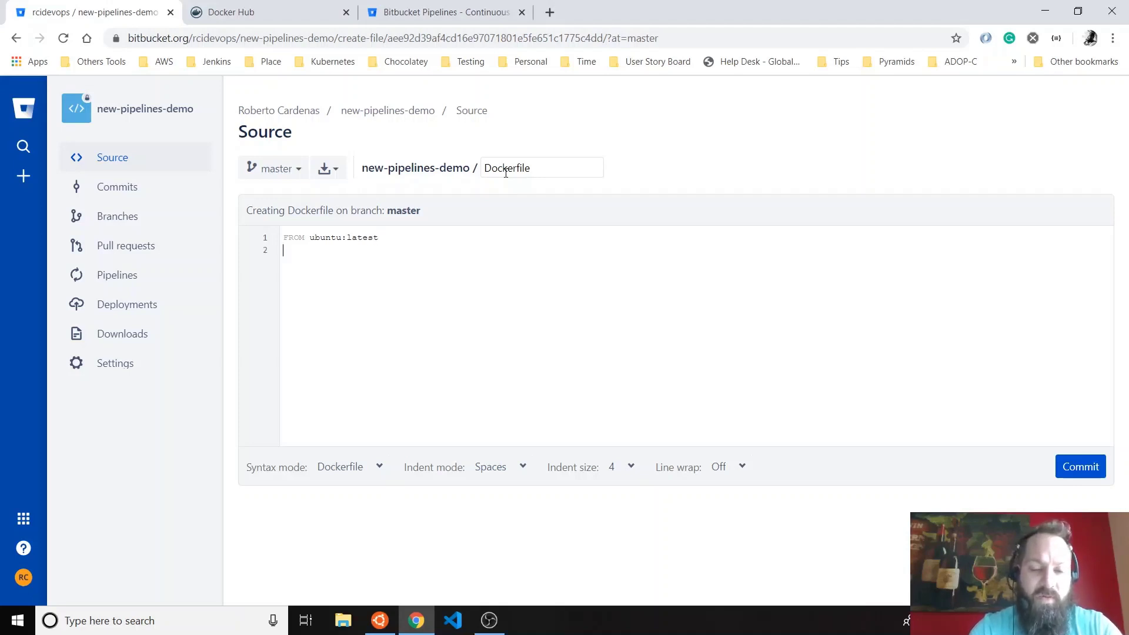
text(LABEL)
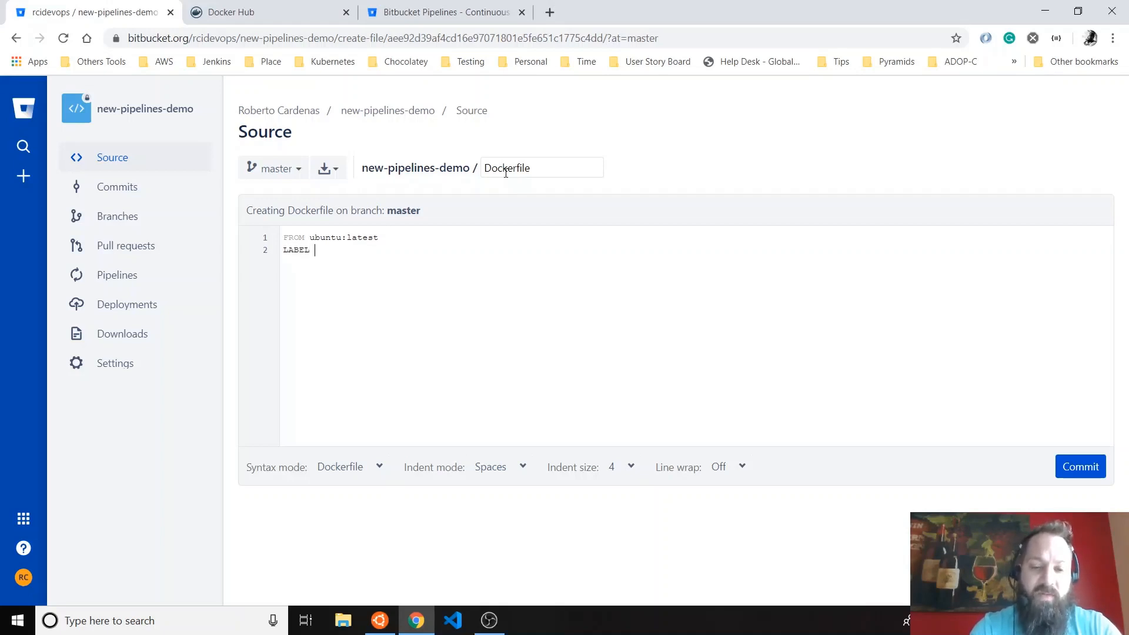
text("Owner"=")
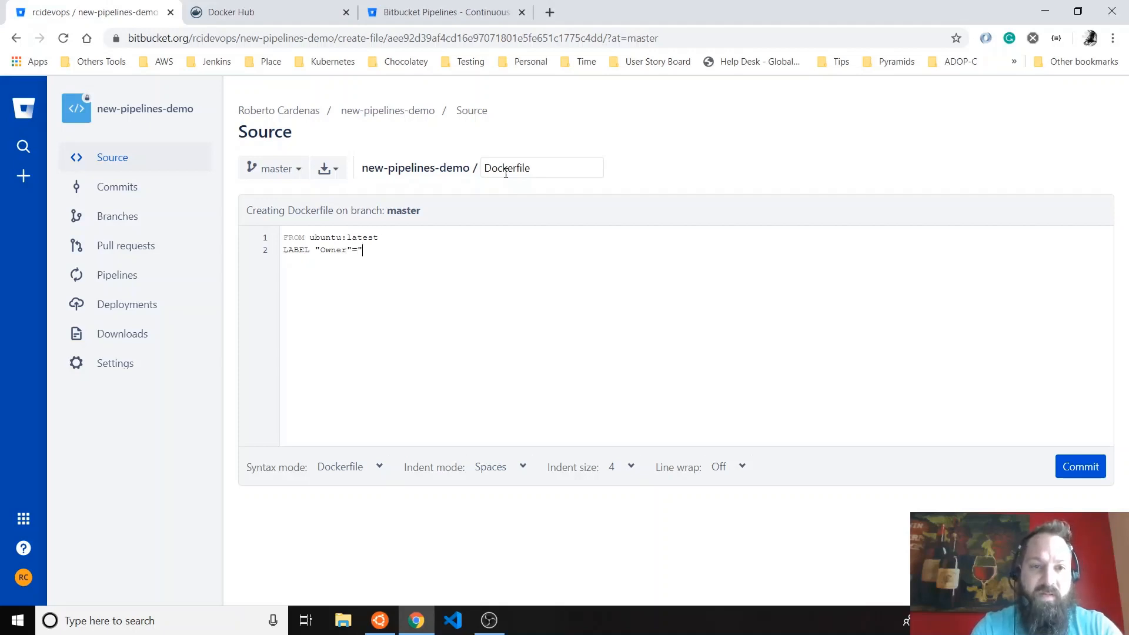
text(Me")
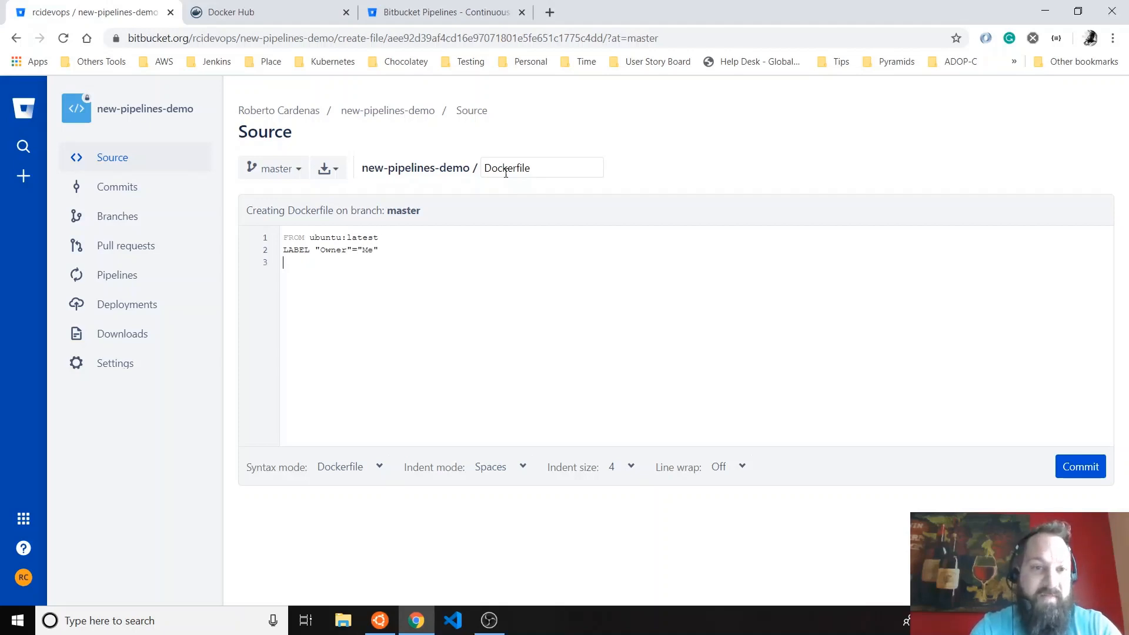
text(LABEL)
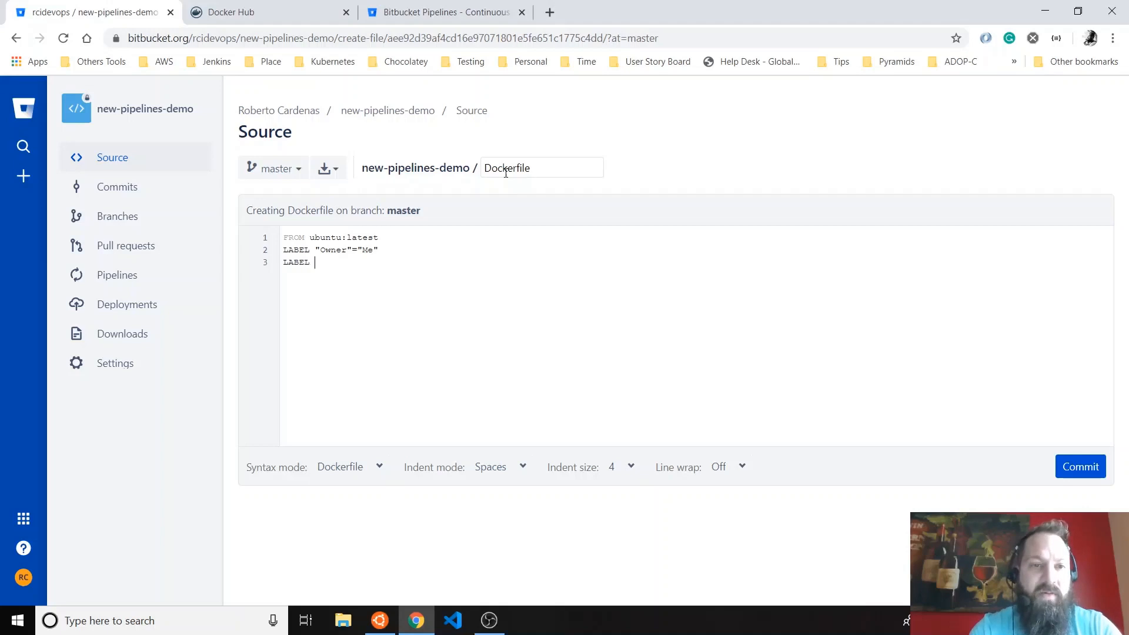
text("Version"=1)
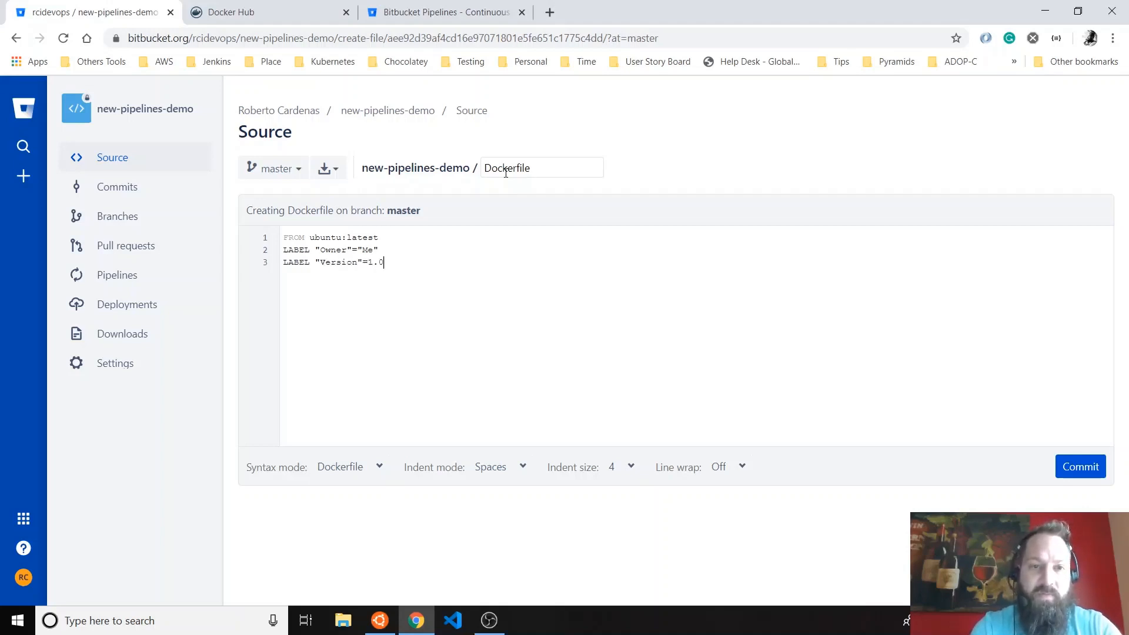
text(.0)
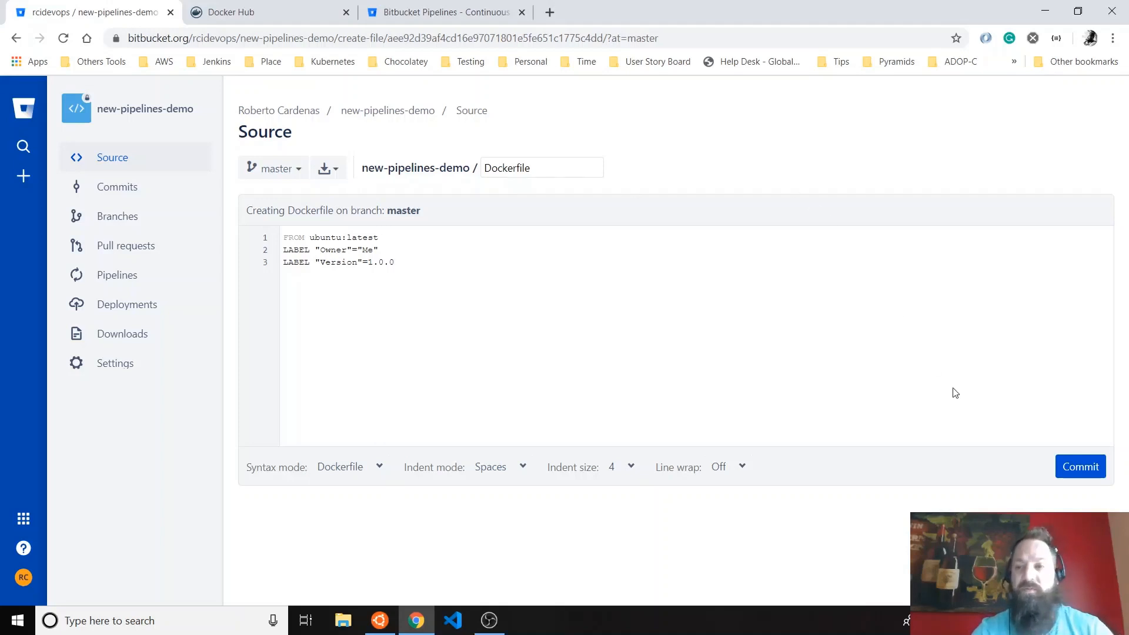
- Commit the Dockerfile to master and scroll through its three-line diff
click(1080, 466)
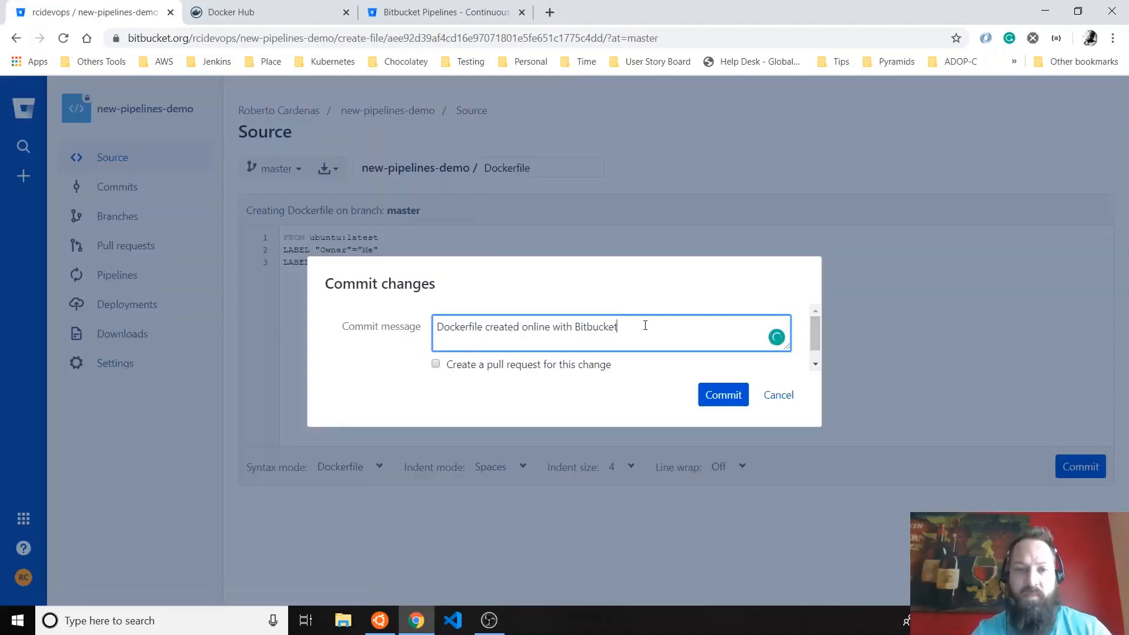
click(723, 395)
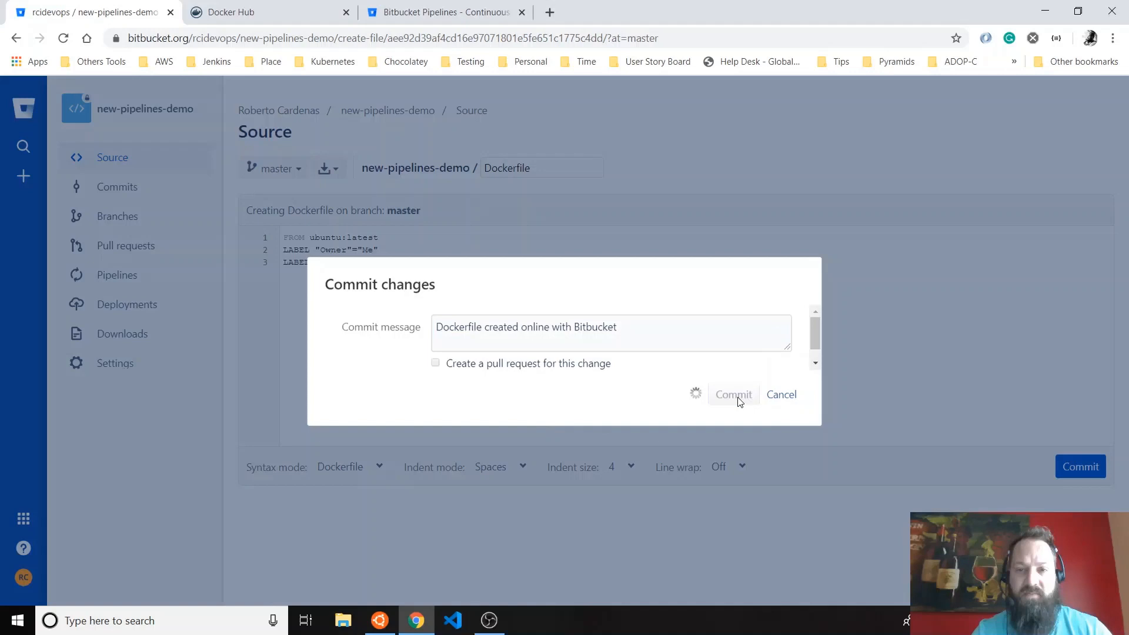
click(733, 394)
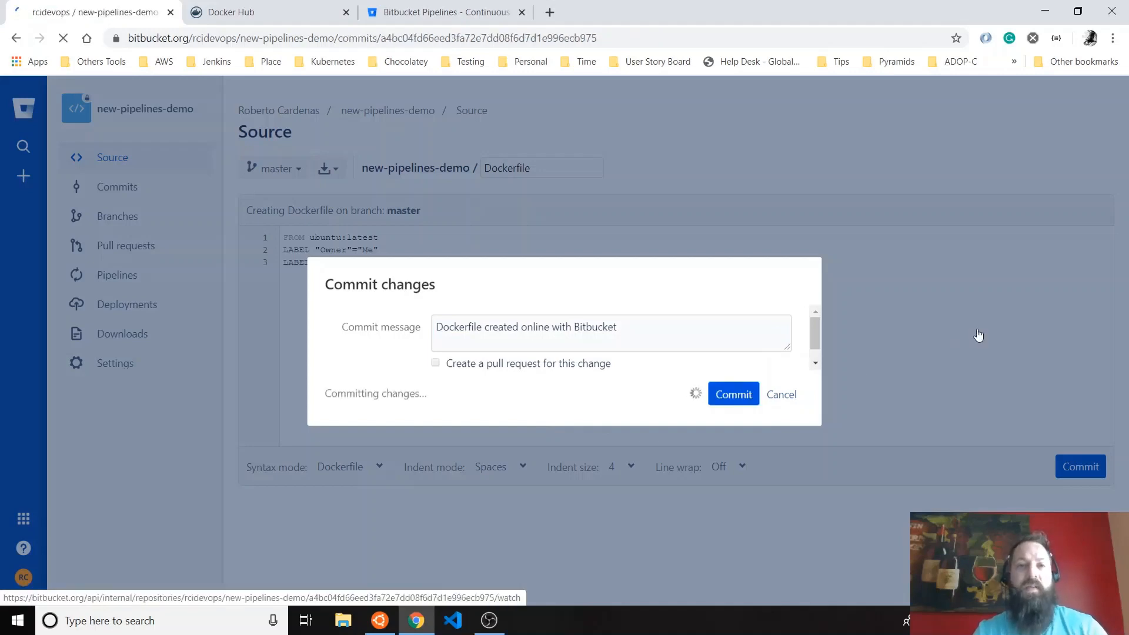
click(733, 393)
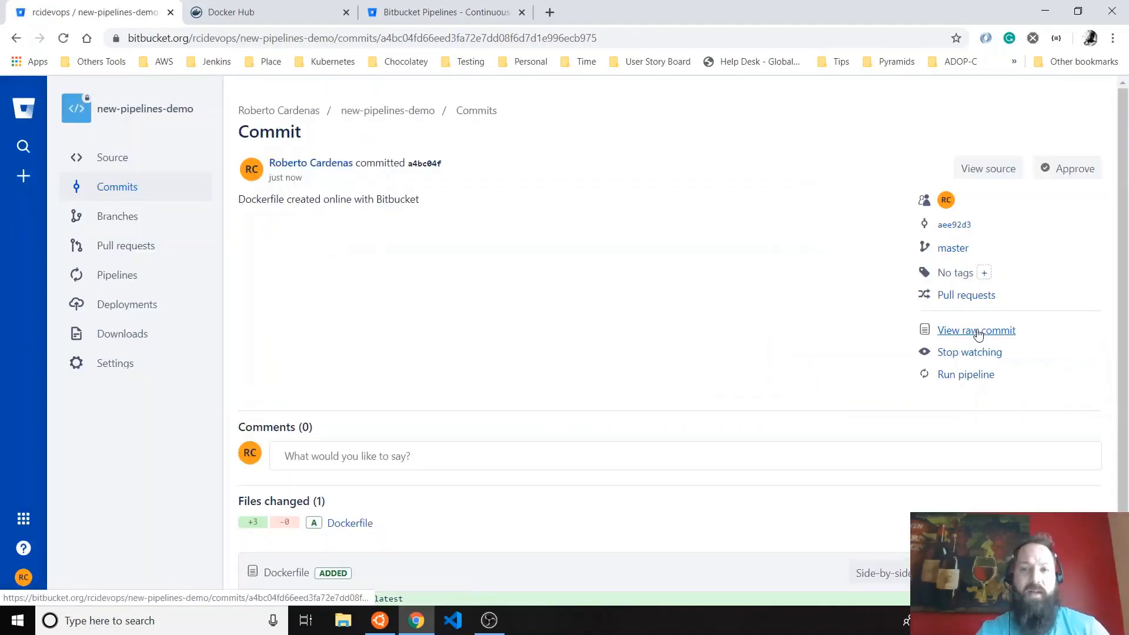
scroll(down, 3)
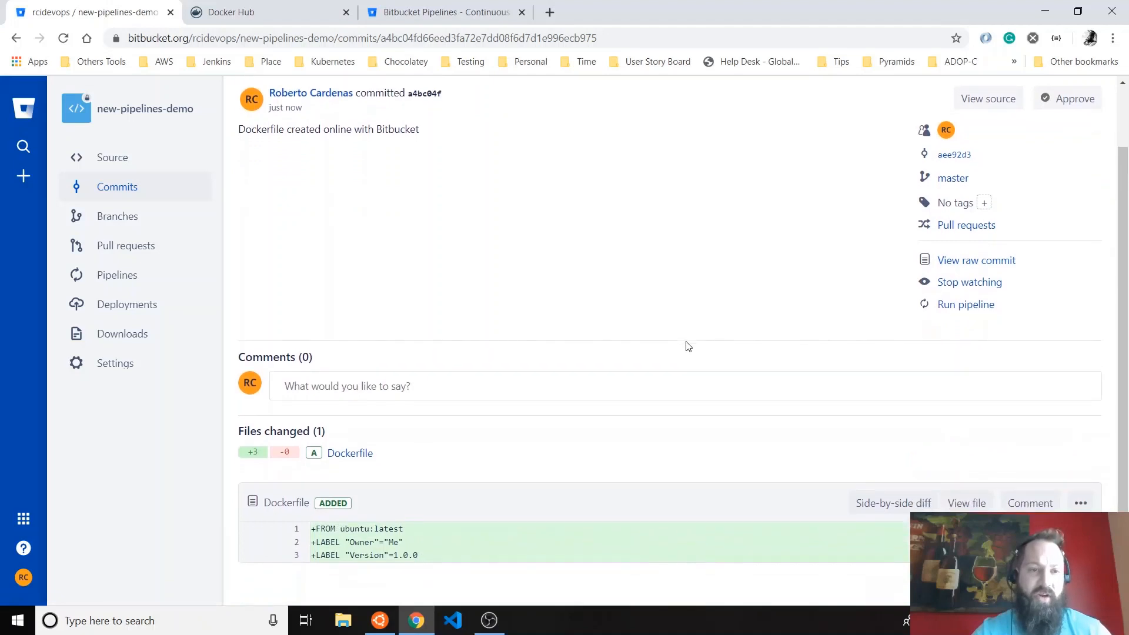
click(117, 275)
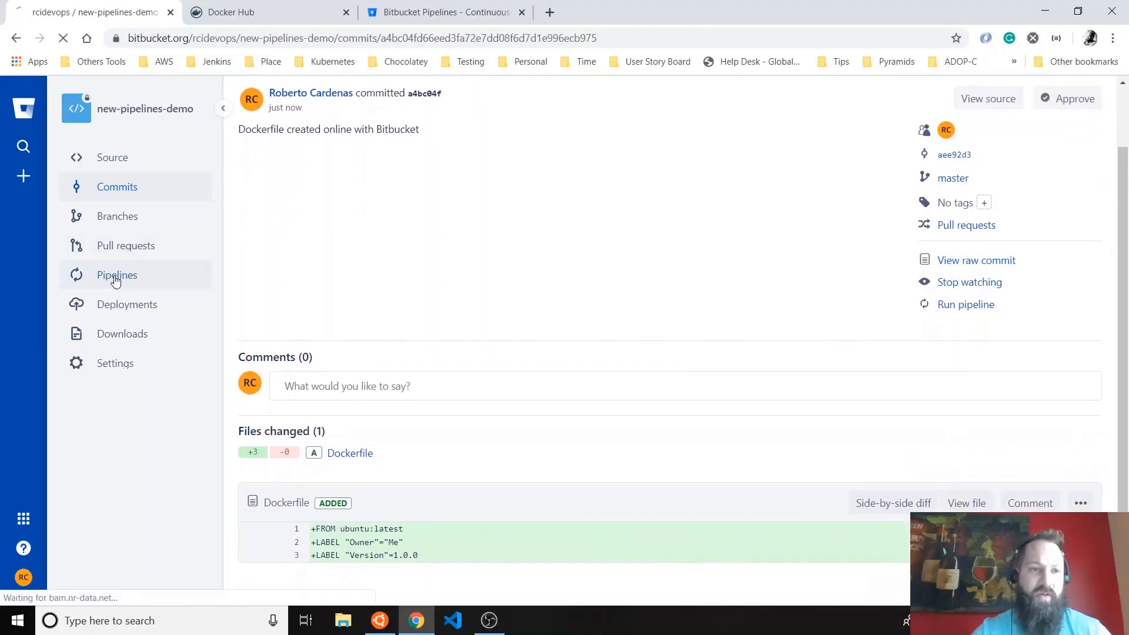
- Open pipeline #2 and expand its docker build step log
click(117, 274)
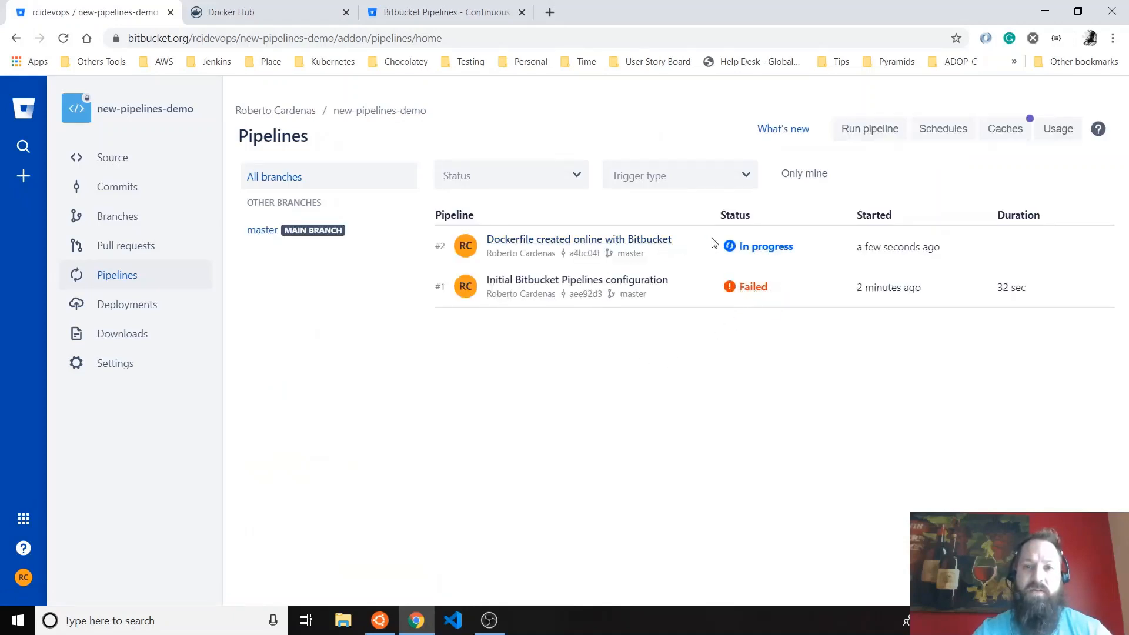
mouse_move(766, 253)
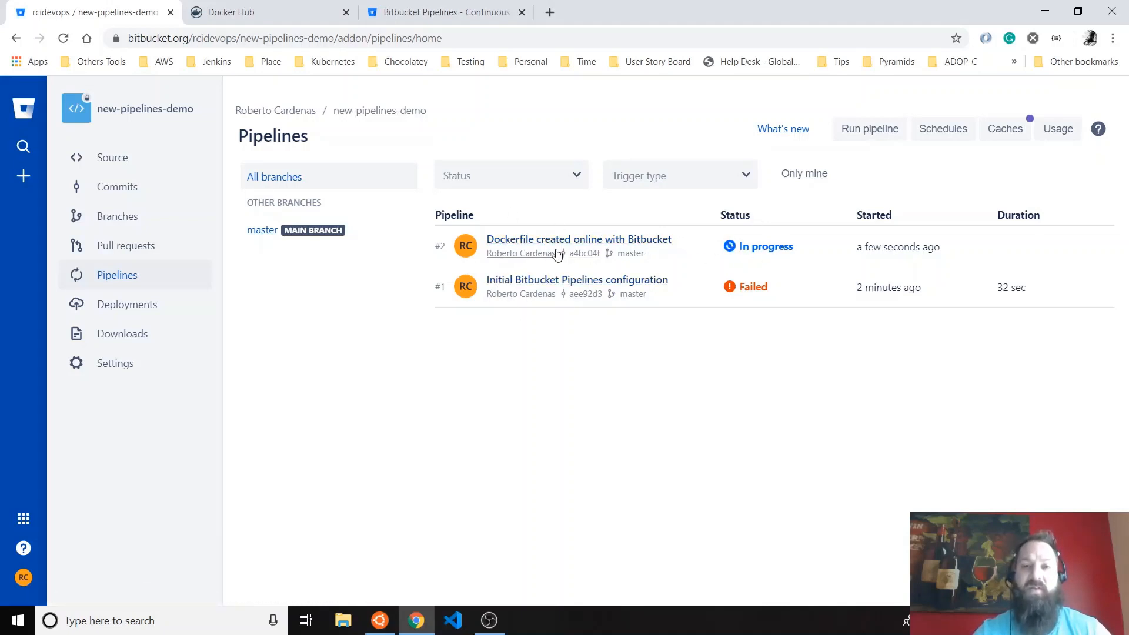
mouse_move(781, 248)
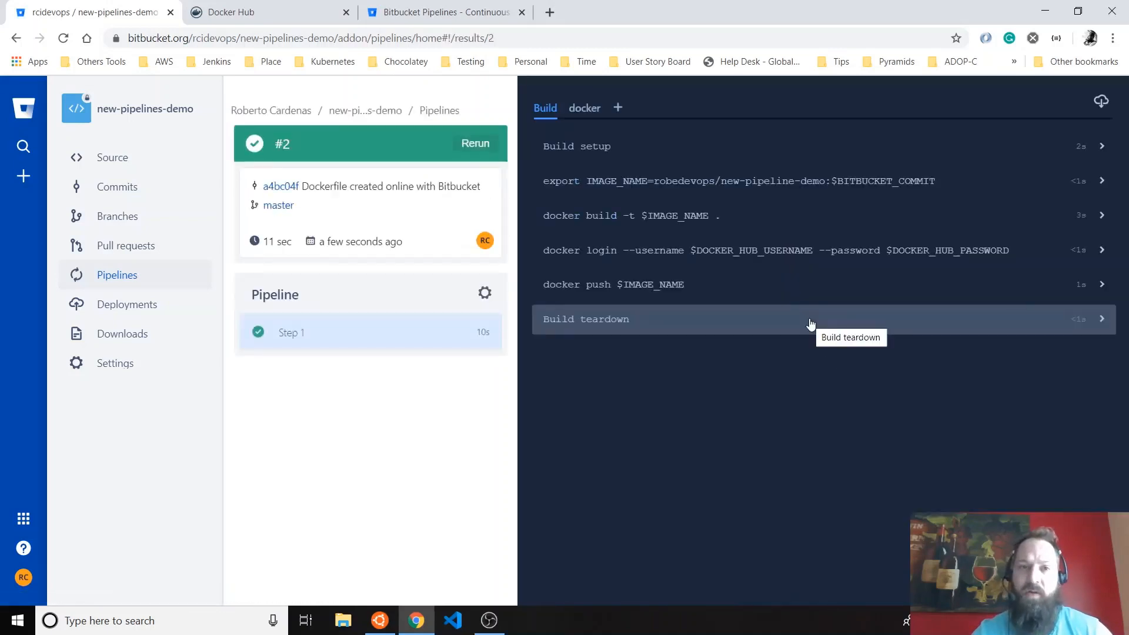
mouse_move(678, 228)
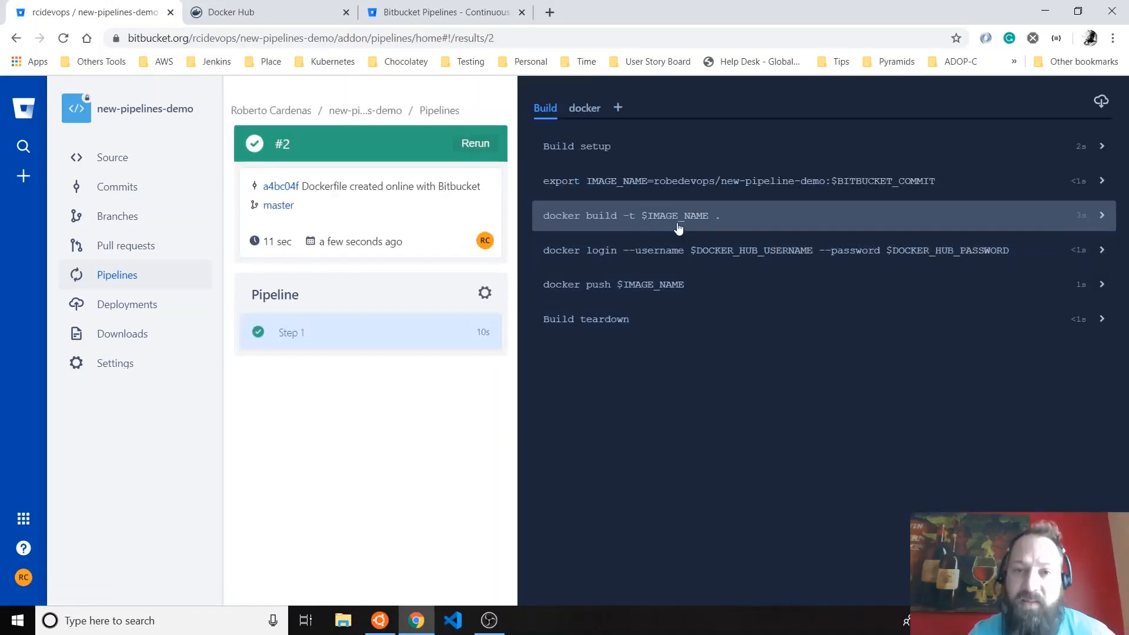
click(676, 216)
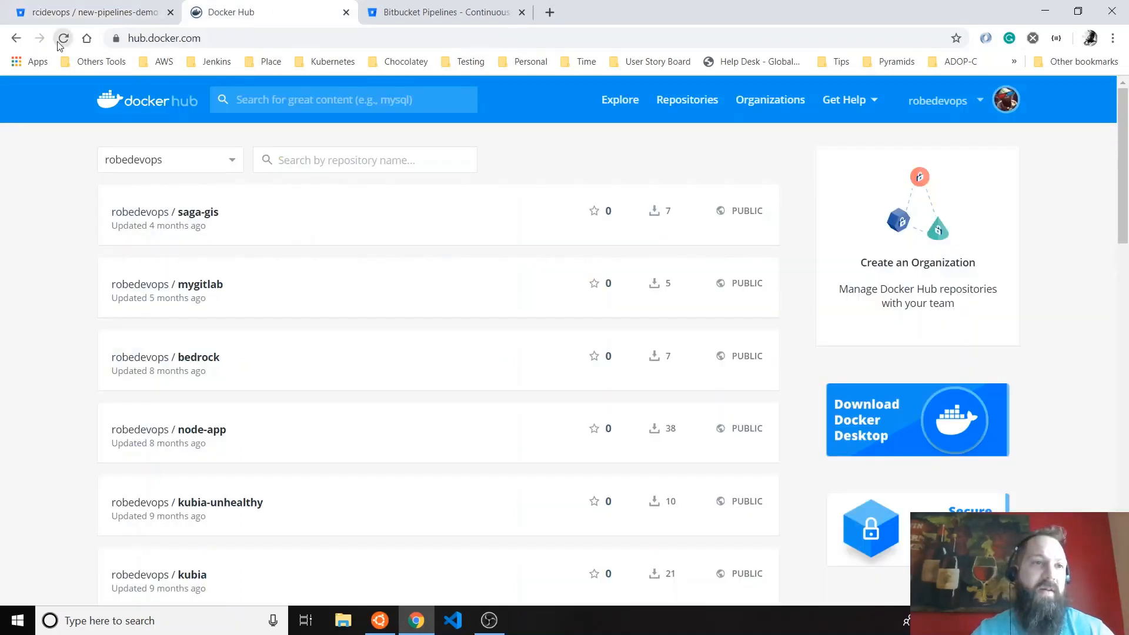
- Refresh Docker Hub, view new-pipeline-demo's pushed tag, then return to Bitbucket
click(64, 38)
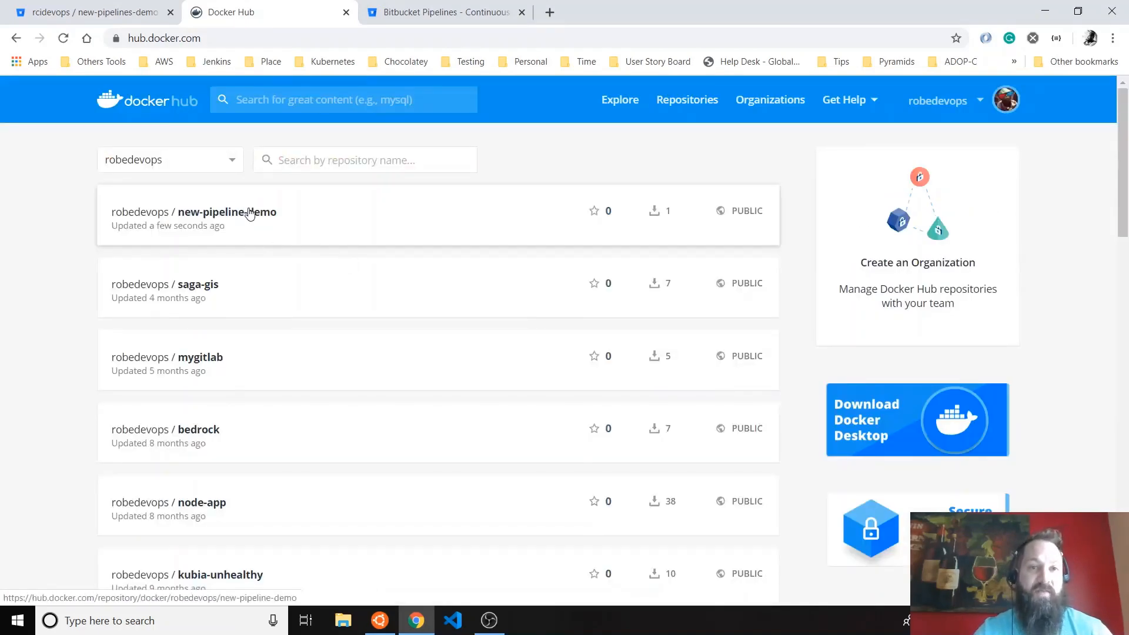
click(226, 211)
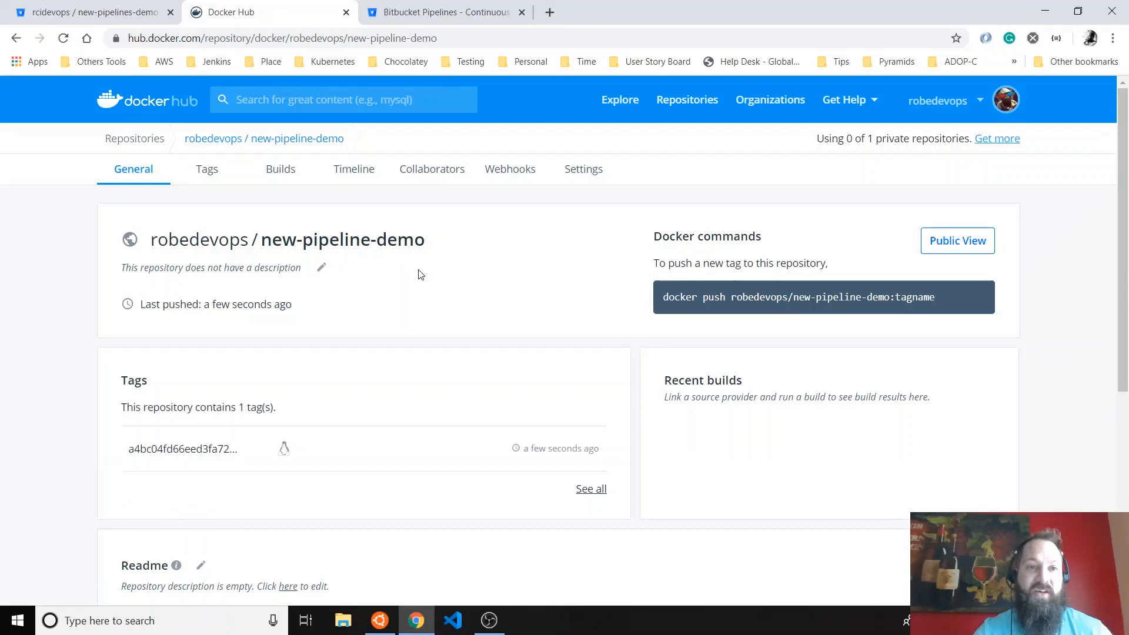
scroll(down, 3)
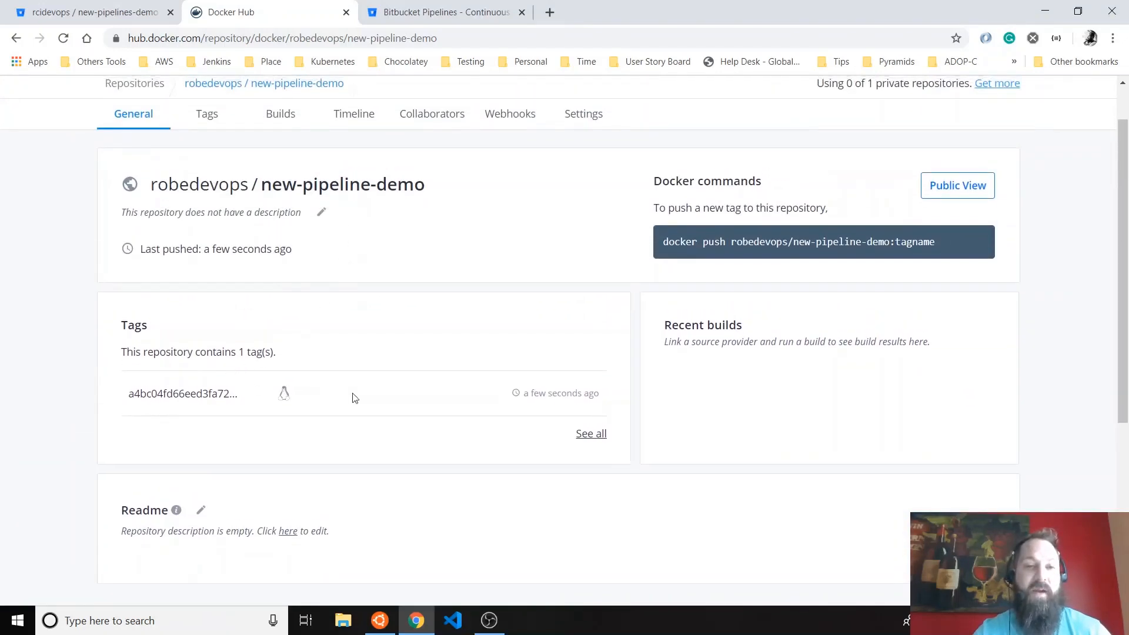
click(94, 13)
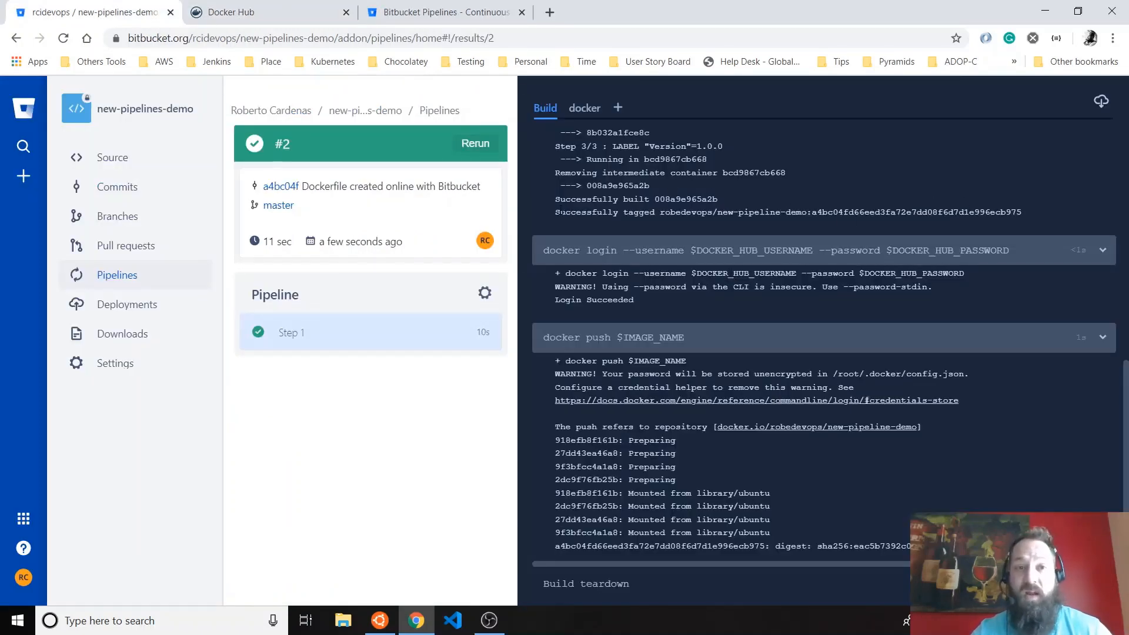
- Draft a manual default-pipeline run on master, cancel it, then view the schedules list
click(117, 274)
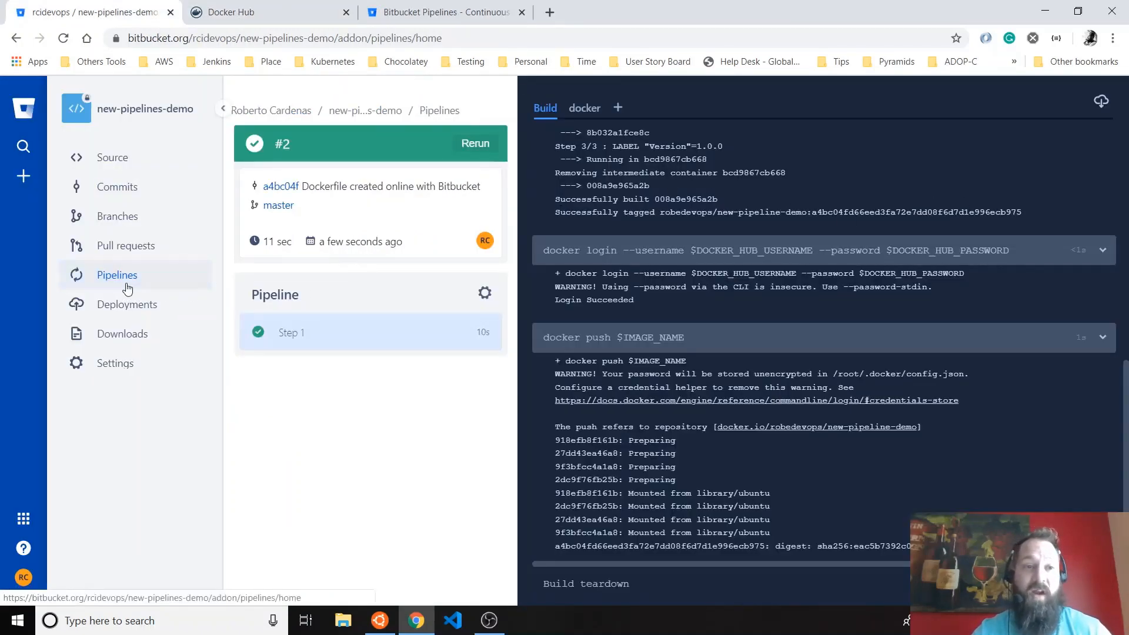
click(117, 274)
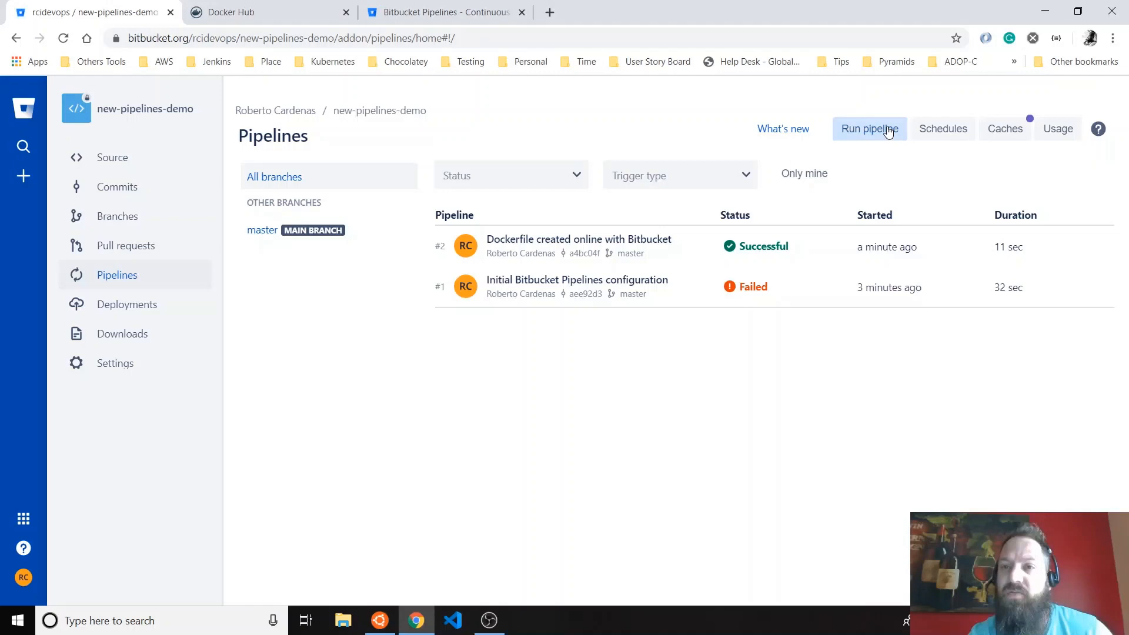
click(868, 128)
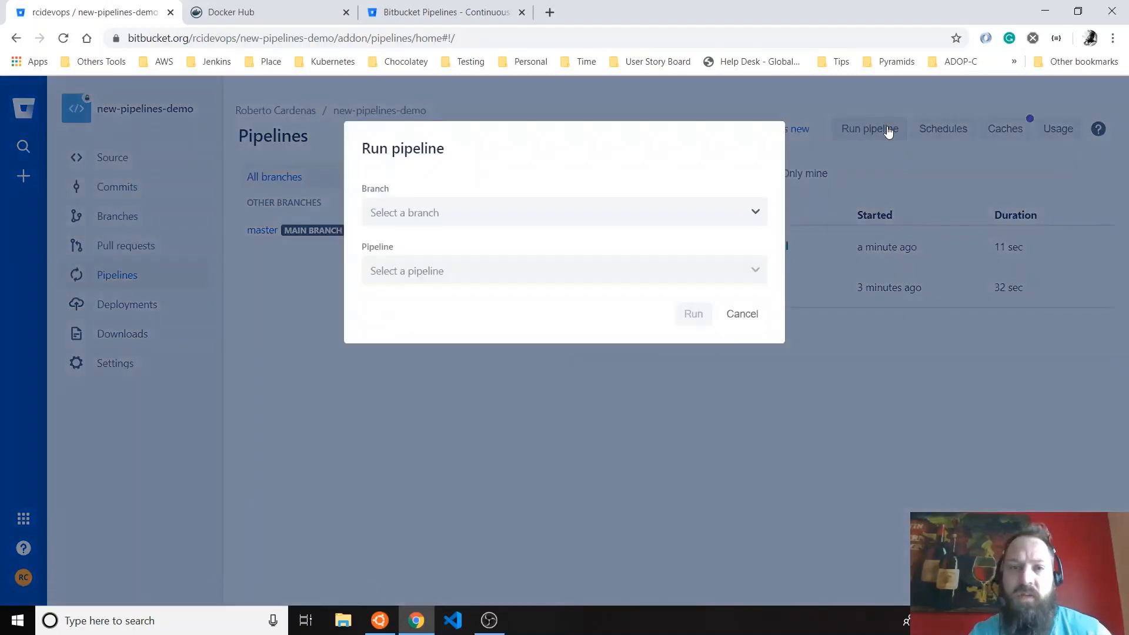
click(563, 212)
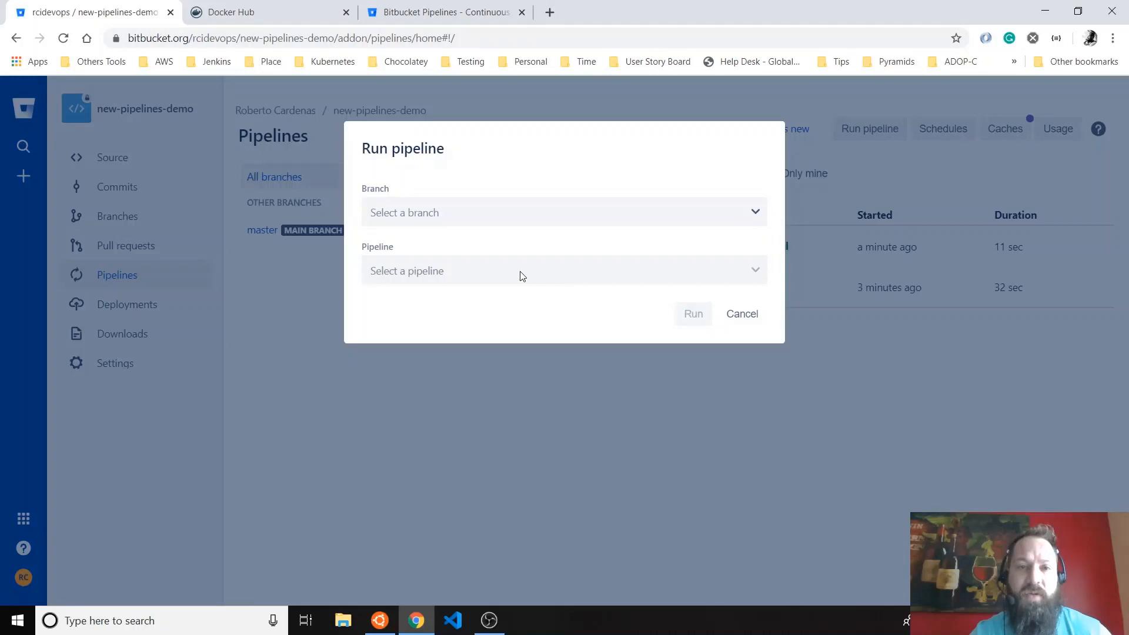
mouse_move(739, 278)
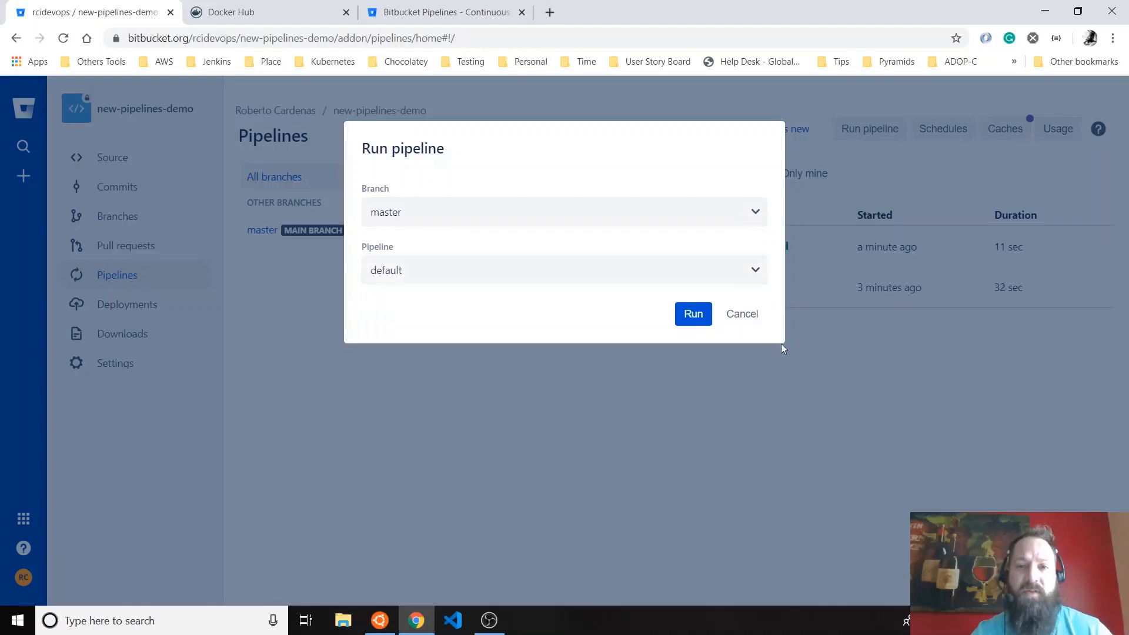
click(942, 129)
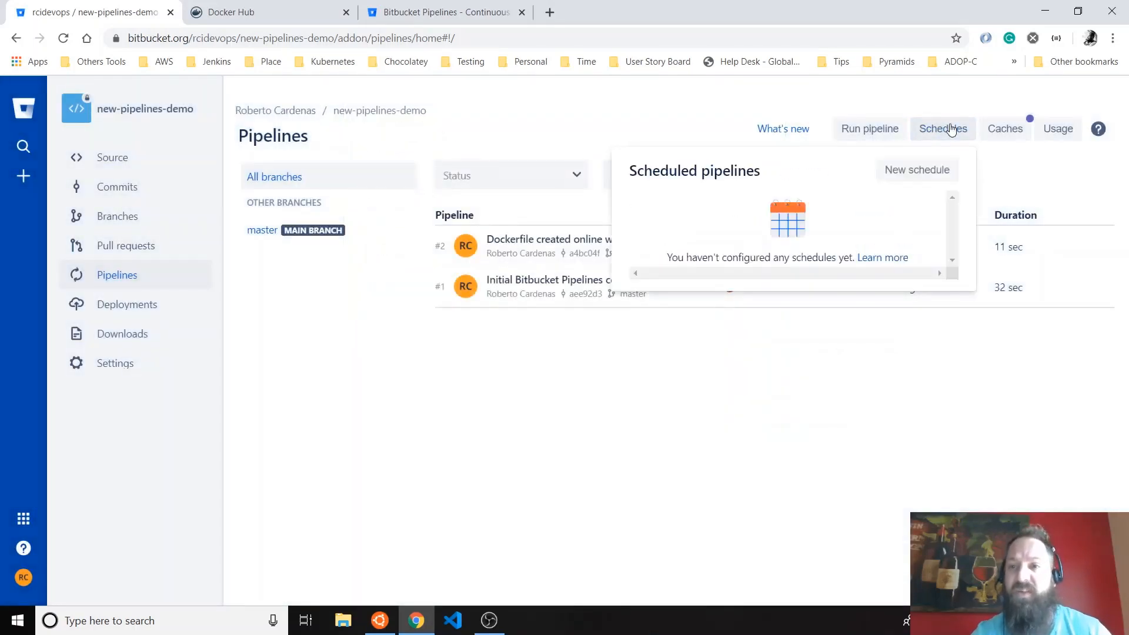
- Draft a default-pipeline schedule on master and view the Hourly, Weekly and Daily options
click(917, 170)
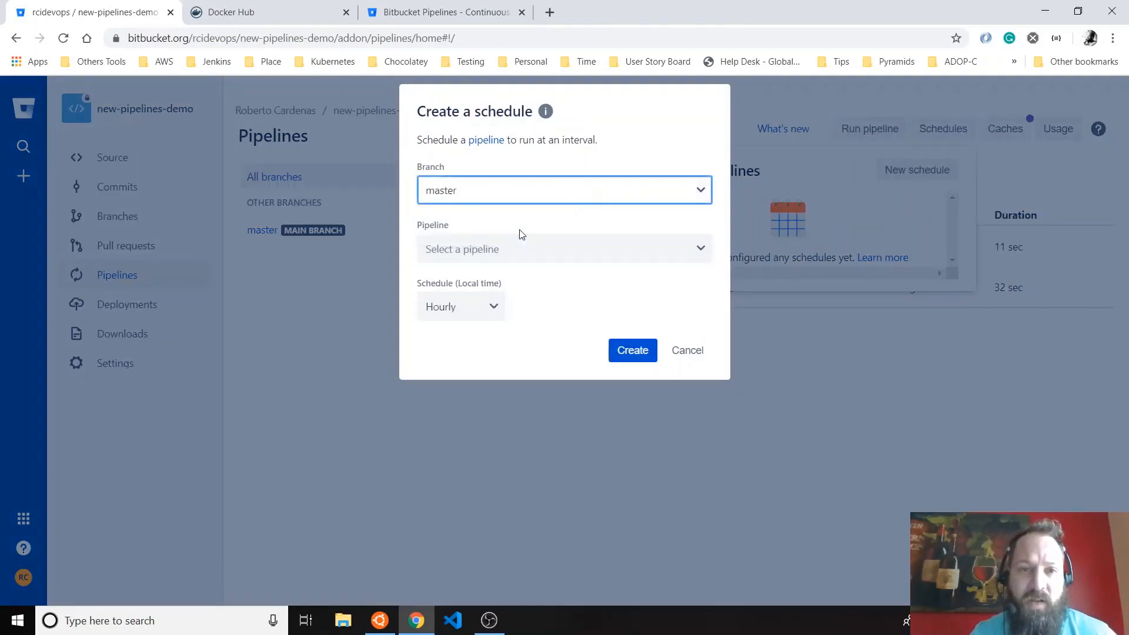
click(564, 249)
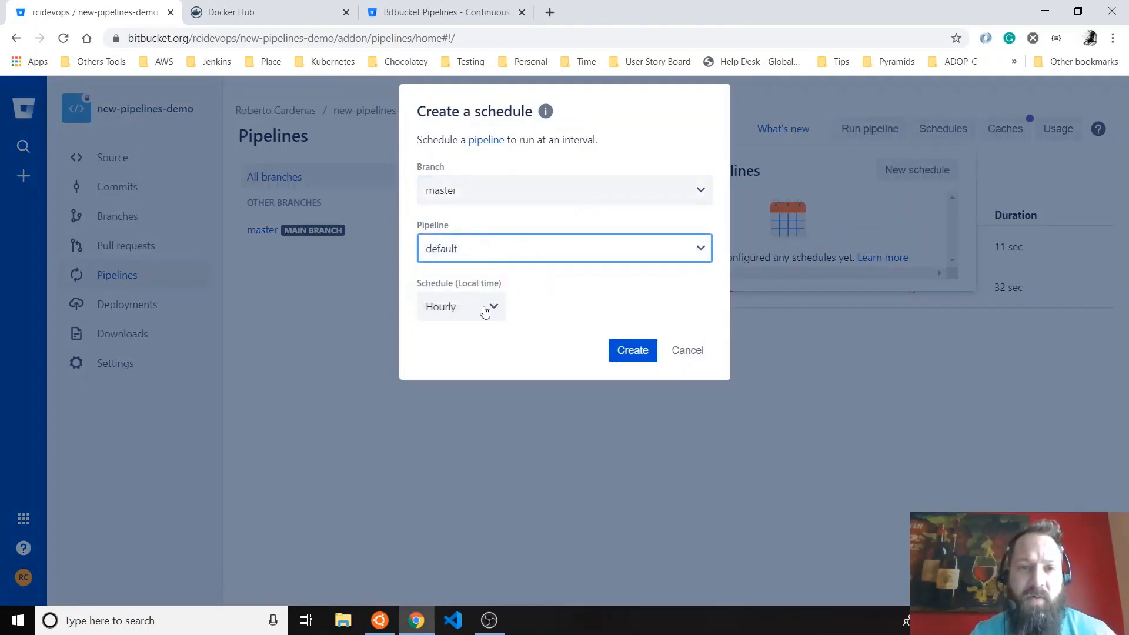
click(471, 307)
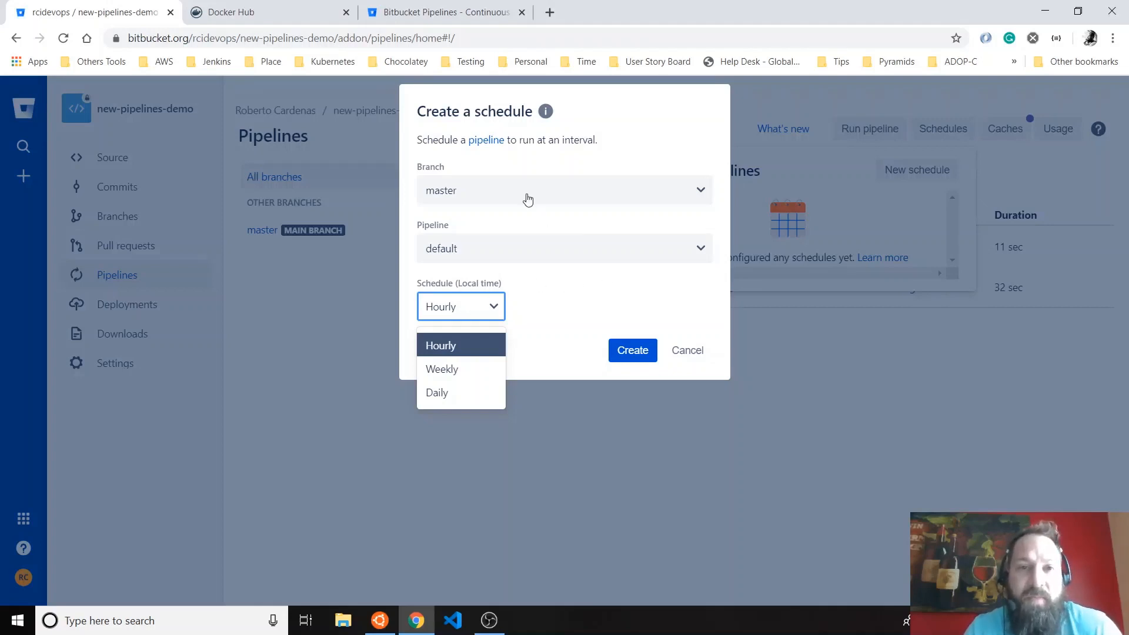
mouse_move(499, 141)
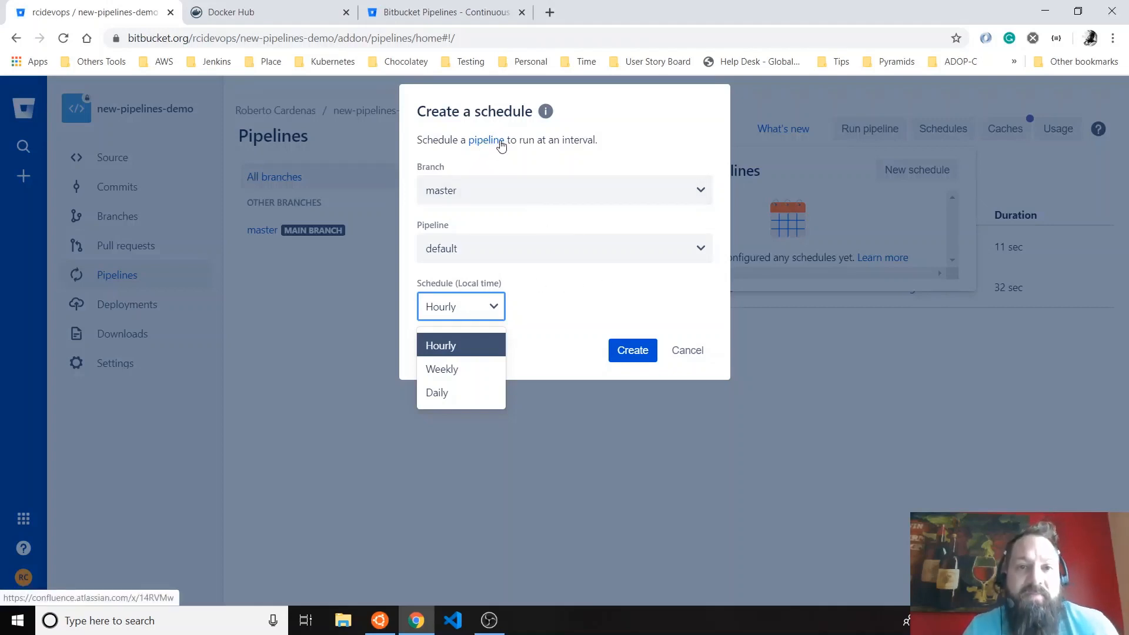
- Open the 'Run pipelines manually' docs and scroll to the custom pipeline example
click(486, 140)
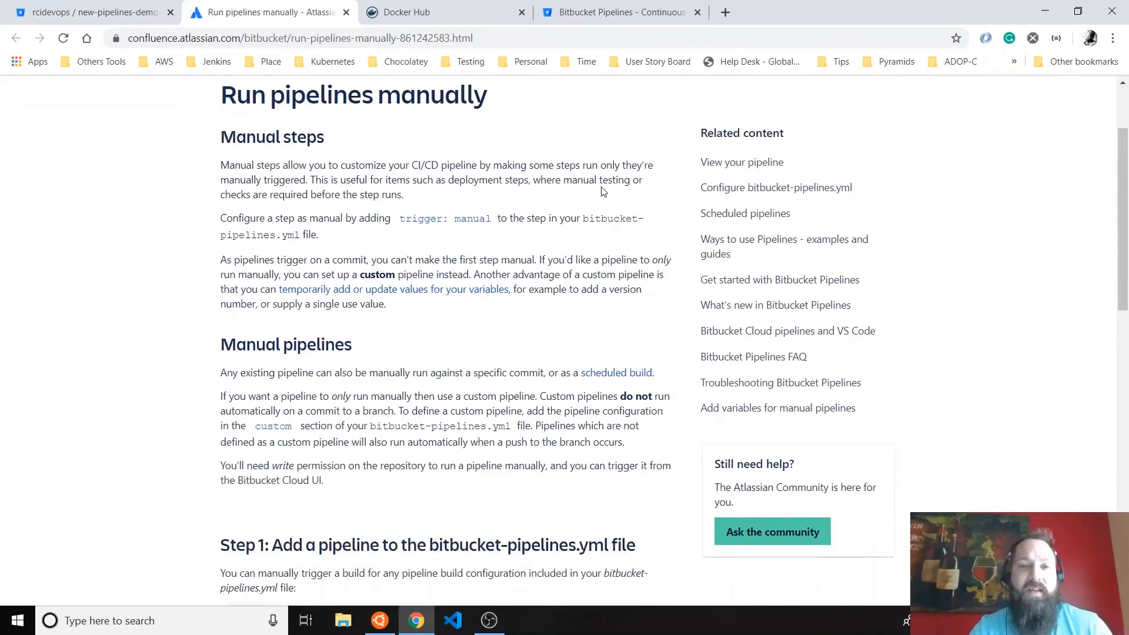
scroll(down, 3)
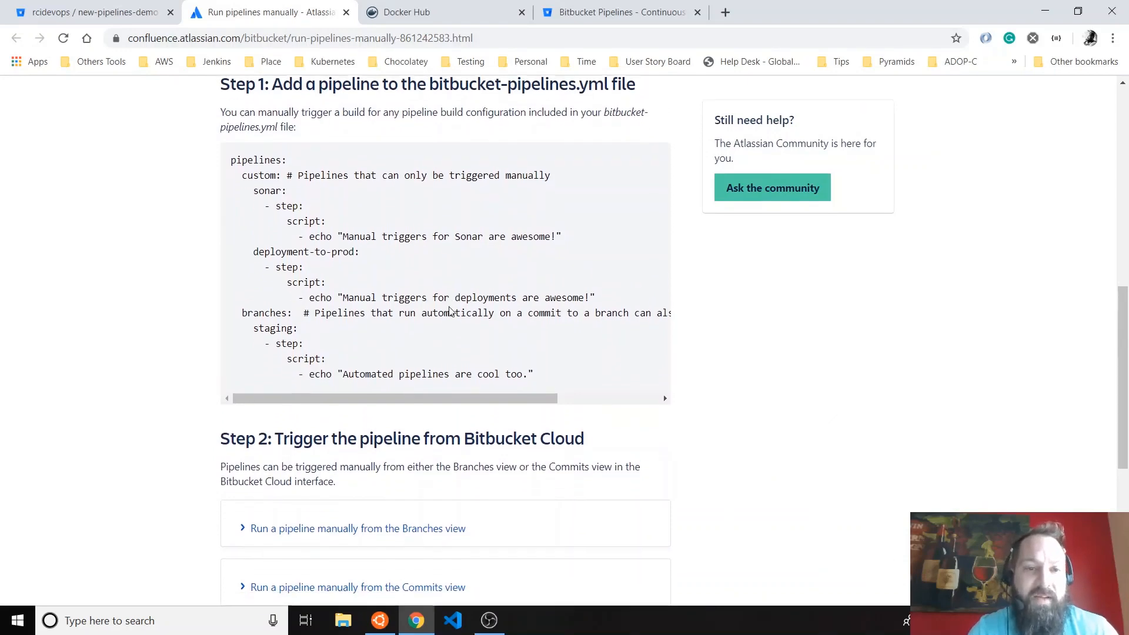
scroll(down, 3)
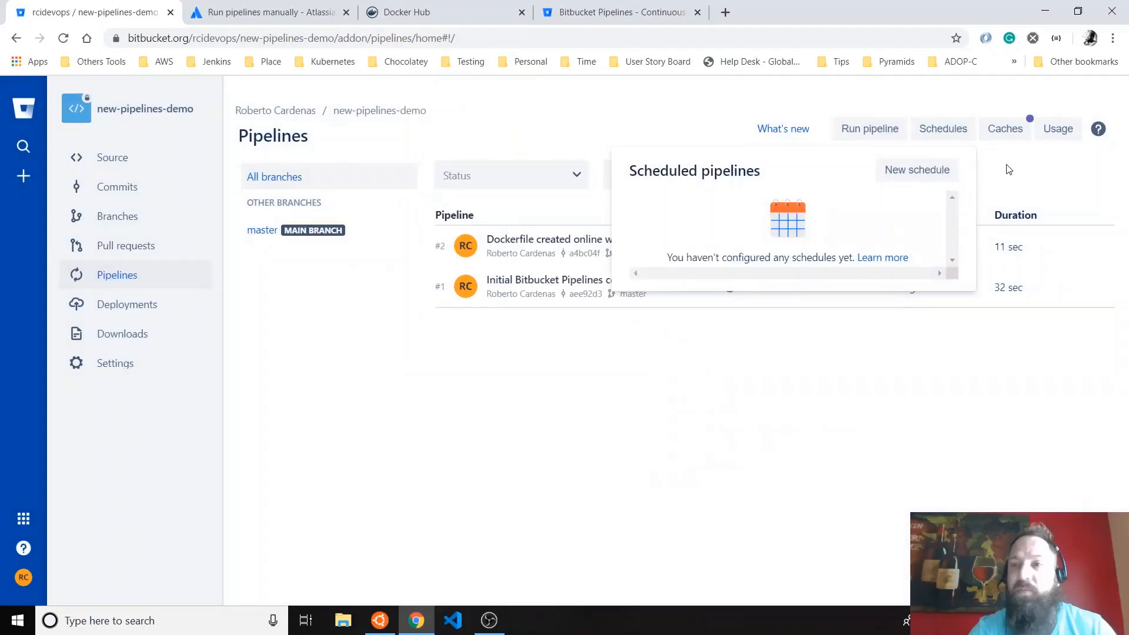
- View the empty dependency caches, then highlight usage of 1 of 50 free minutes
click(1004, 129)
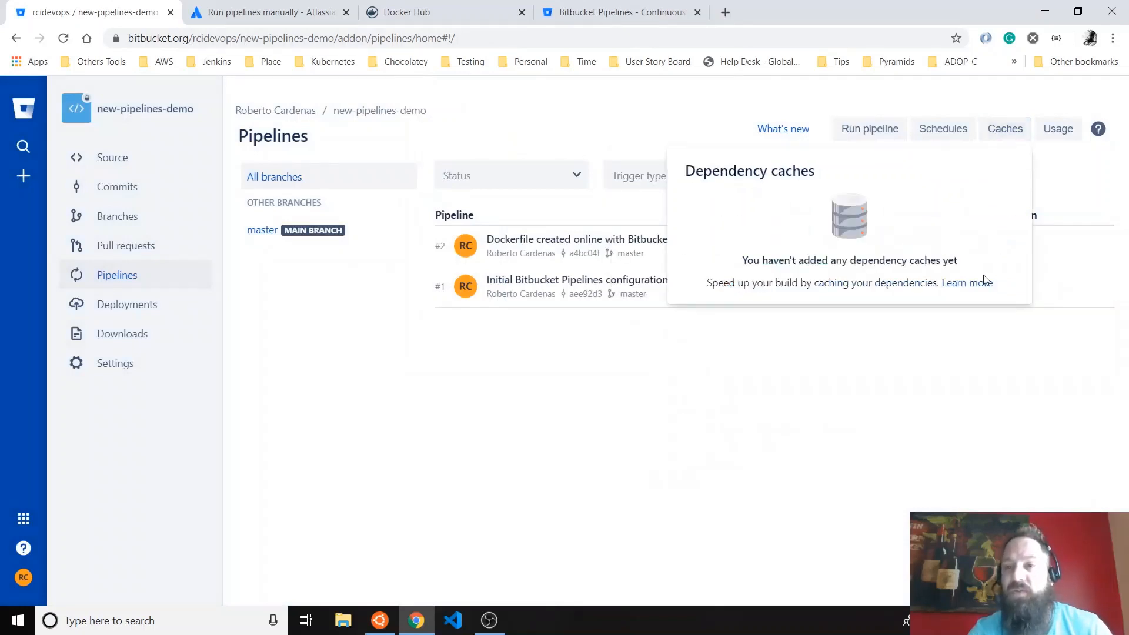
click(1057, 128)
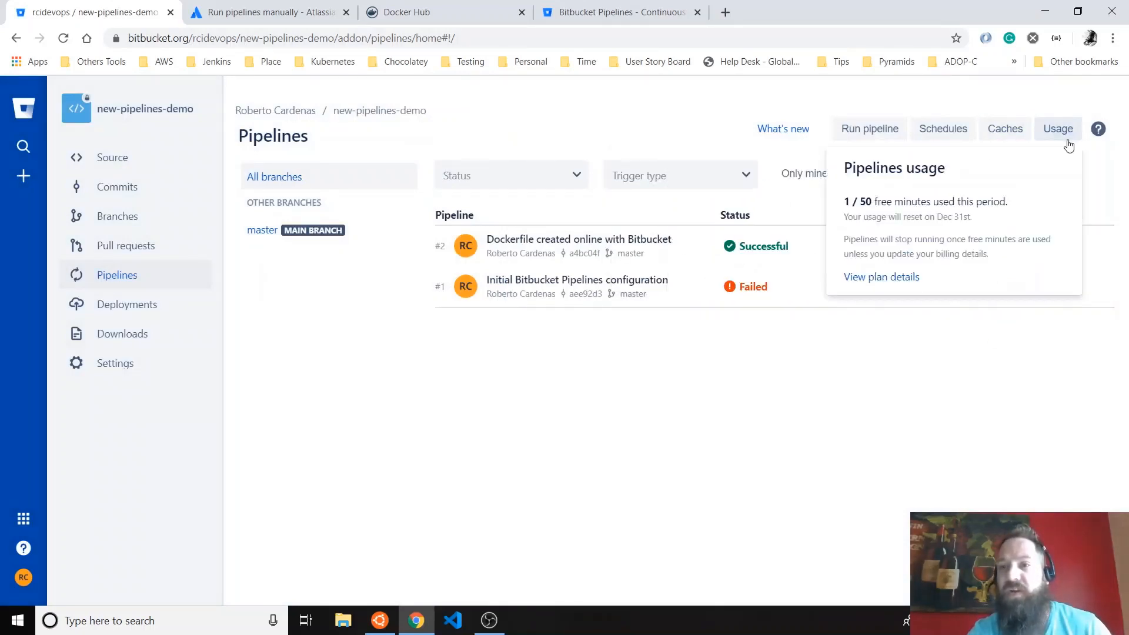
mouse_move(872, 217)
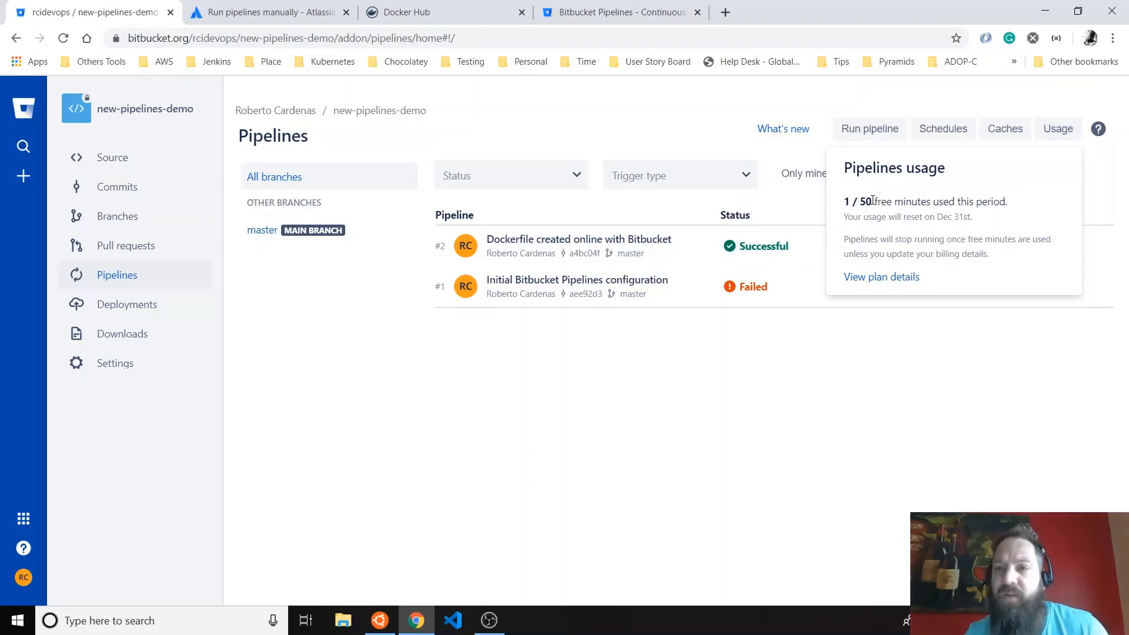
mouse_move(947, 221)
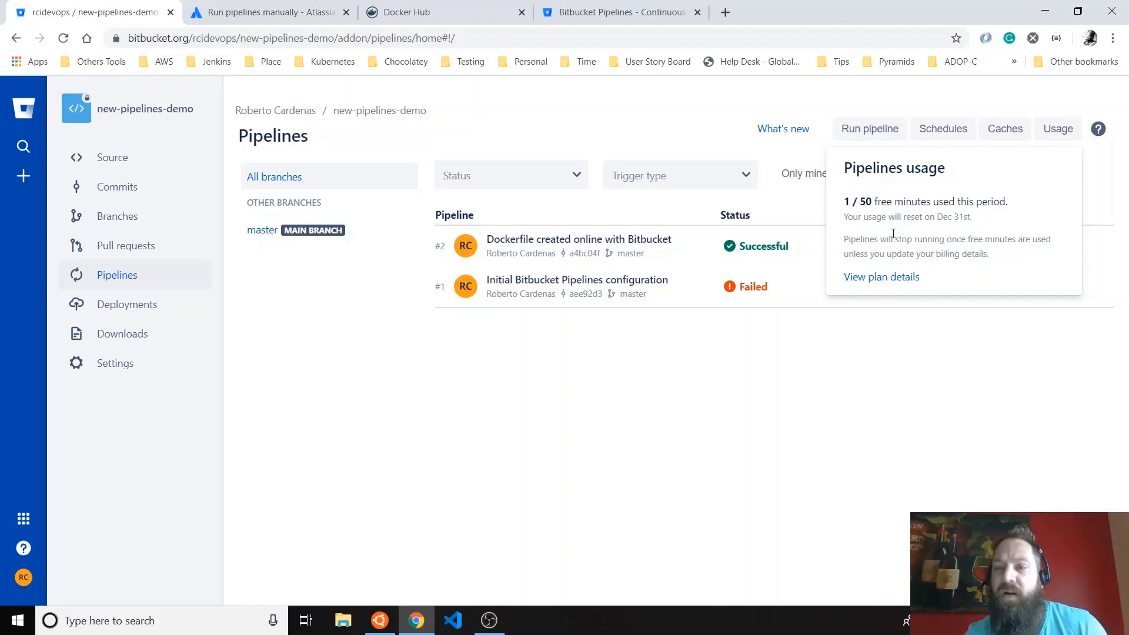
double_click(865, 201)
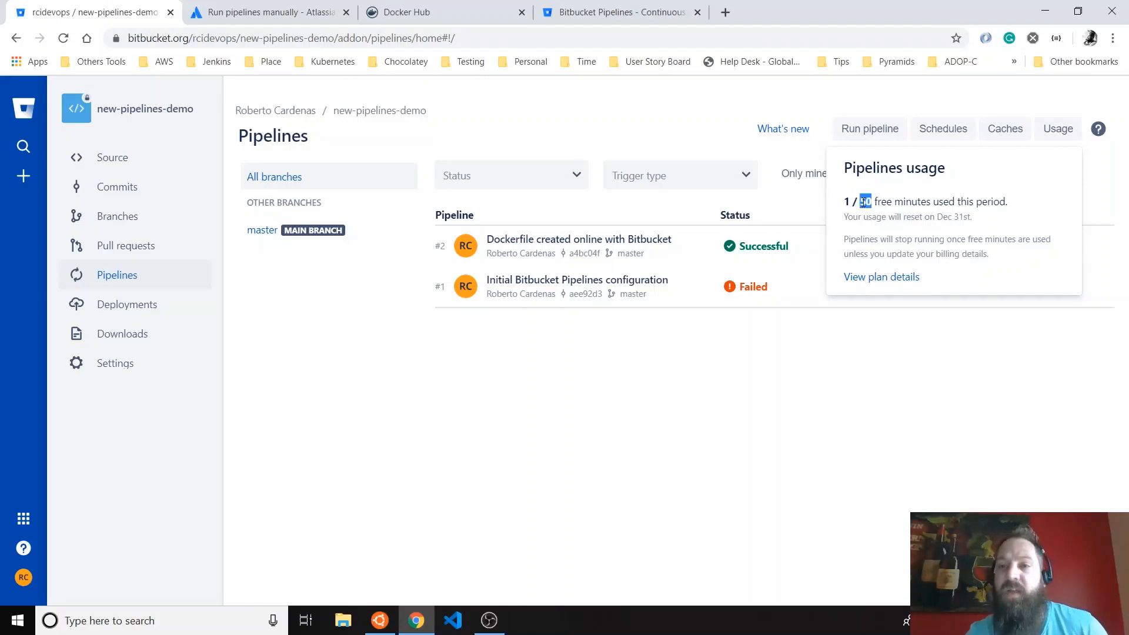